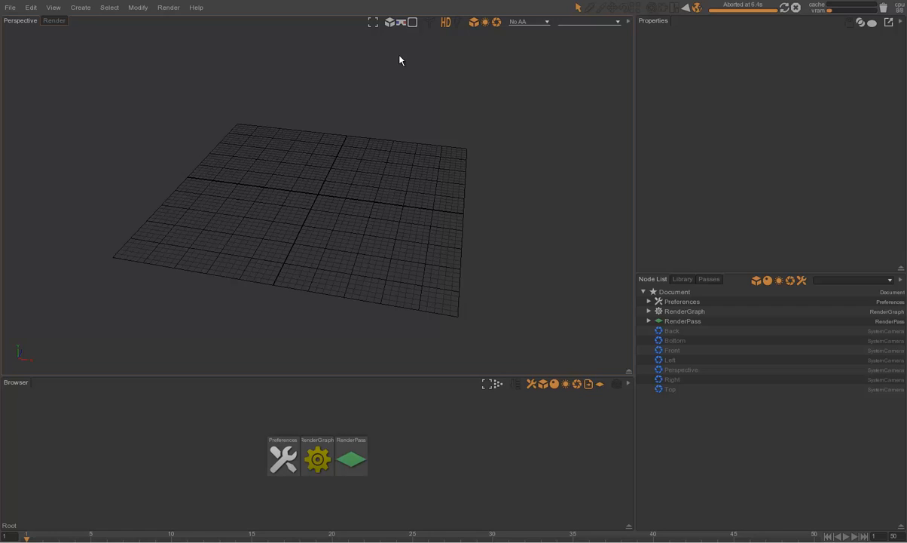
{"action": "mouse_move", "coordinate": [363, 249]}
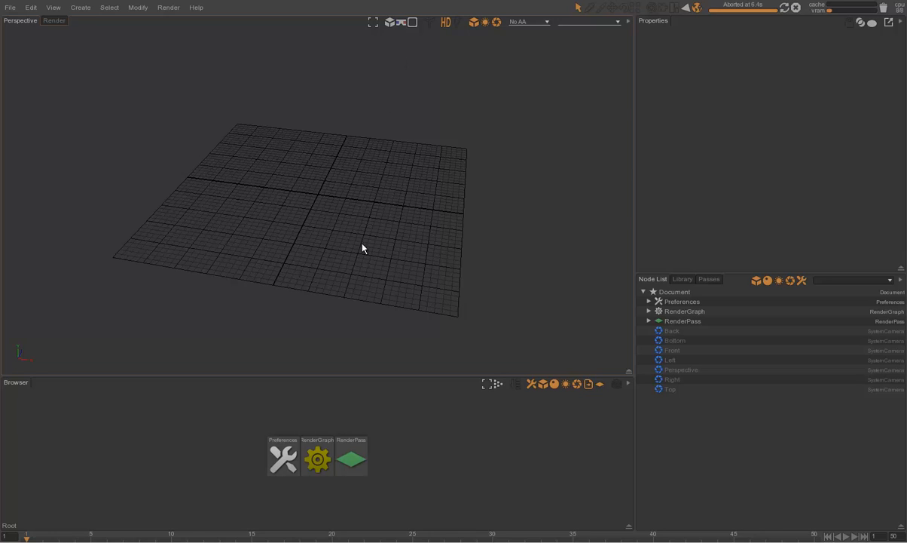
Step: Select the default RenderPass node in the Node List so it can be removed
{"action": "left_click_drag", "start_coordinate": [363, 249], "coordinate": [382, 186]}
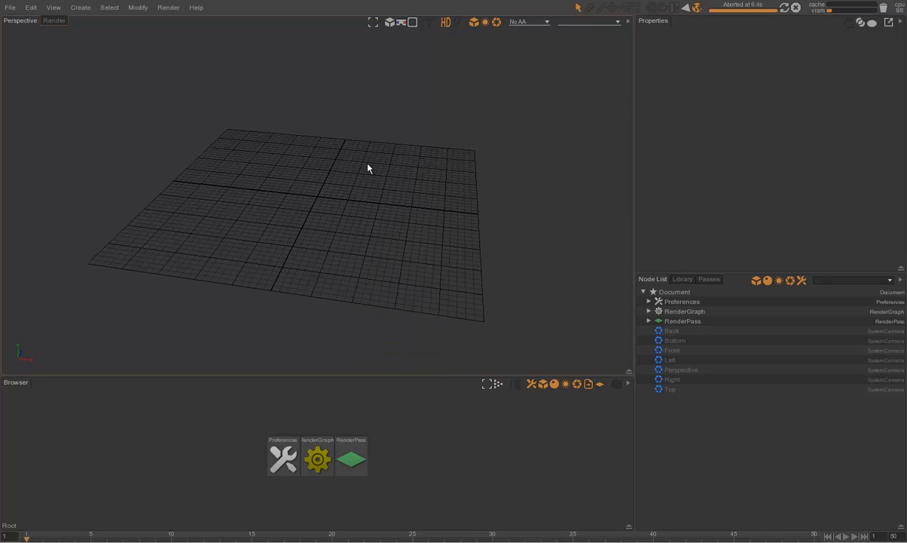
{"action": "mouse_move", "coordinate": [371, 174]}
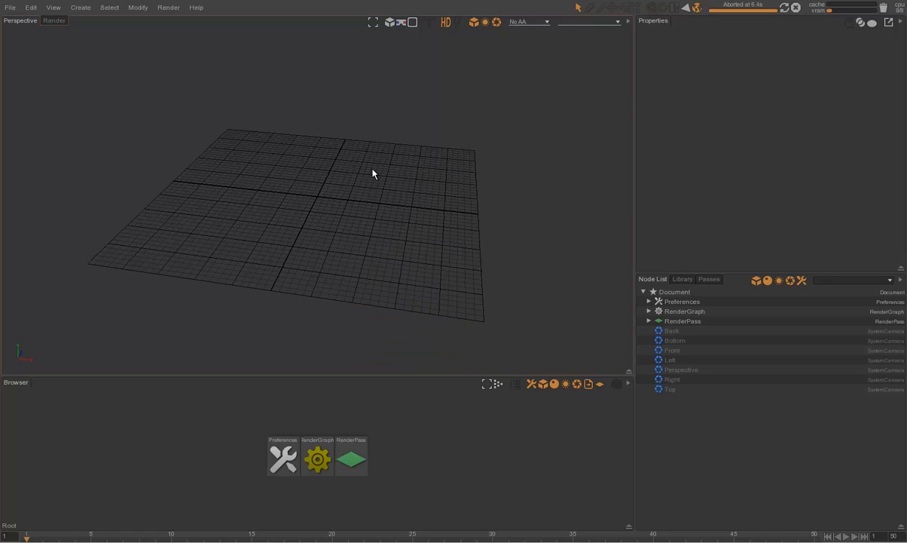
{"action": "mouse_move", "coordinate": [350, 207]}
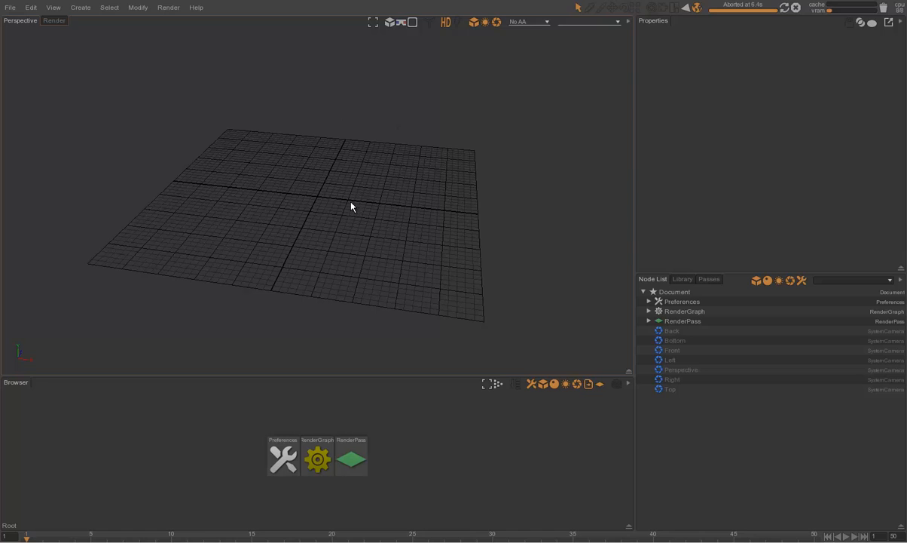
{"action": "mouse_move", "coordinate": [279, 187]}
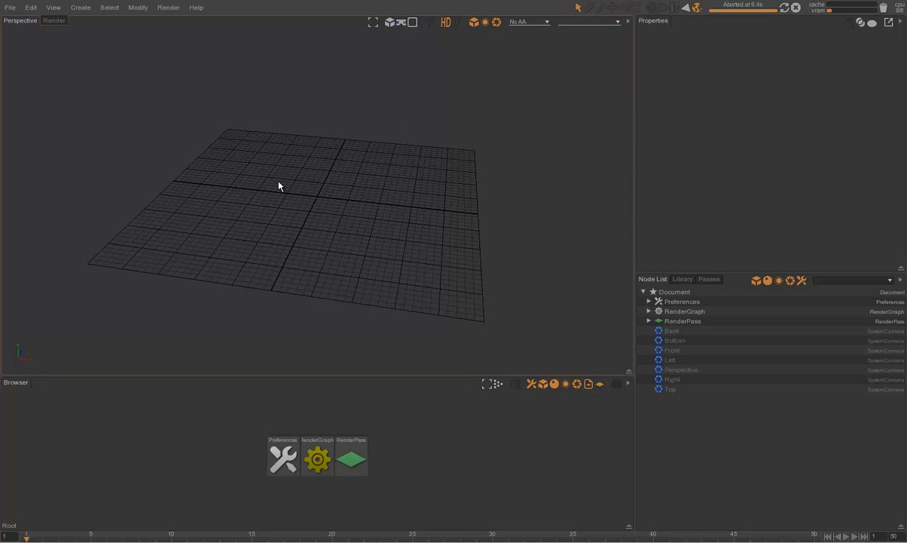
{"action": "mouse_move", "coordinate": [407, 201]}
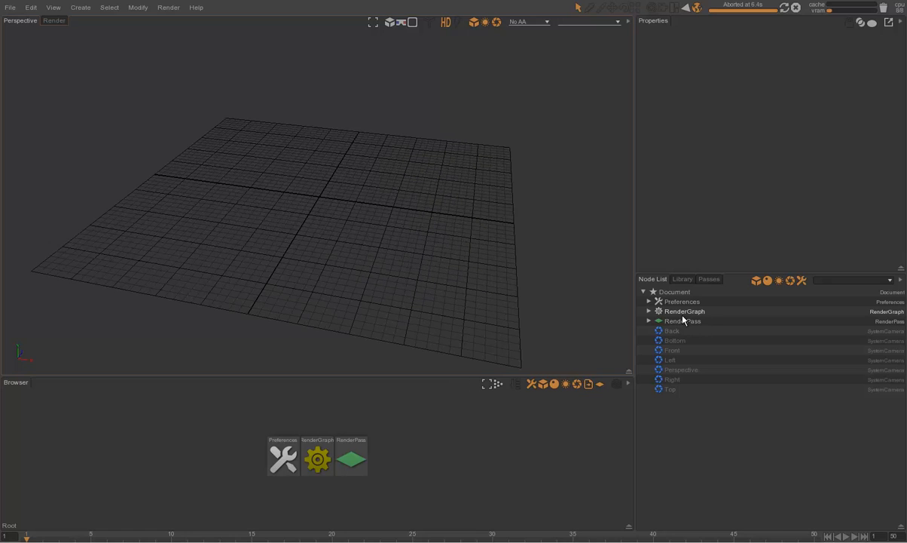
{"action": "left_click", "coordinate": [683, 321]}
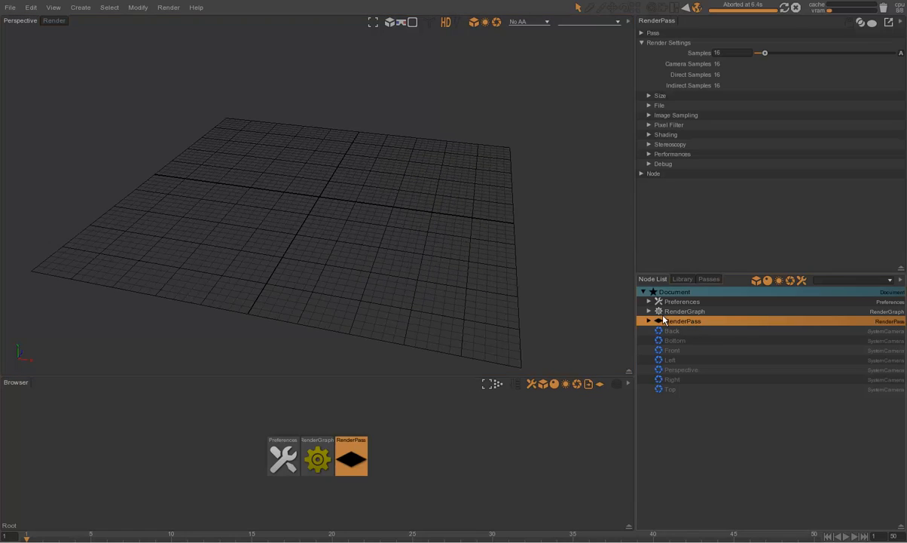
{"action": "mouse_move", "coordinate": [680, 326]}
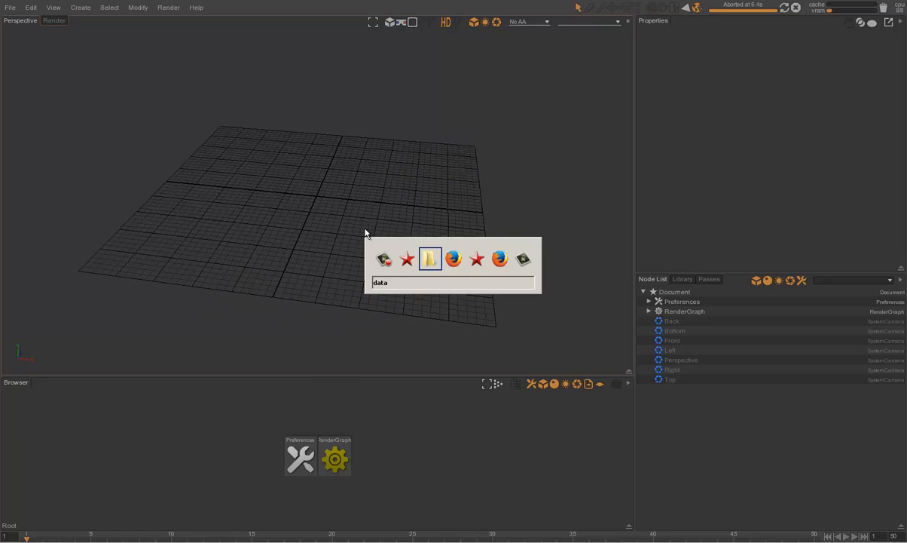
Step: Reference teapot.abc from the teapot data folder with the name prefix turned off
{"action": "left_click", "coordinate": [430, 259]}
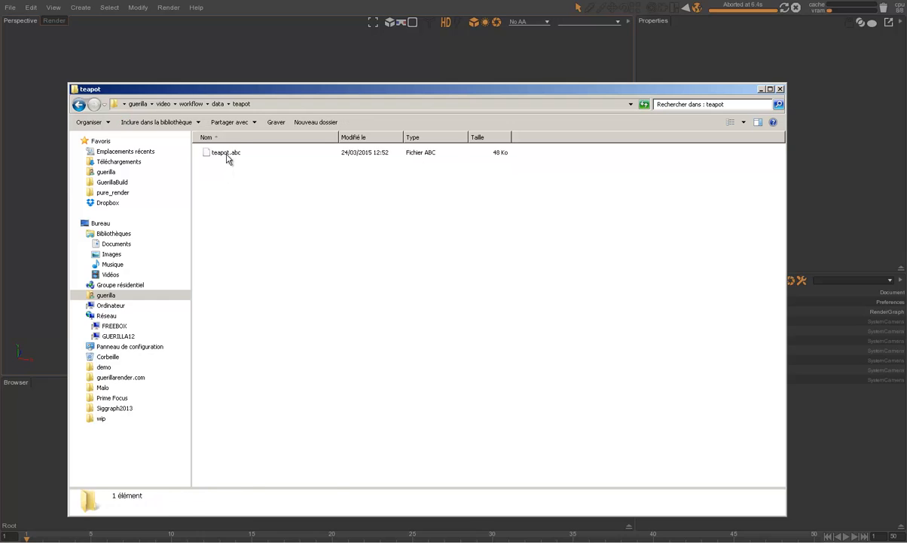
{"action": "left_click", "coordinate": [226, 152]}
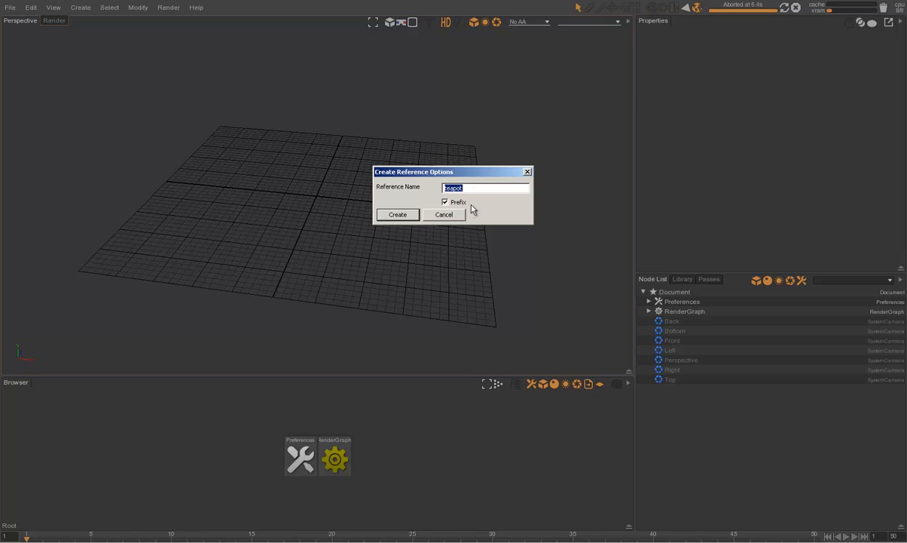
{"action": "left_click", "coordinate": [446, 202]}
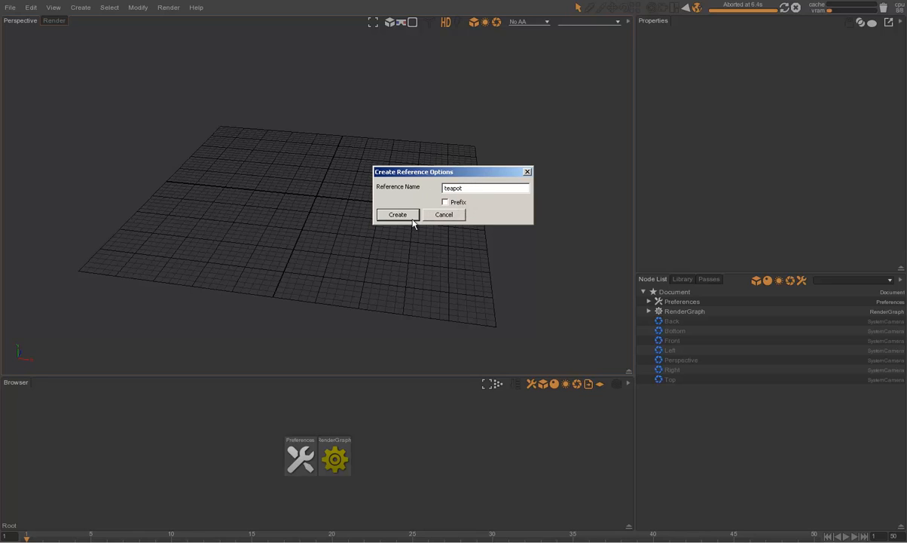
{"action": "mouse_move", "coordinate": [414, 217]}
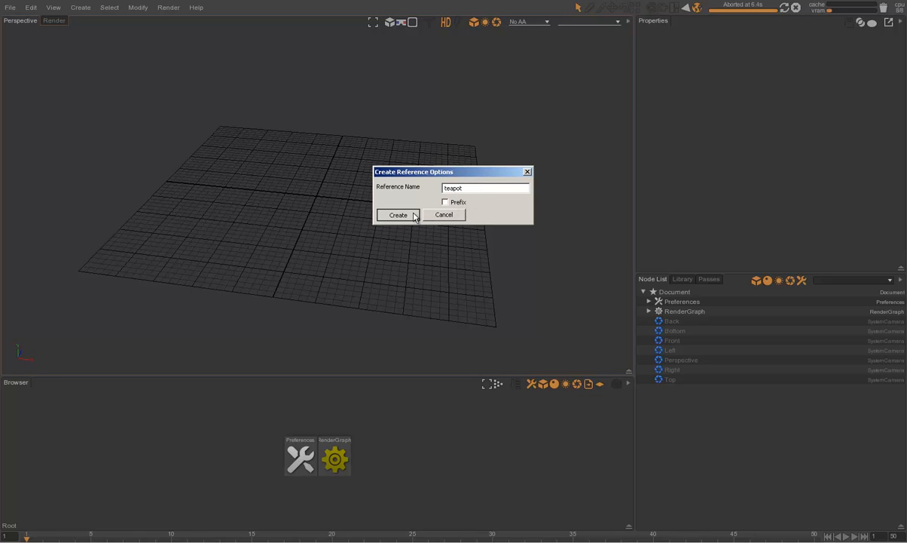
{"action": "left_click", "coordinate": [398, 215]}
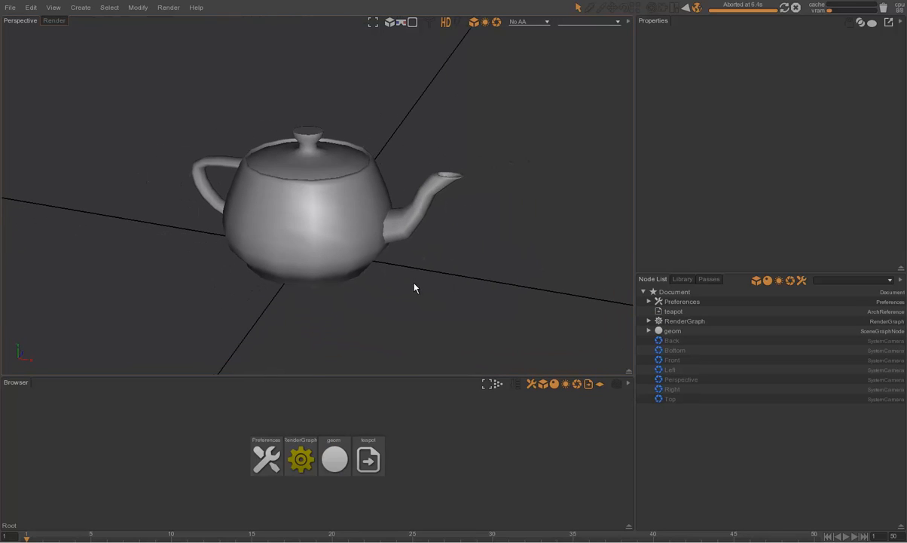
{"action": "left_click", "coordinate": [671, 330]}
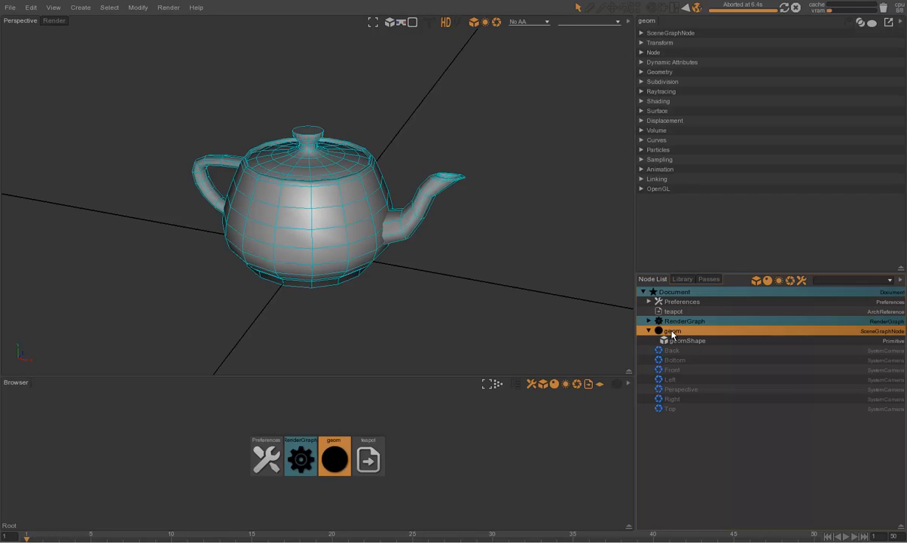
{"action": "left_click", "coordinate": [686, 340]}
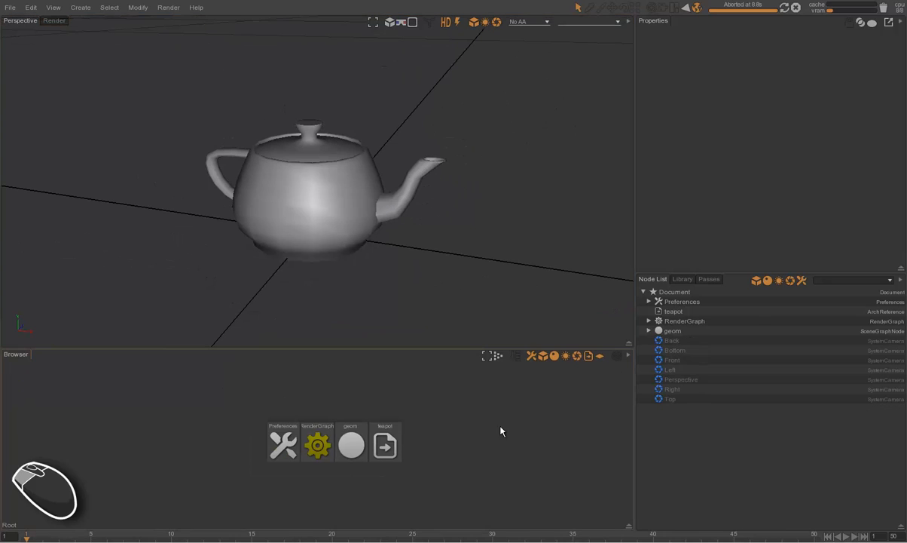
{"action": "mouse_move", "coordinate": [373, 446]}
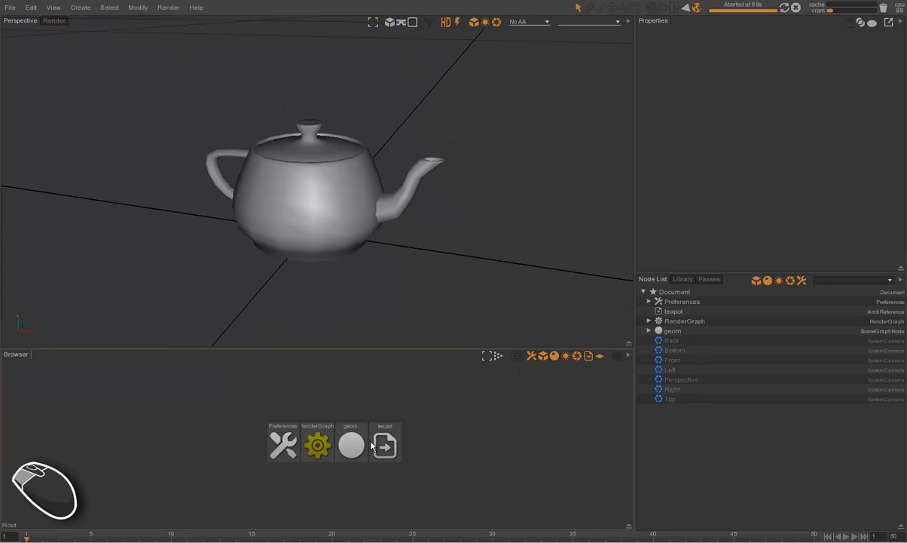
{"action": "left_click", "coordinate": [317, 443]}
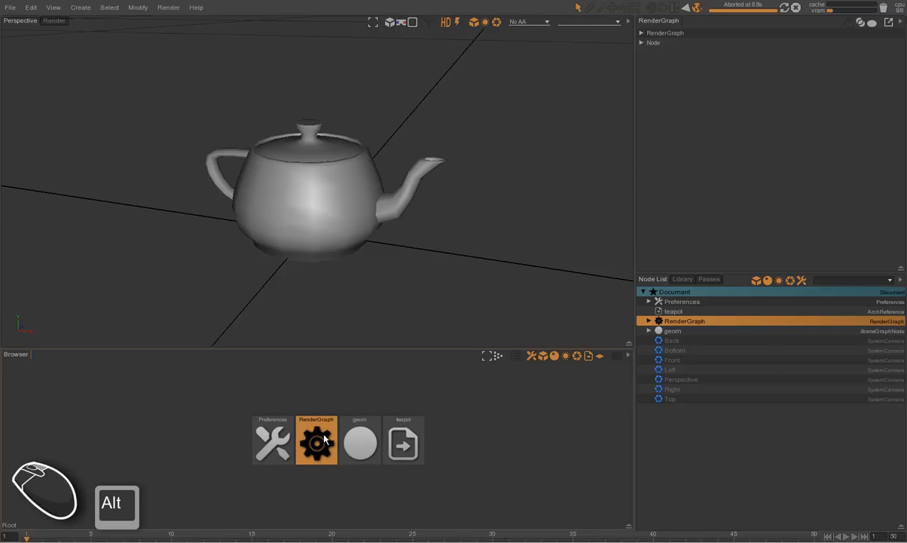
{"action": "mouse_move", "coordinate": [410, 307]}
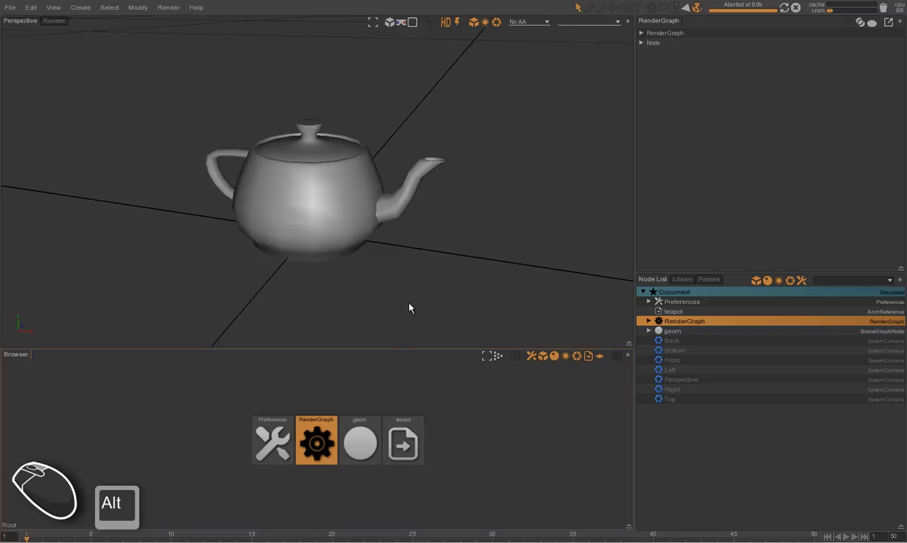
{"action": "mouse_move", "coordinate": [316, 73]}
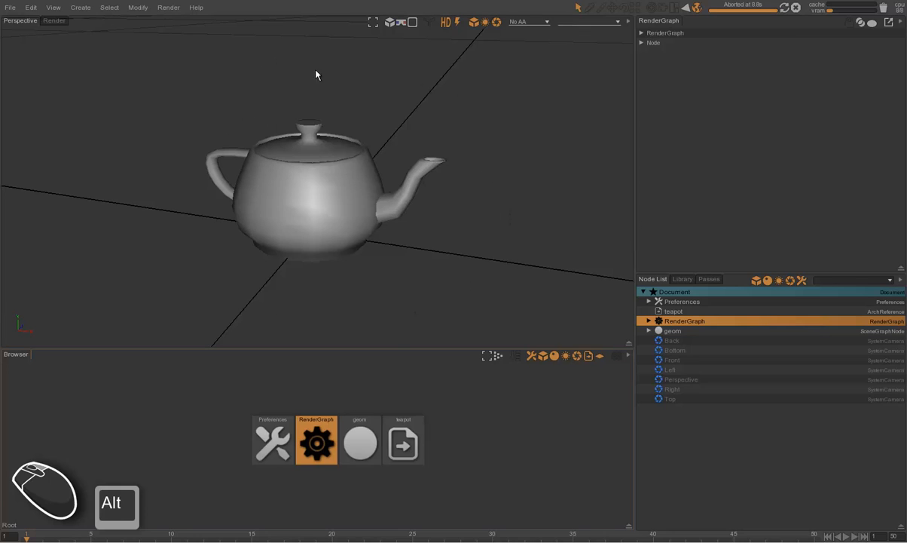
{"action": "mouse_move", "coordinate": [248, 152]}
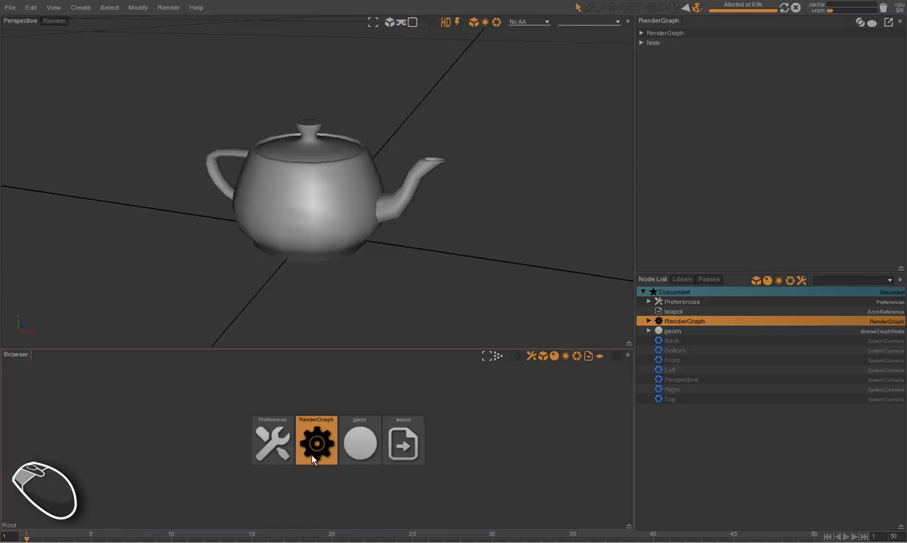
Step: Inspect the Surface, Trace, Lighting and Layer nodes of the teapot render graph
{"action": "double_click", "coordinate": [316, 441]}
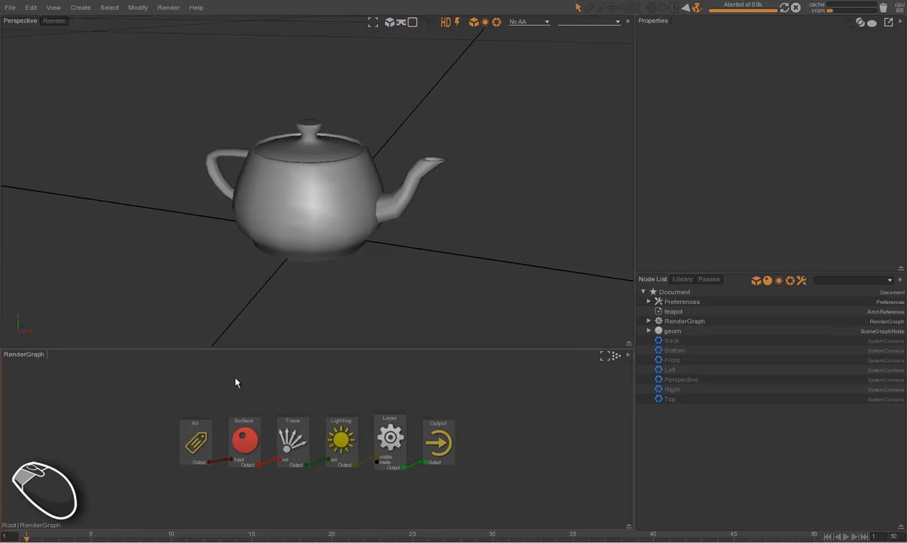
{"action": "mouse_move", "coordinate": [382, 443]}
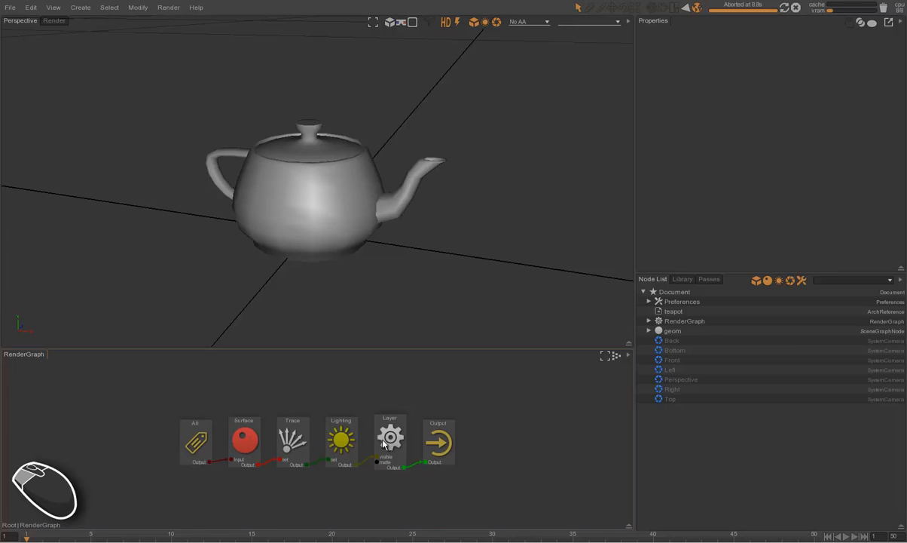
{"action": "left_click", "coordinate": [245, 439]}
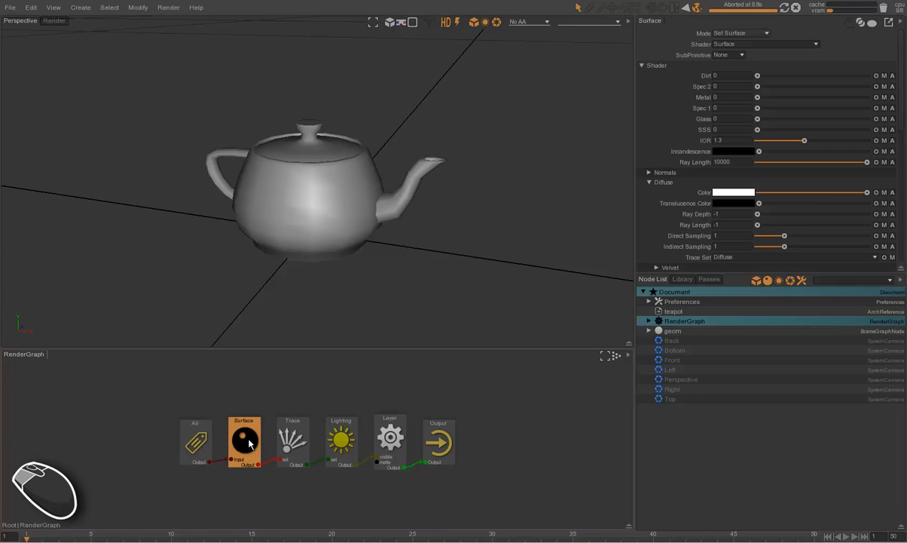
{"action": "left_click", "coordinate": [293, 439]}
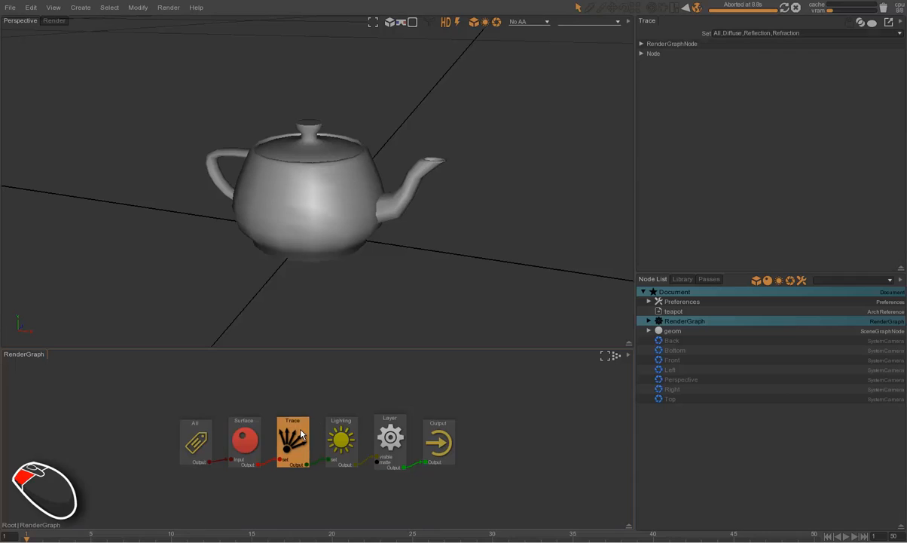
{"action": "mouse_move", "coordinate": [321, 439]}
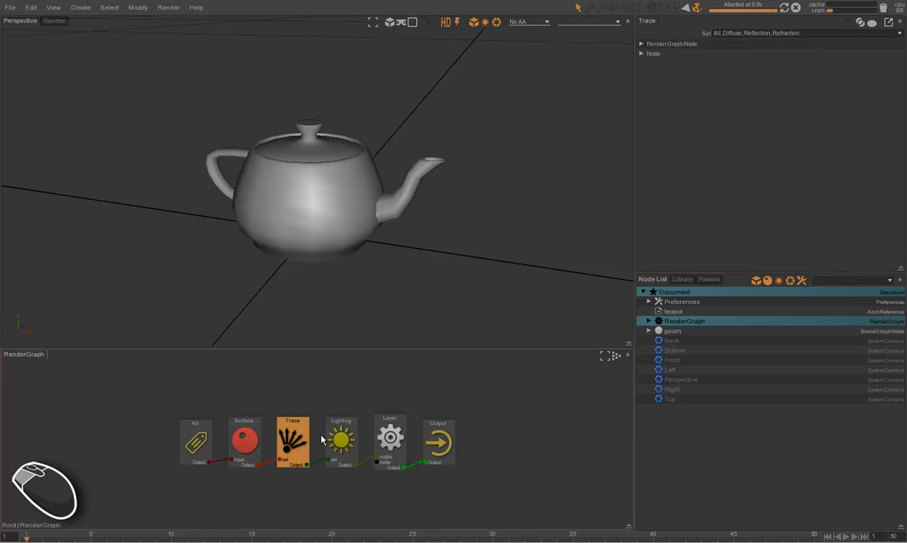
{"action": "left_click", "coordinate": [342, 439]}
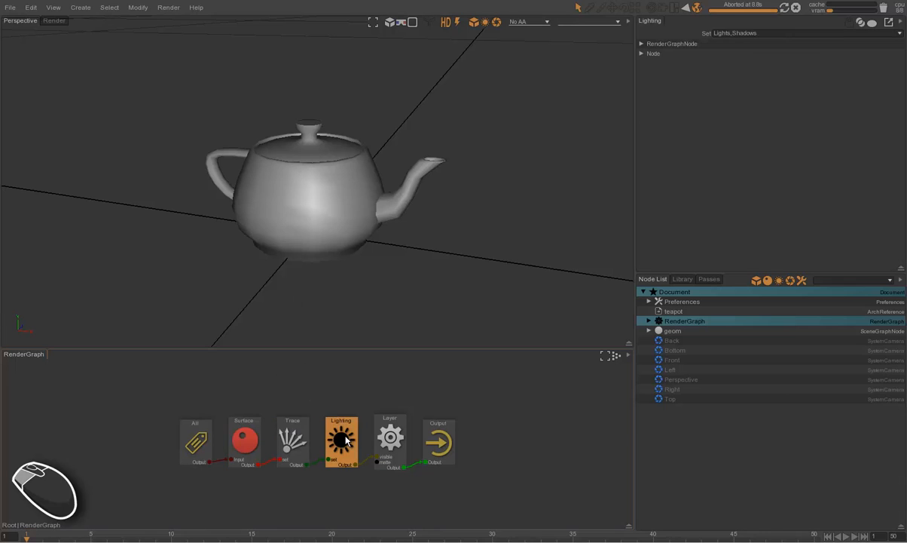
{"action": "left_click", "coordinate": [390, 437]}
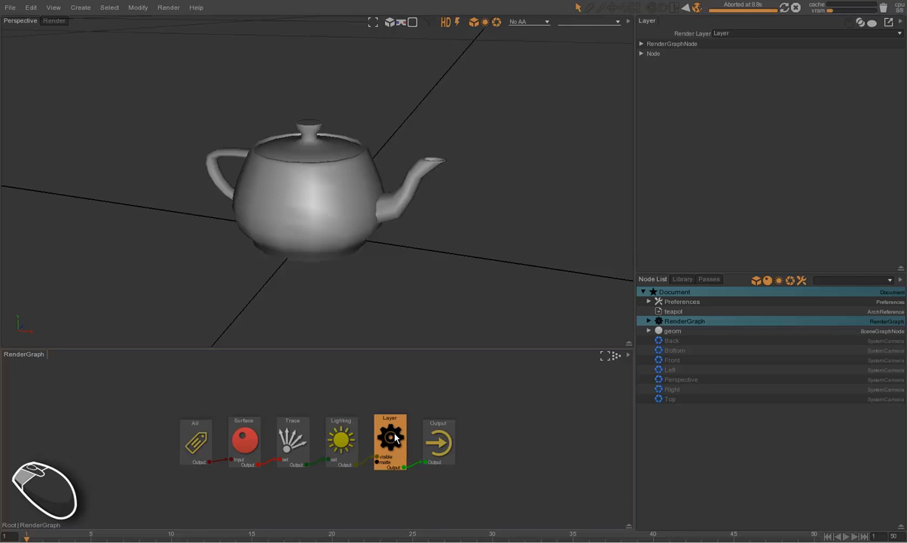
{"action": "mouse_move", "coordinate": [299, 398]}
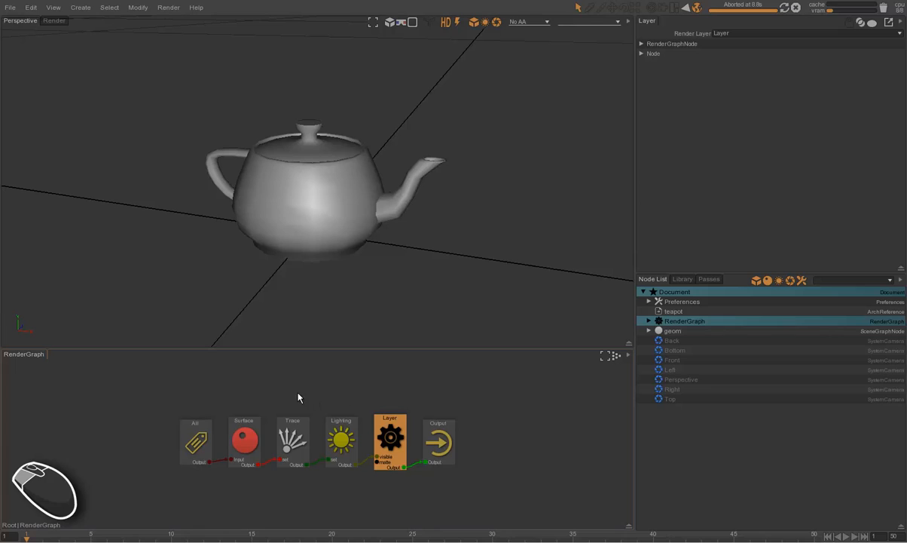
{"action": "left_click", "coordinate": [391, 439]}
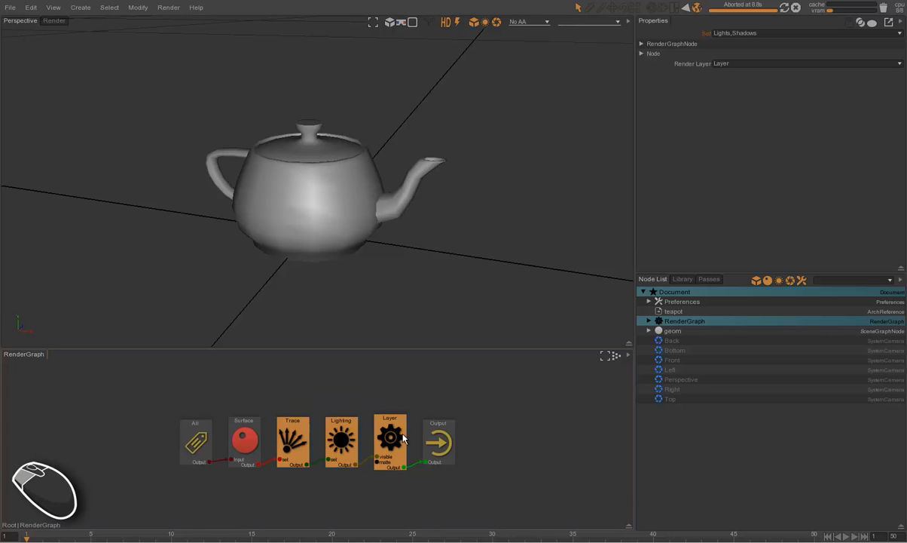
{"action": "mouse_move", "coordinate": [396, 428]}
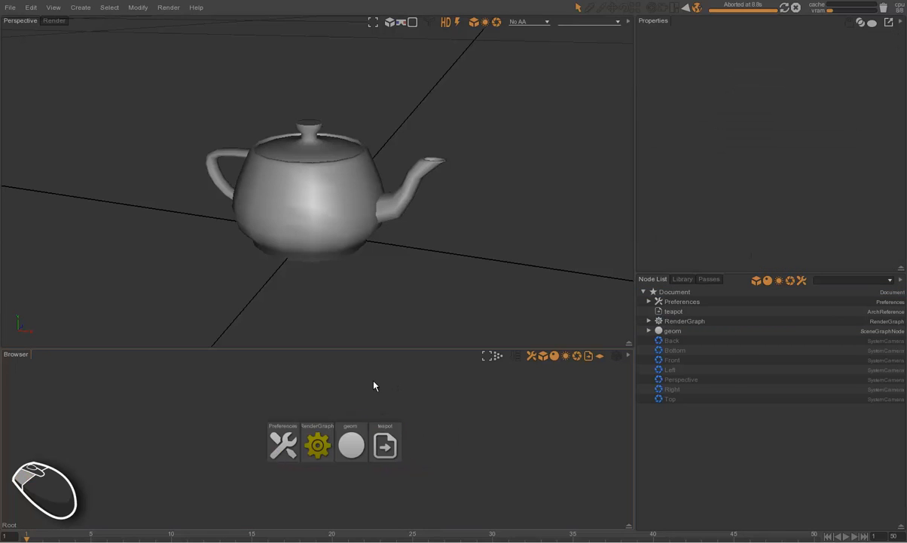
{"action": "mouse_move", "coordinate": [490, 441]}
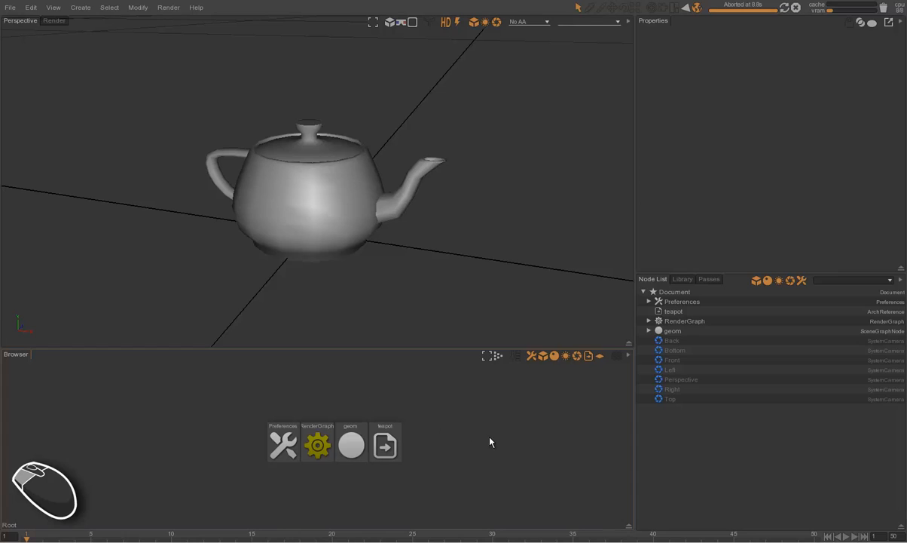
{"action": "mouse_move", "coordinate": [342, 255]}
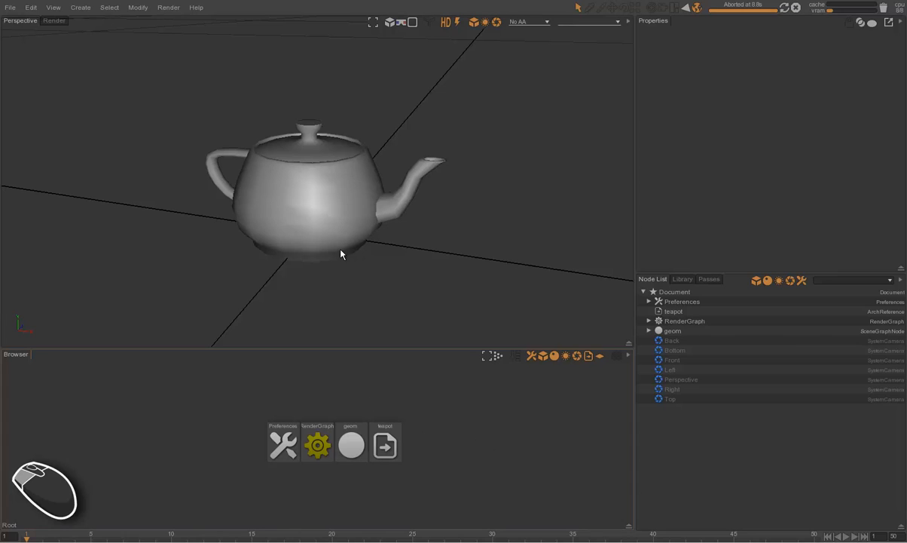
{"action": "mouse_move", "coordinate": [286, 227]}
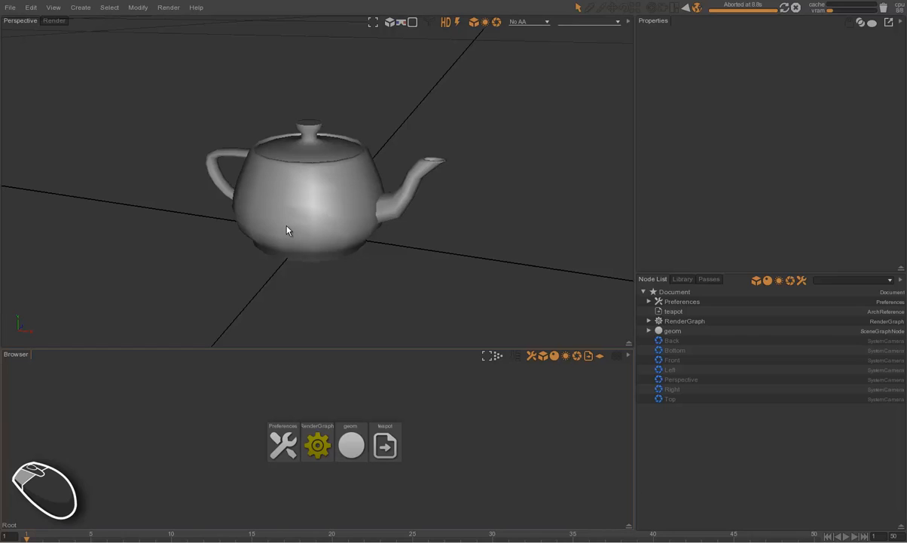
{"action": "mouse_move", "coordinate": [331, 237]}
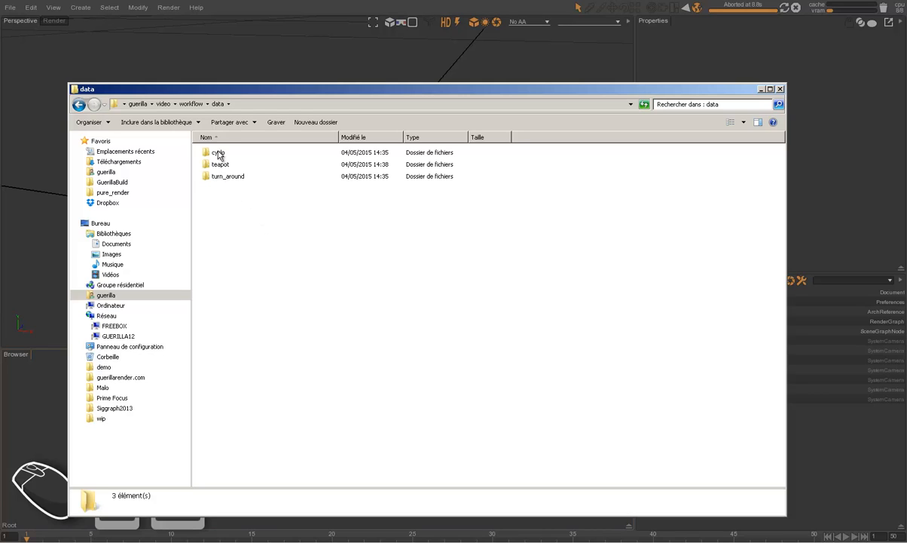
{"action": "mouse_move", "coordinate": [220, 167]}
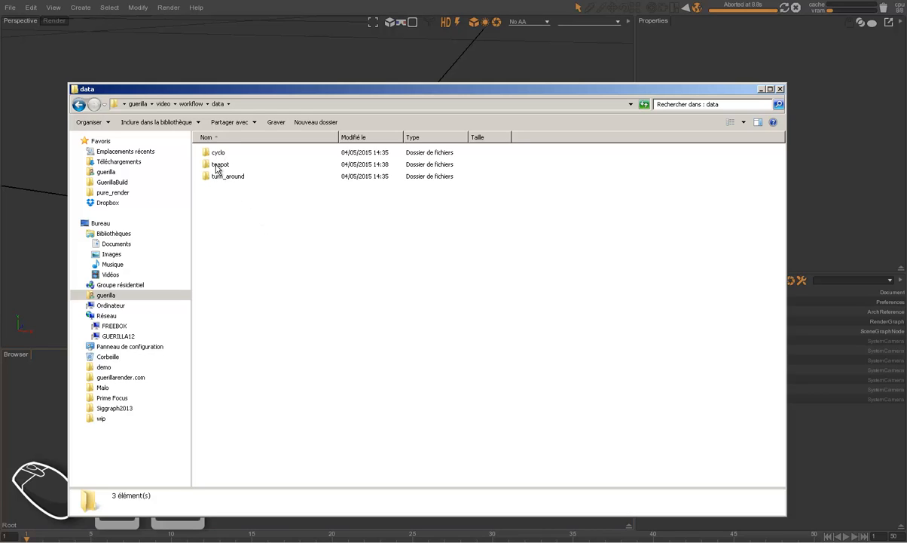
Step: Open turn_around.gproject and select its camera and RenderPass node
{"action": "double_click", "coordinate": [228, 176]}
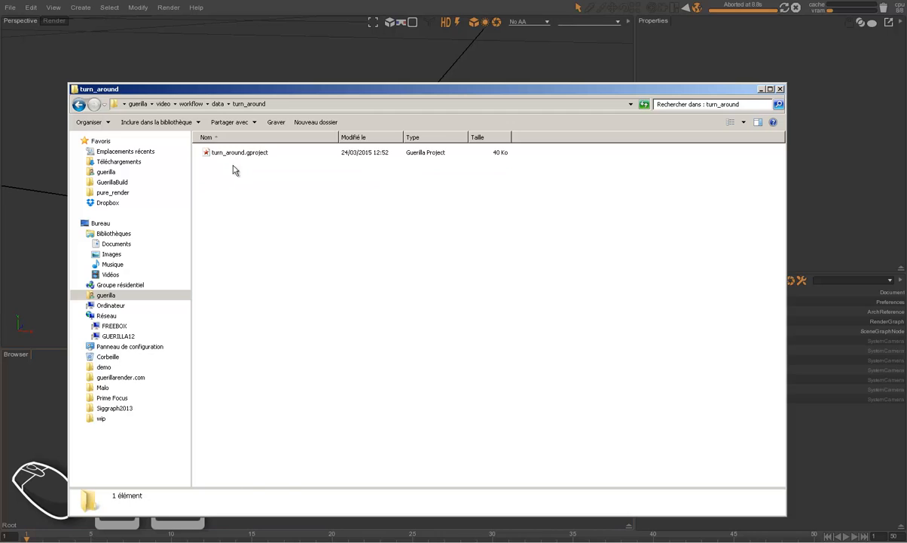
{"action": "double_click", "coordinate": [240, 151]}
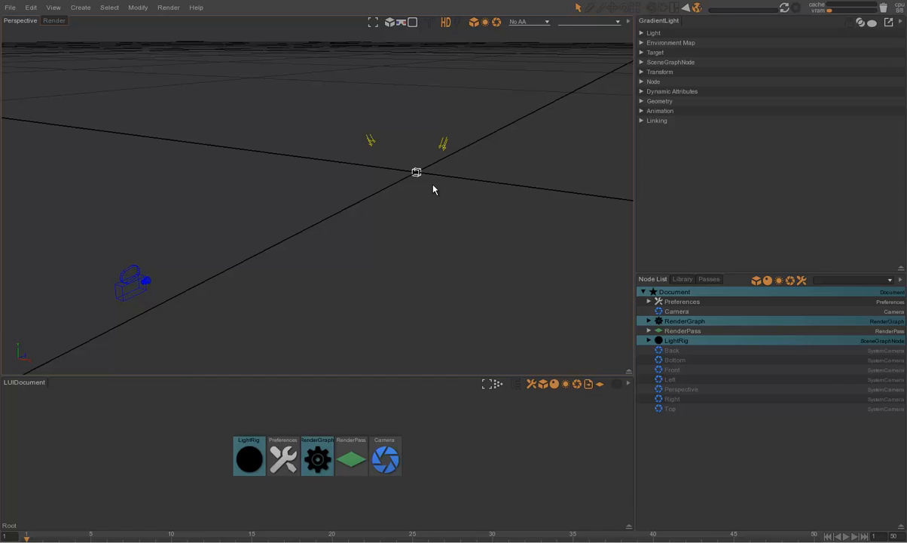
{"action": "mouse_move", "coordinate": [431, 167]}
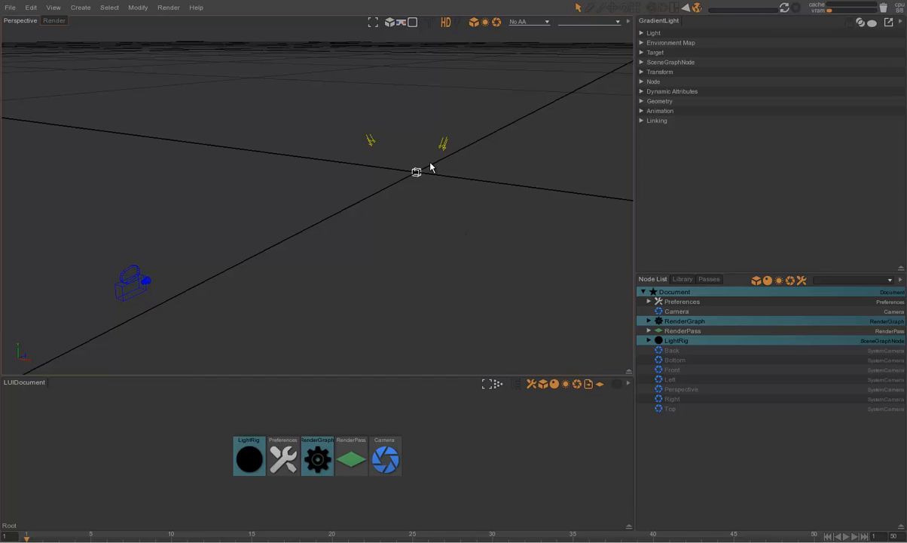
{"action": "mouse_move", "coordinate": [371, 198]}
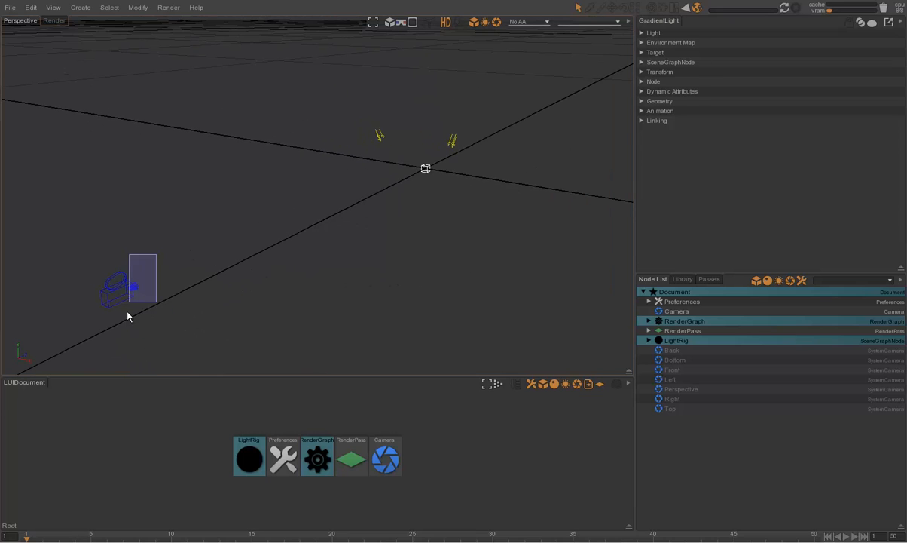
{"action": "left_click", "coordinate": [676, 311]}
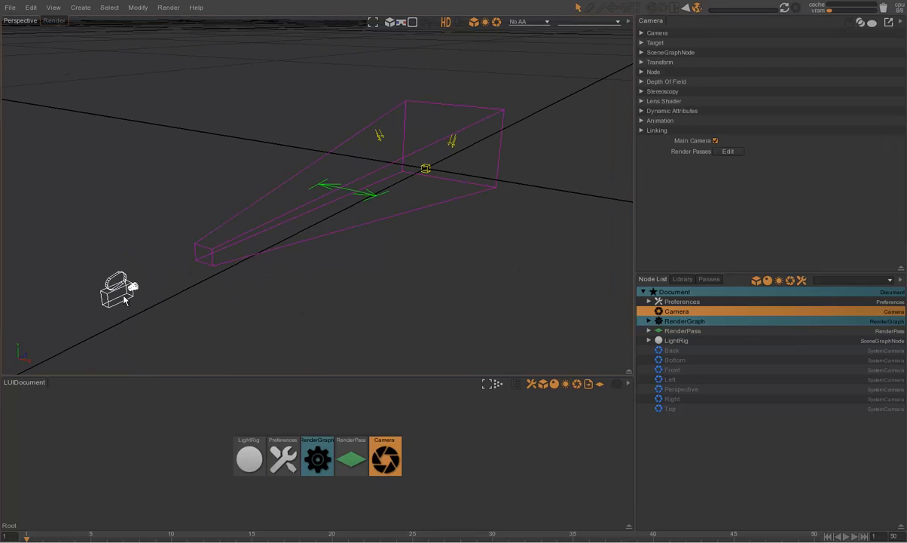
{"action": "left_click", "coordinate": [682, 330]}
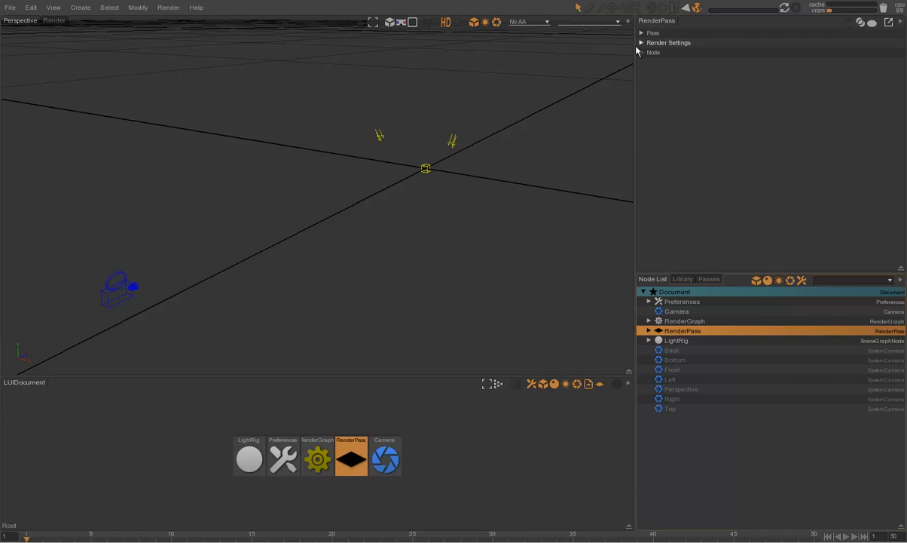
{"action": "mouse_move", "coordinate": [427, 286]}
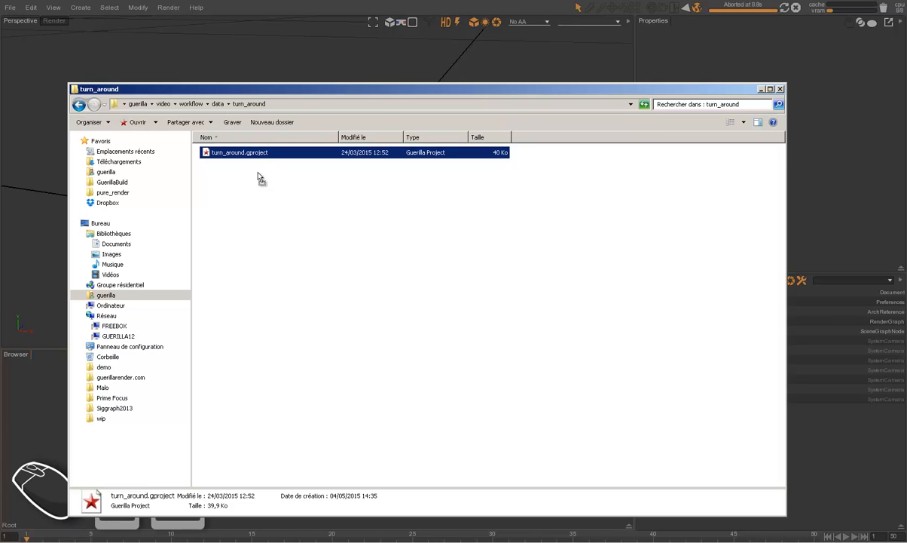
Step: Bring turn_around.gproject into the teapot scene as a reference rather than loading it
{"action": "double_click", "coordinate": [240, 152]}
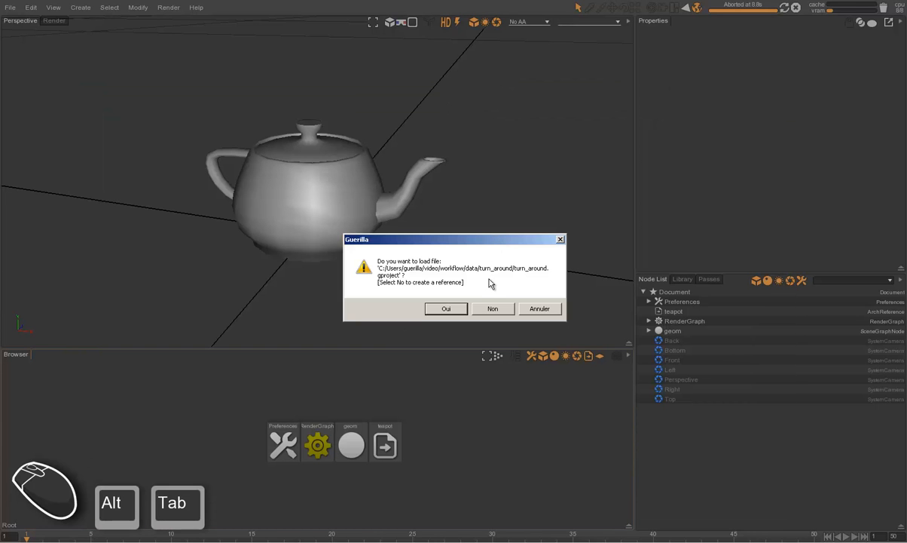
{"action": "mouse_move", "coordinate": [407, 289]}
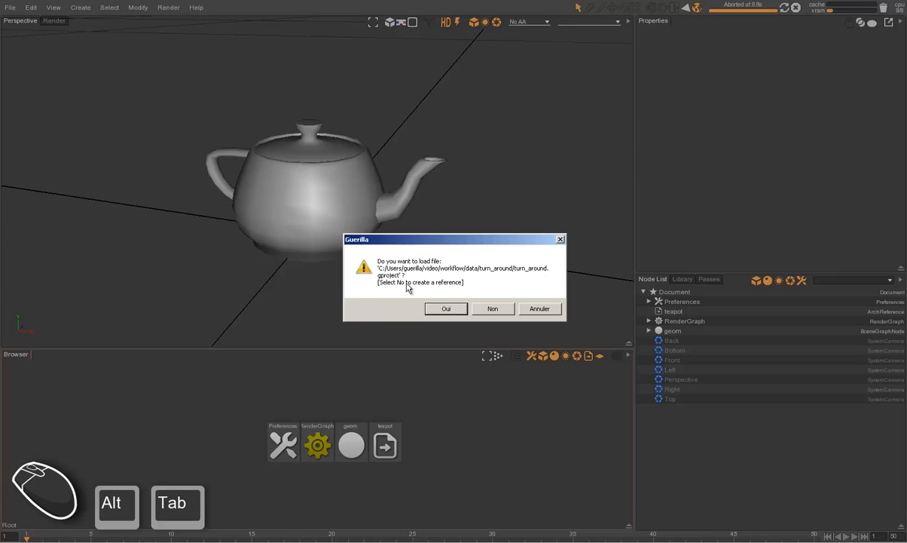
{"action": "left_click", "coordinate": [493, 308]}
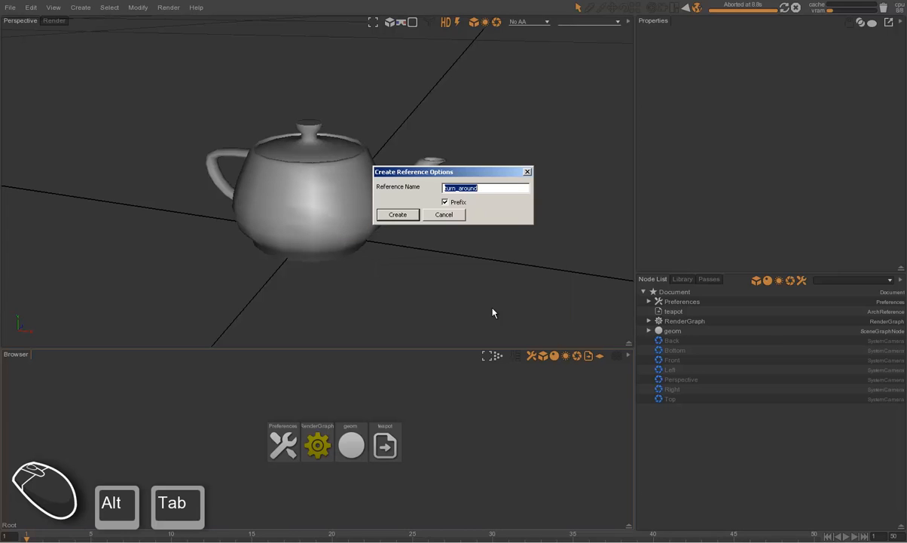
{"action": "left_click", "coordinate": [397, 214]}
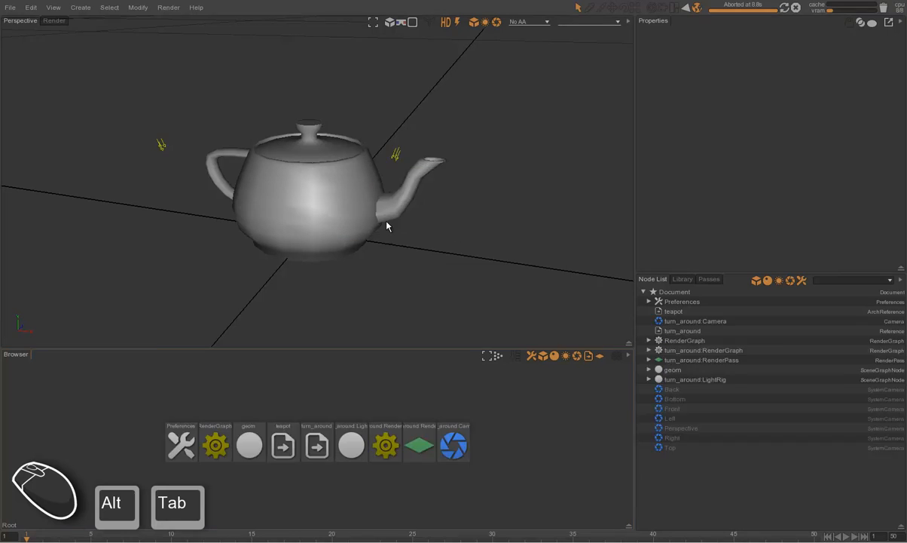
Step: Inspect the referenced render graph, render pass, light rig and camera nodes
{"action": "left_click", "coordinate": [673, 310]}
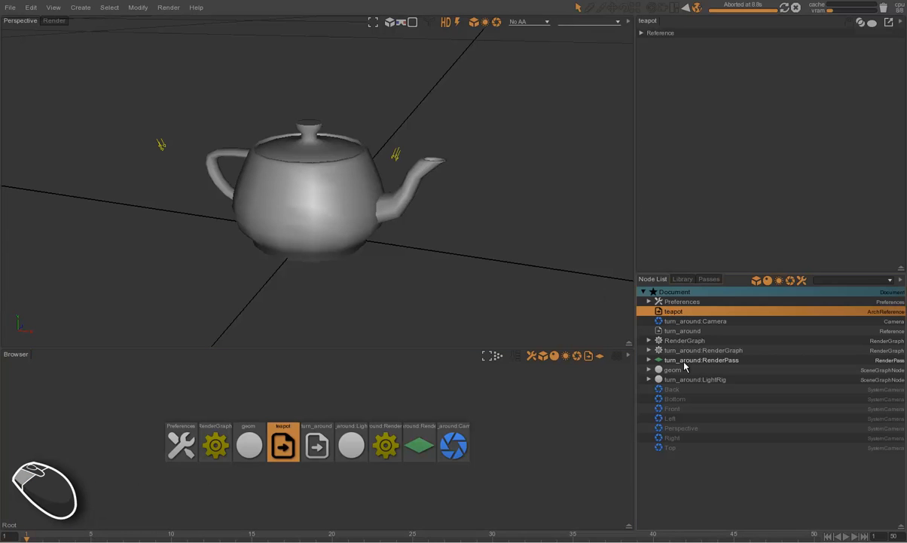
{"action": "left_click", "coordinate": [703, 350]}
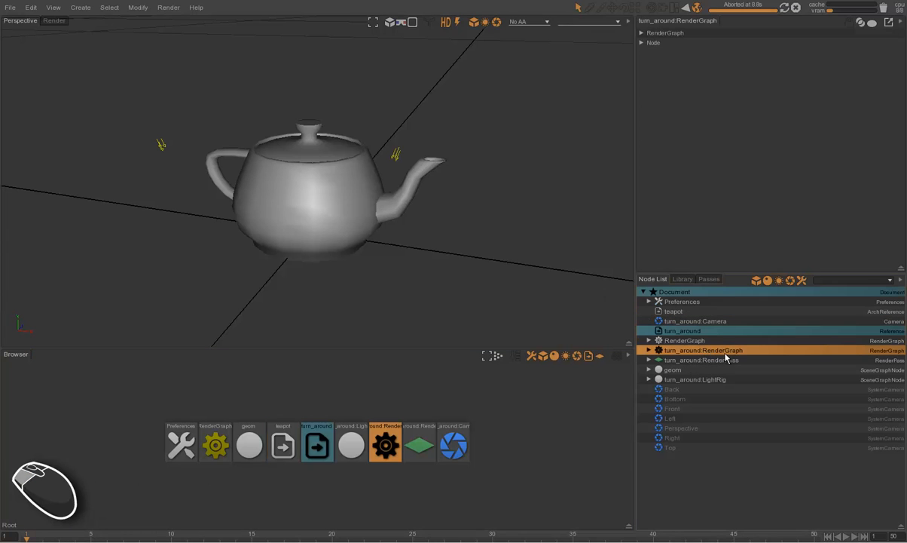
{"action": "left_click", "coordinate": [701, 360]}
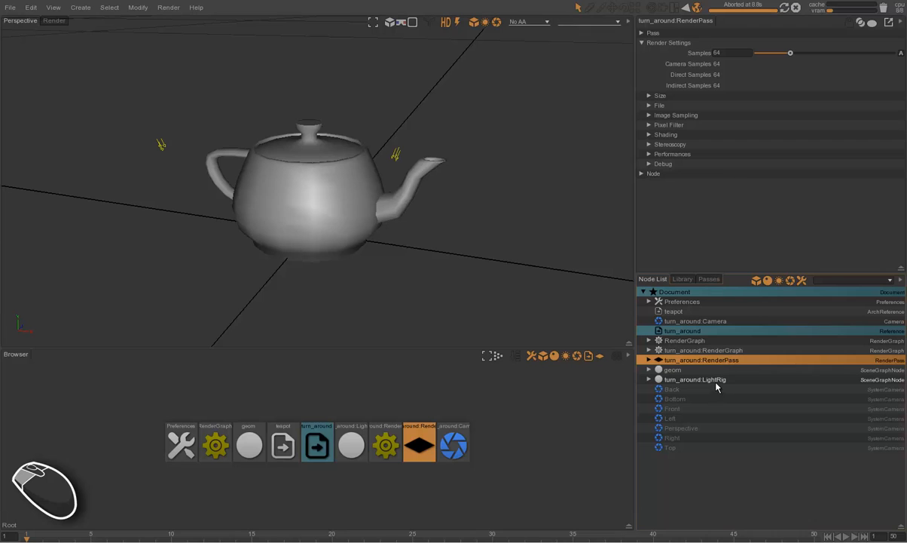
{"action": "left_click", "coordinate": [694, 379]}
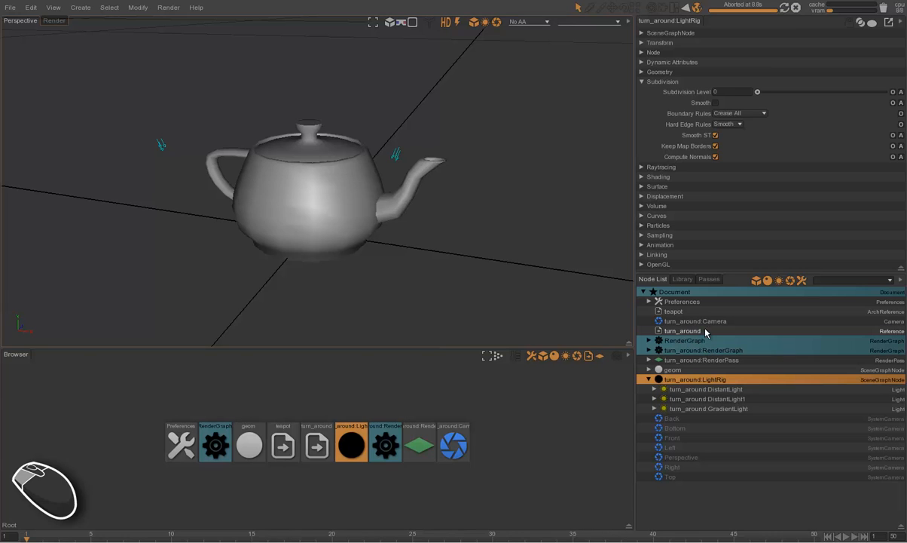
{"action": "left_click", "coordinate": [695, 320]}
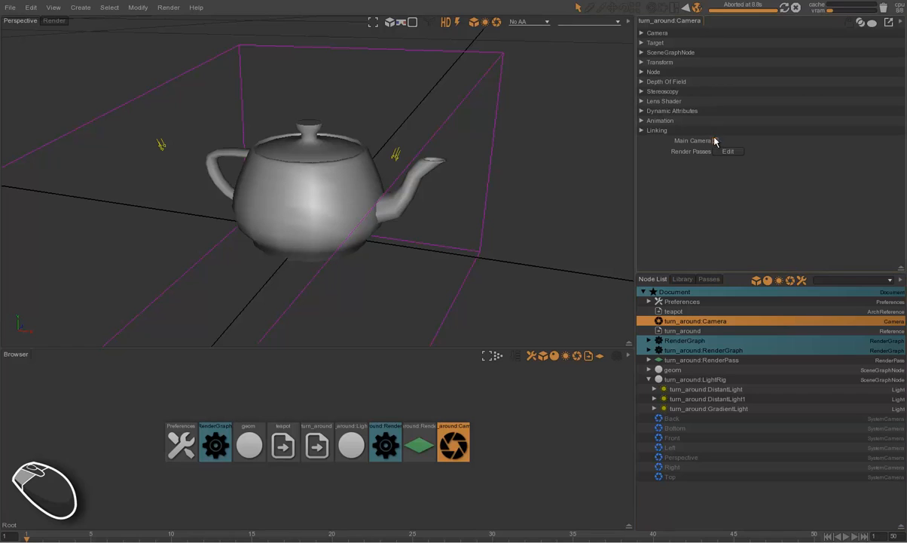
Step: Make the turn_around camera the main camera and render a Ctrl+R preview
{"action": "left_click", "coordinate": [715, 140]}
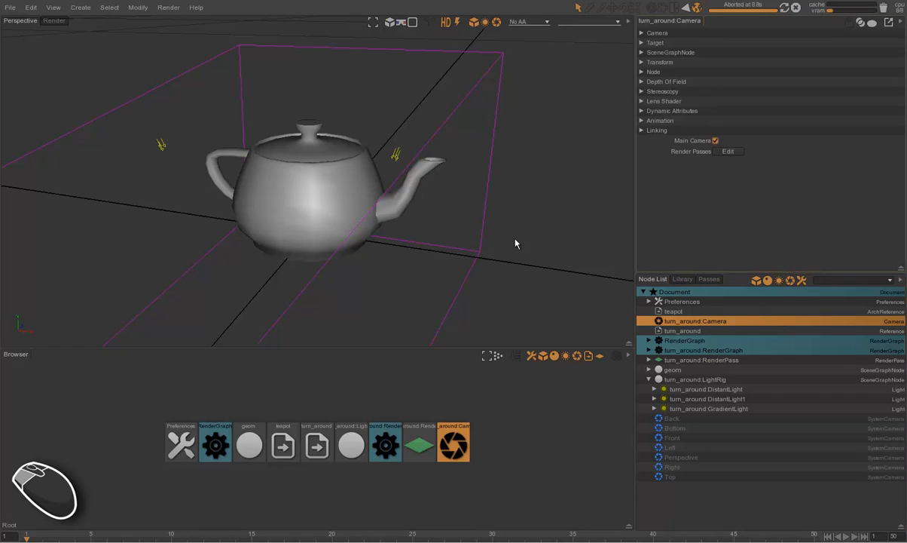
{"action": "key", "text": "ctrl"}
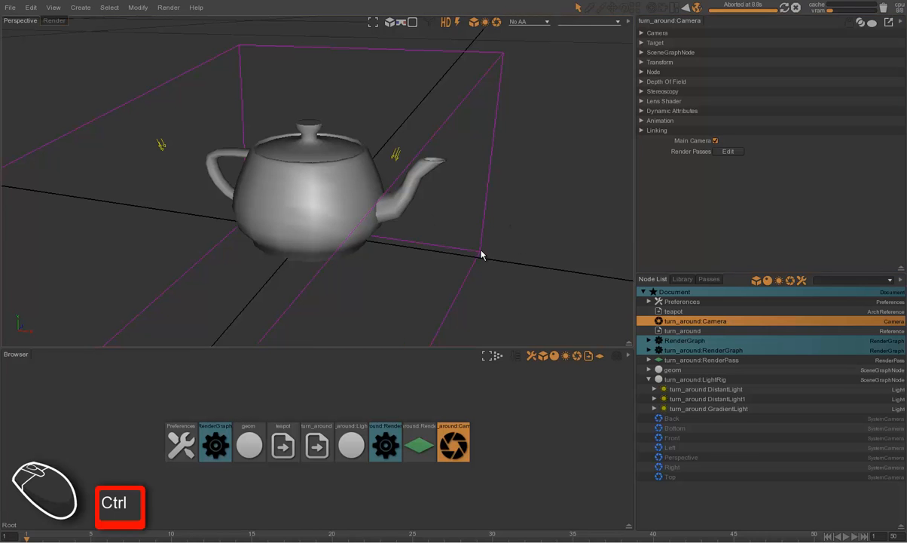
{"action": "key", "text": "ctrl+r"}
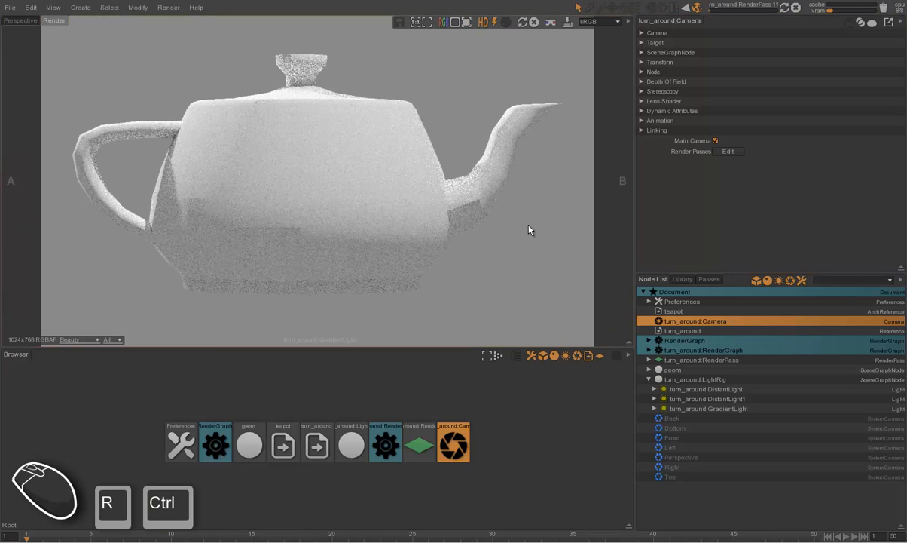
{"action": "mouse_move", "coordinate": [539, 186]}
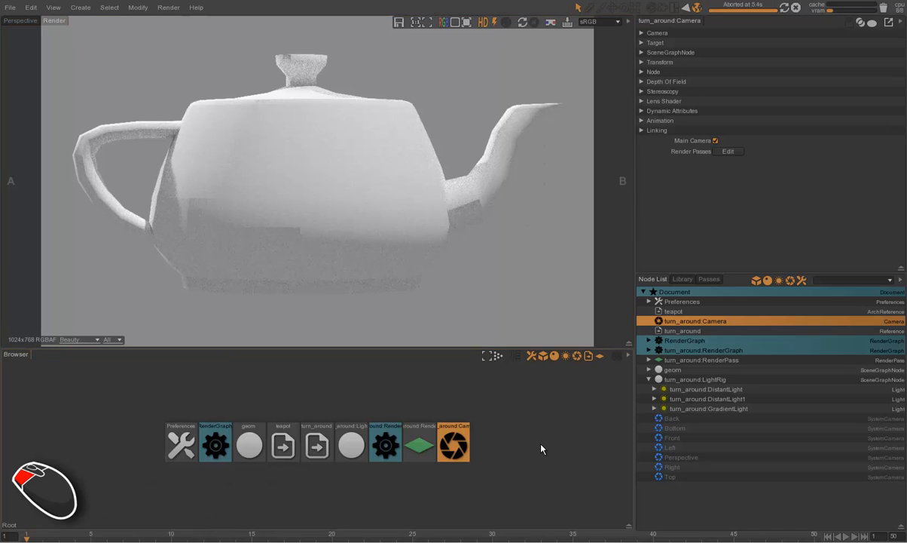
{"action": "mouse_move", "coordinate": [535, 234]}
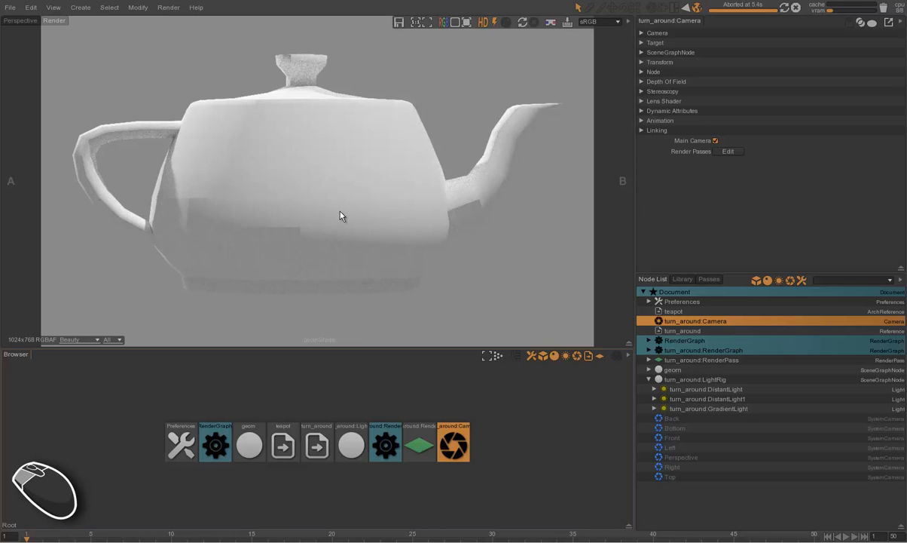
Step: Insert an Attributes node between the Surface and Output nodes in the RenderGraph
{"action": "left_click", "coordinate": [671, 370]}
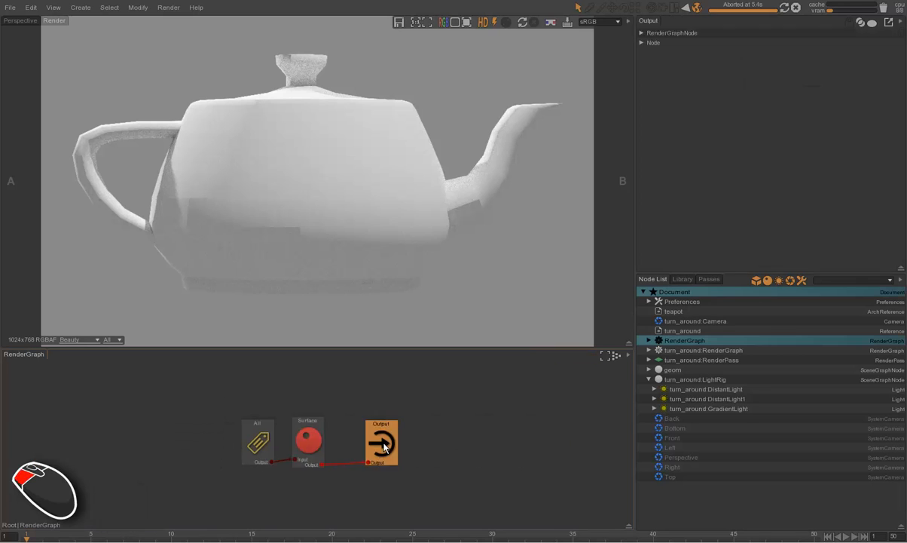
{"action": "left_click_drag", "start_coordinate": [381, 442], "coordinate": [417, 438]}
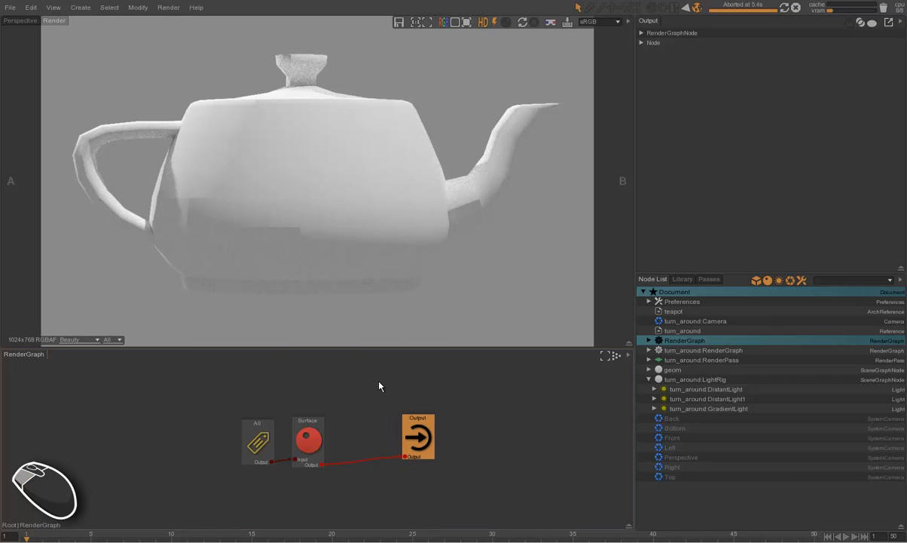
{"action": "type", "text": "att"}
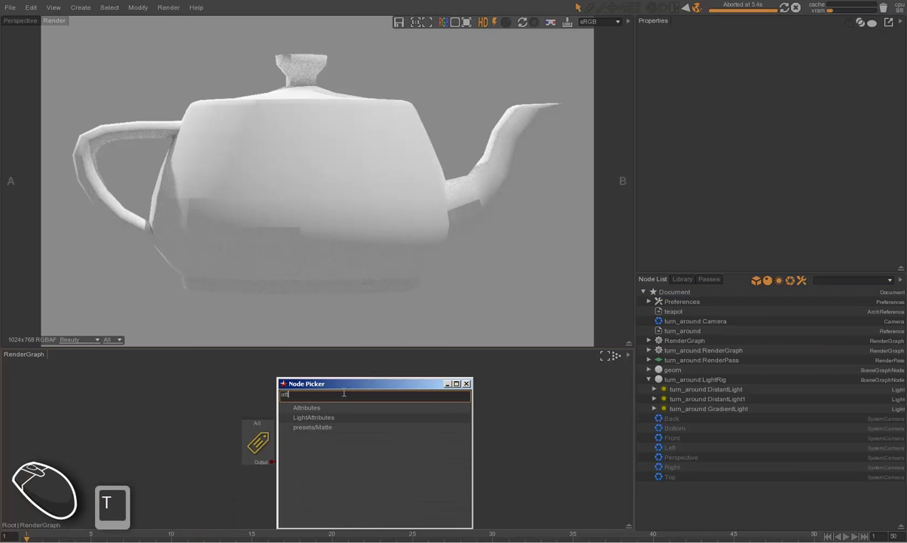
{"action": "left_click", "coordinate": [306, 407]}
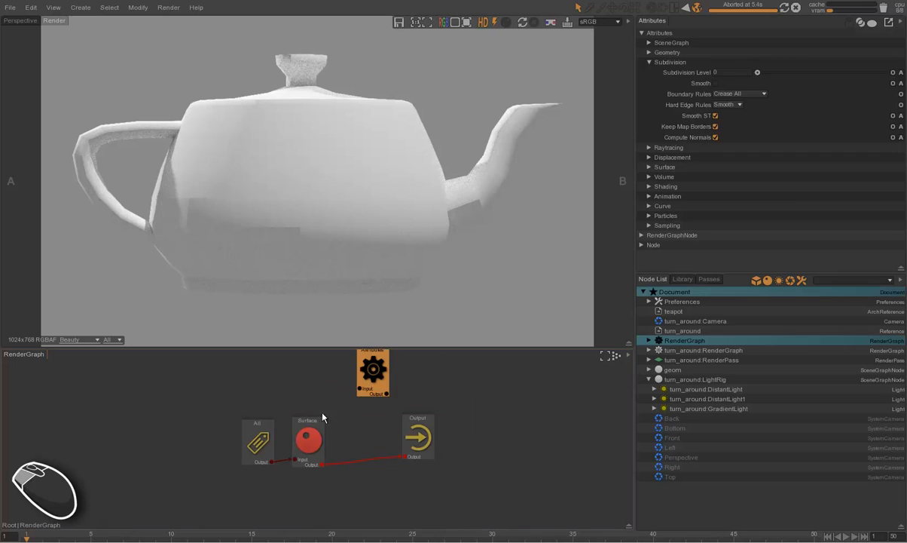
{"action": "left_click_drag", "start_coordinate": [373, 371], "coordinate": [360, 439]}
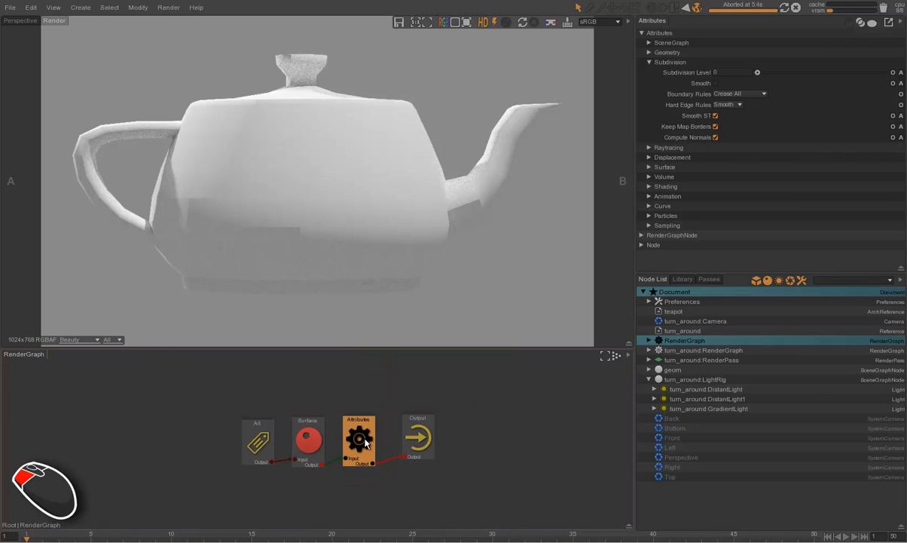
Step: Set the Attributes node's subdivision level to 3 and refresh the preview render
{"action": "left_click", "coordinate": [650, 62]}
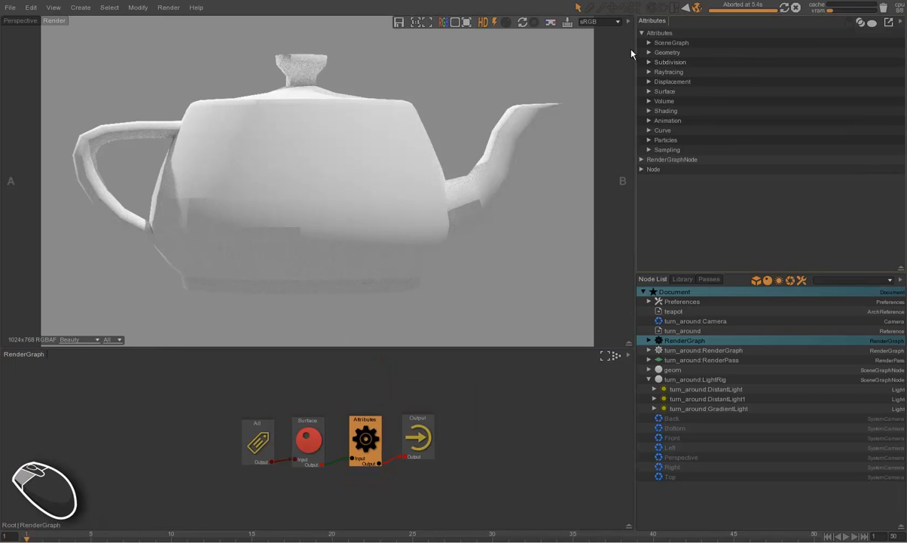
{"action": "left_click", "coordinate": [649, 62]}
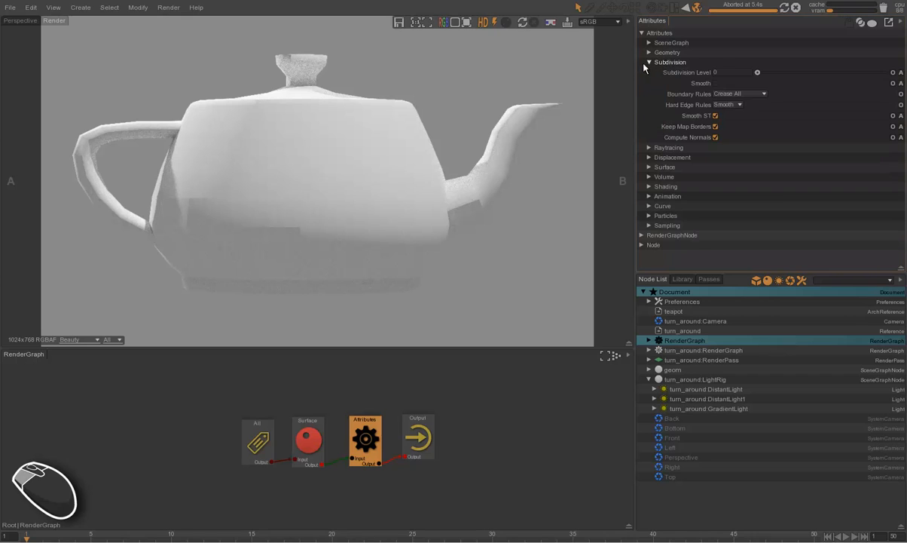
{"action": "left_click_drag", "start_coordinate": [757, 72], "coordinate": [820, 73]}
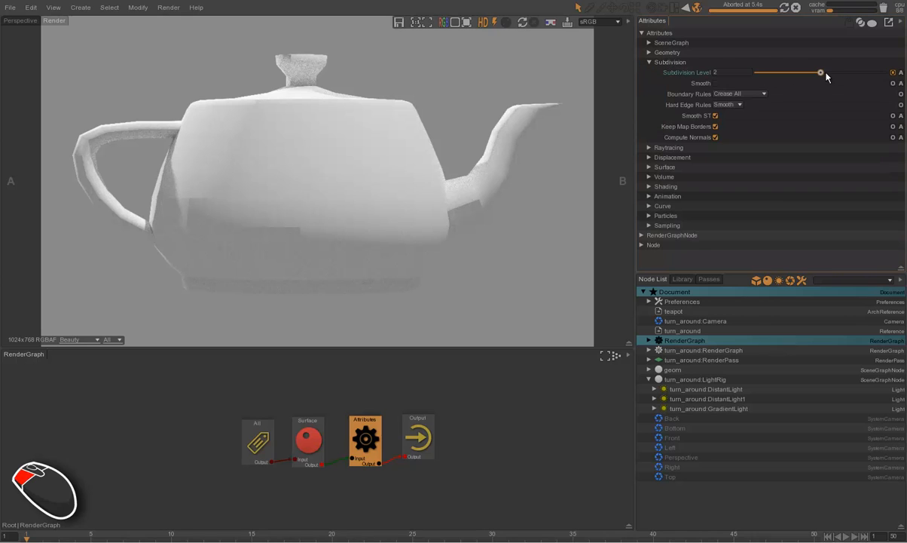
{"action": "left_click_drag", "start_coordinate": [820, 72], "coordinate": [852, 72]}
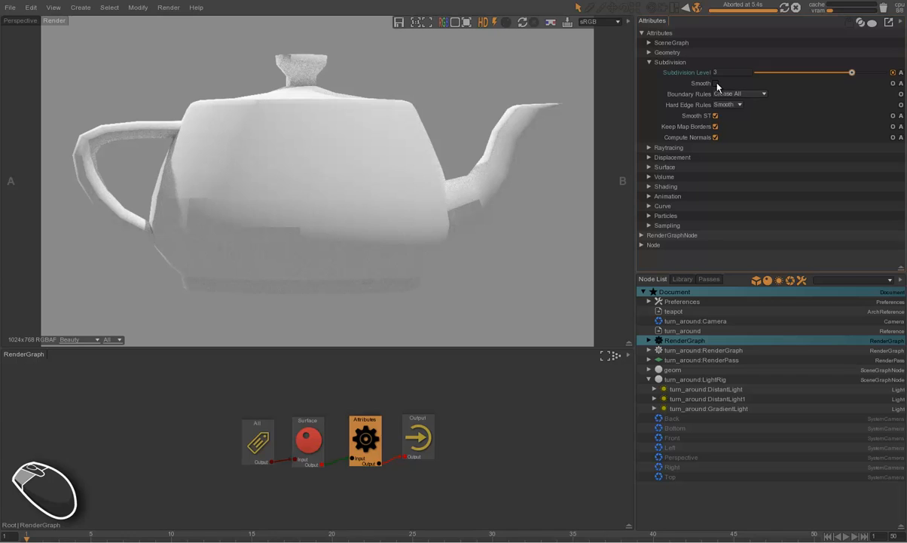
{"action": "left_click", "coordinate": [649, 62]}
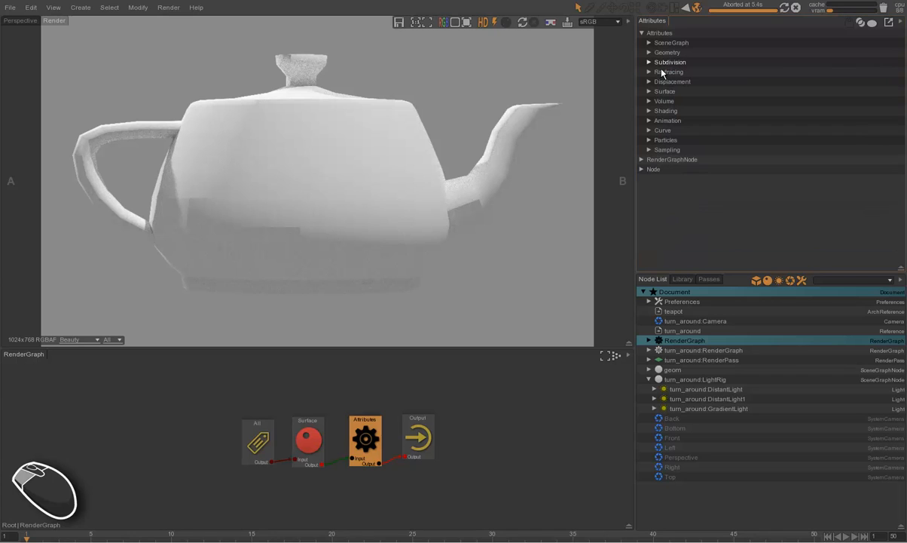
{"action": "left_click", "coordinate": [522, 22]}
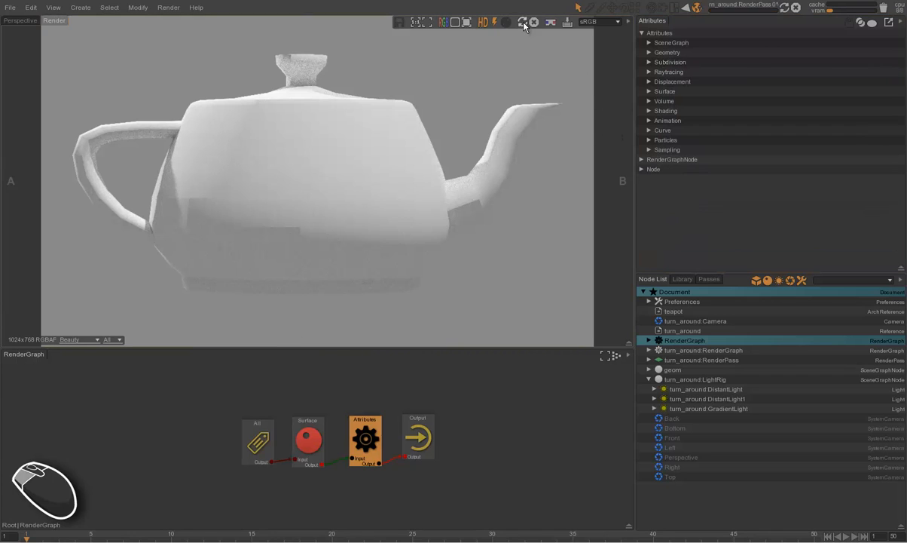
{"action": "left_click", "coordinate": [522, 21]}
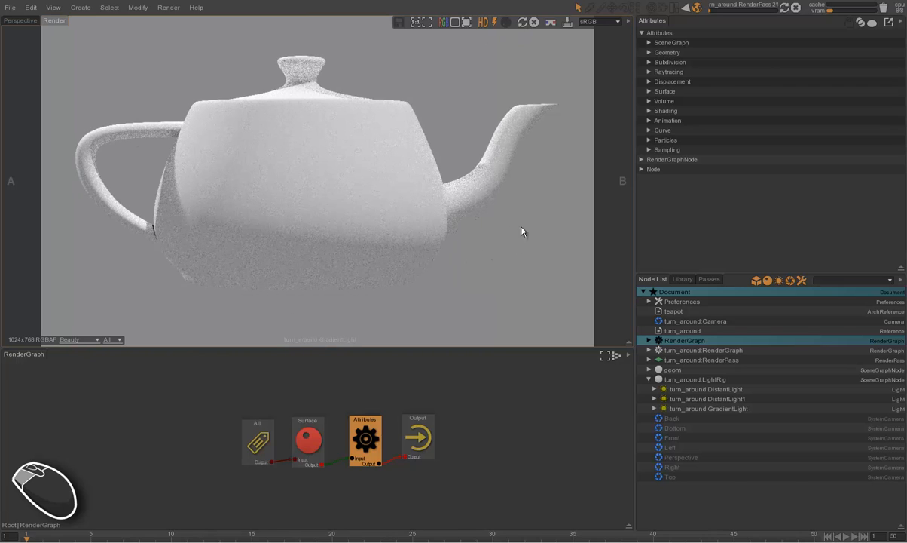
{"action": "left_click", "coordinate": [307, 440]}
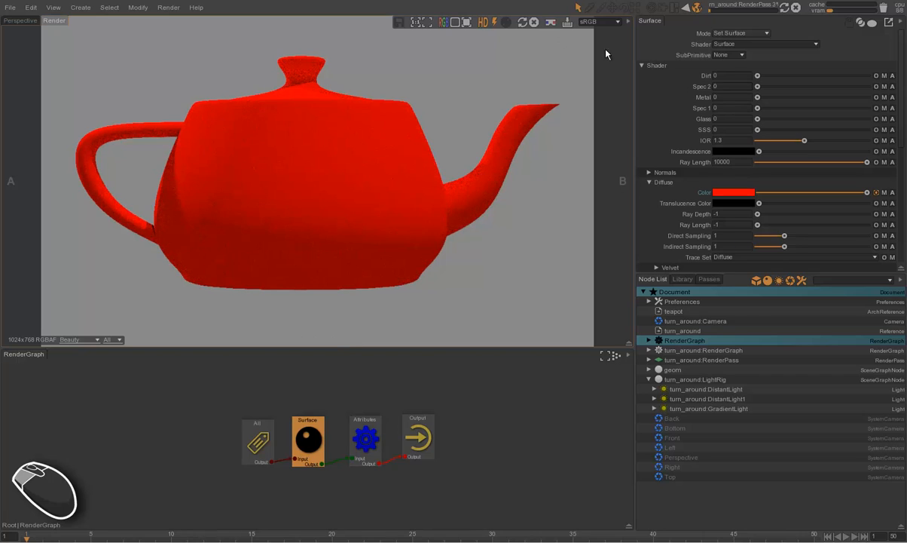
{"action": "mouse_move", "coordinate": [778, 110]}
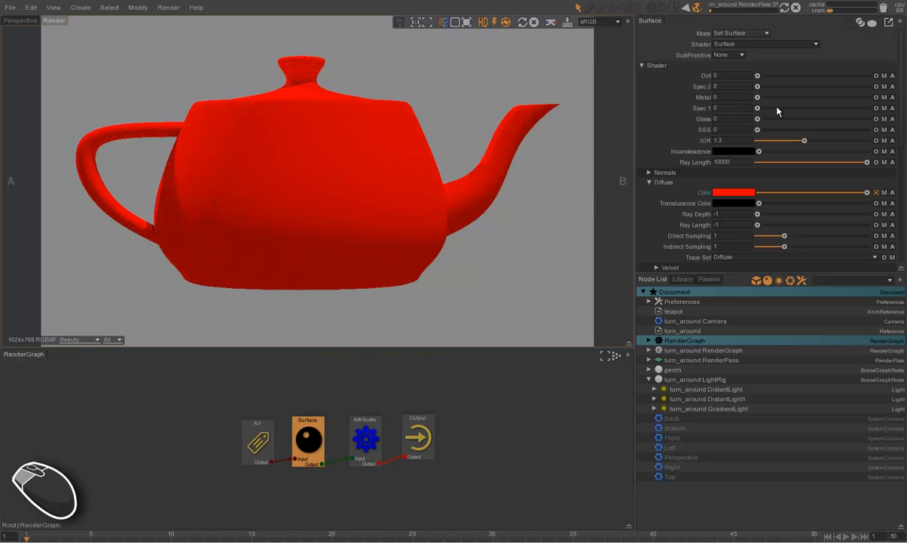
Step: Raise the Spec 1 slider to give the teapot glossy specular shine
{"action": "left_click_drag", "start_coordinate": [761, 86], "coordinate": [867, 86]}
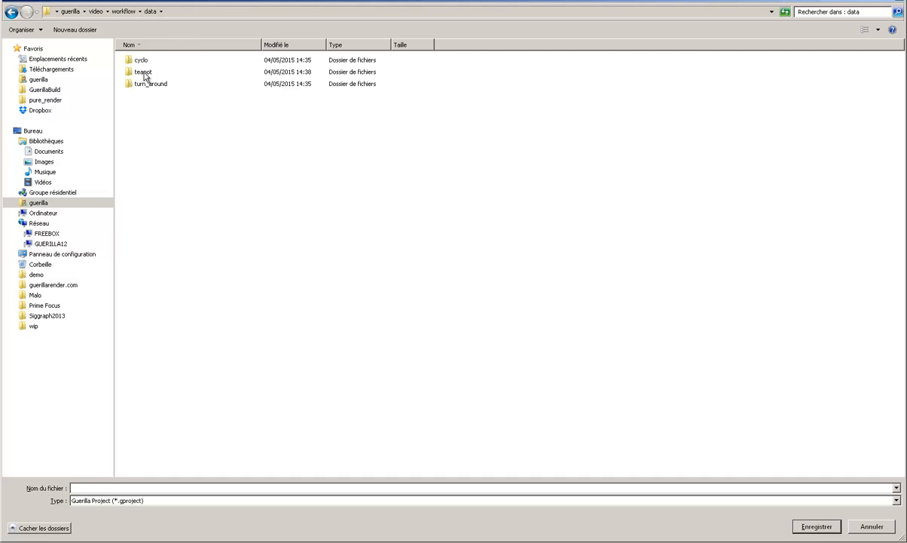
Step: Save the project under the name teapot inside the teapot data folder
{"action": "double_click", "coordinate": [142, 72]}
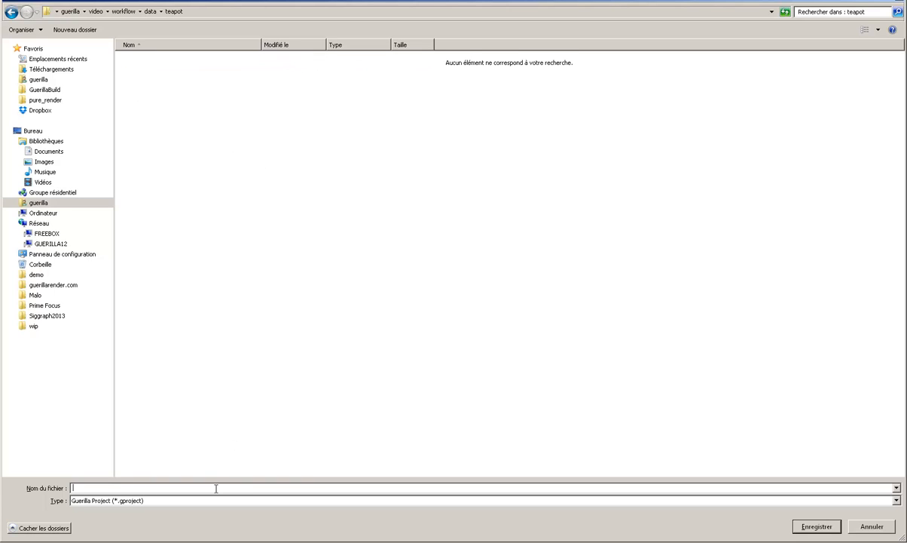
{"action": "type", "text": "teapot"}
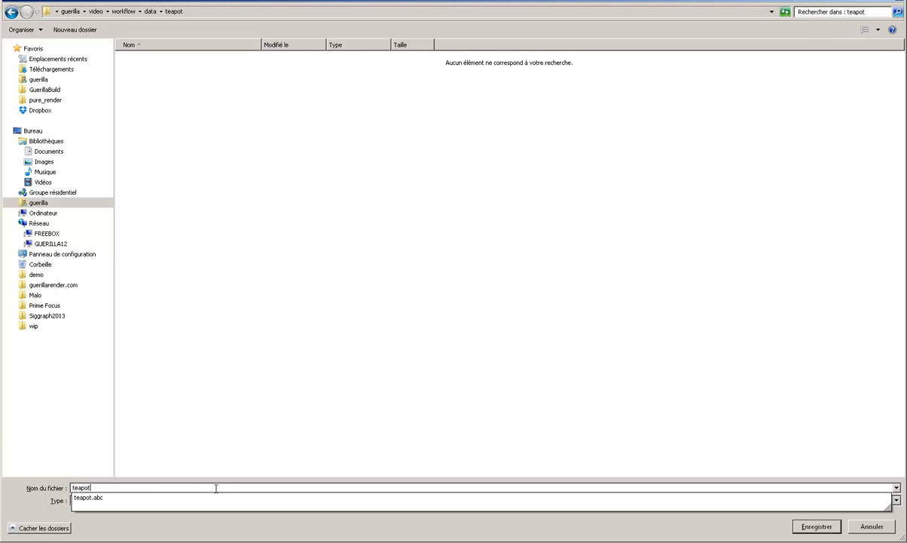
{"action": "left_click", "coordinate": [816, 526]}
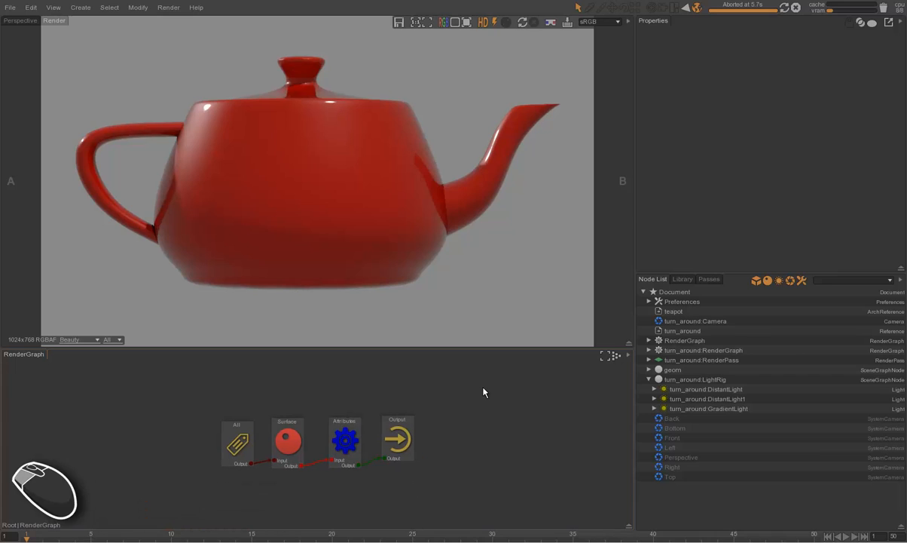
{"action": "mouse_move", "coordinate": [465, 422]}
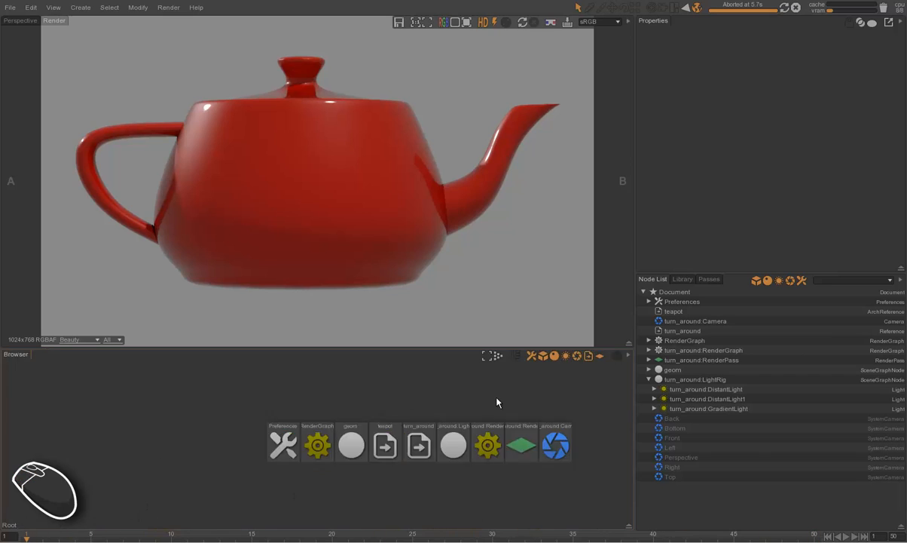
Step: Collapse LightRig, switch to the Perspective view and select the teapot geom node
{"action": "left_click", "coordinate": [649, 379]}
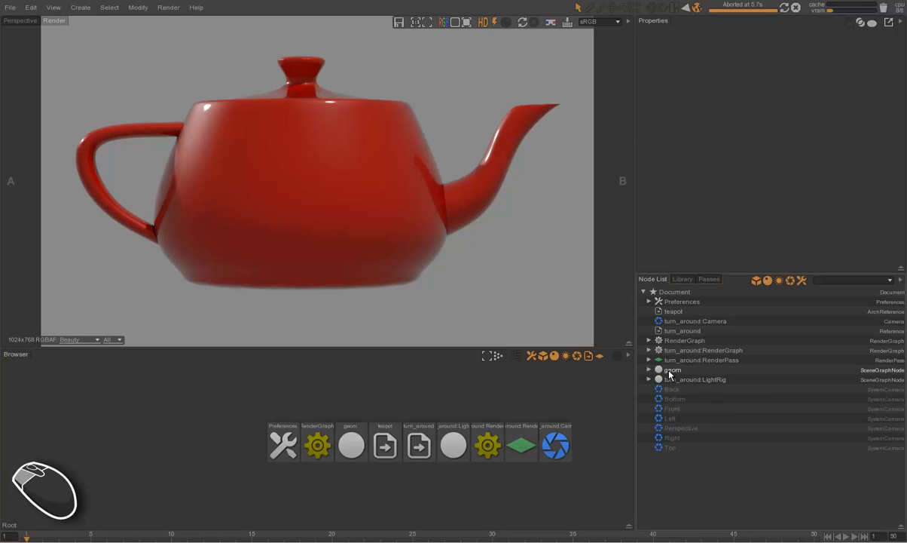
{"action": "left_click", "coordinate": [21, 20]}
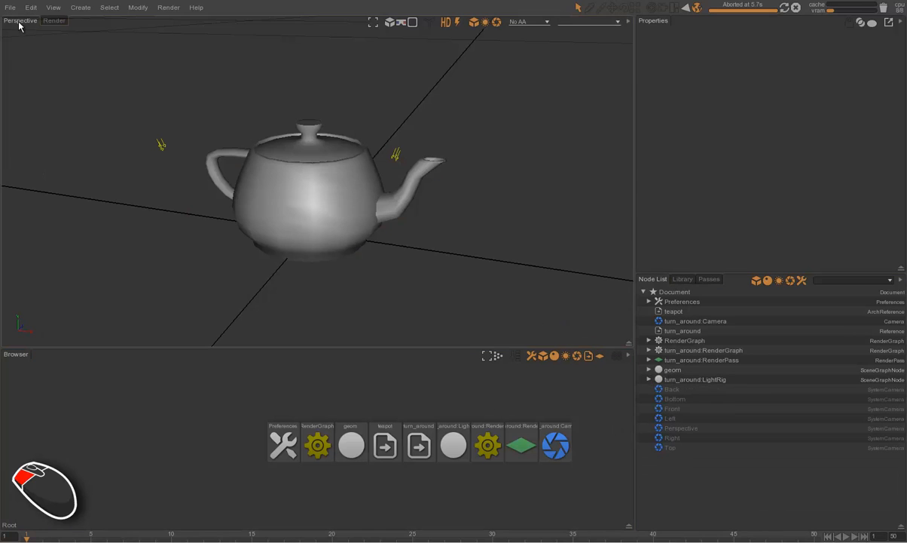
{"action": "left_click", "coordinate": [671, 369]}
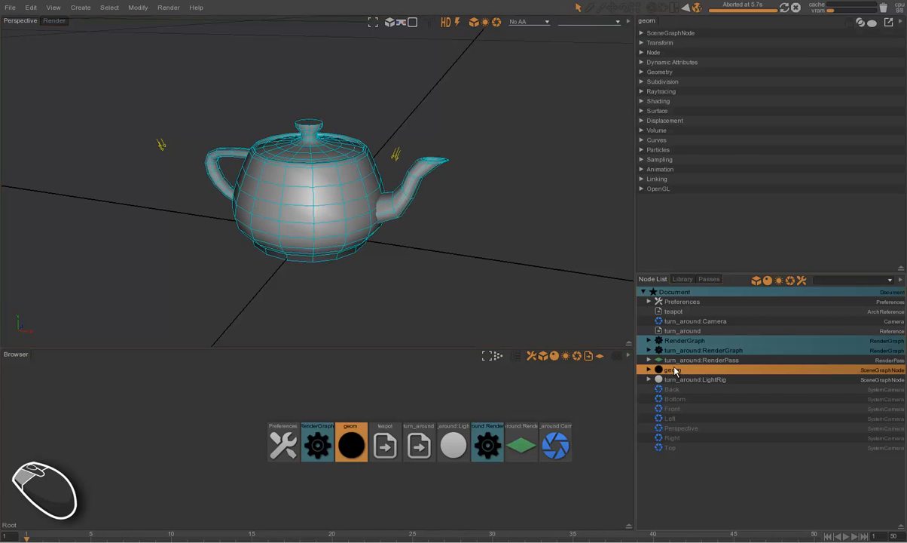
Step: Add an Euler Transform to the teapot geom node's Transform Stack
{"action": "left_click", "coordinate": [648, 369]}
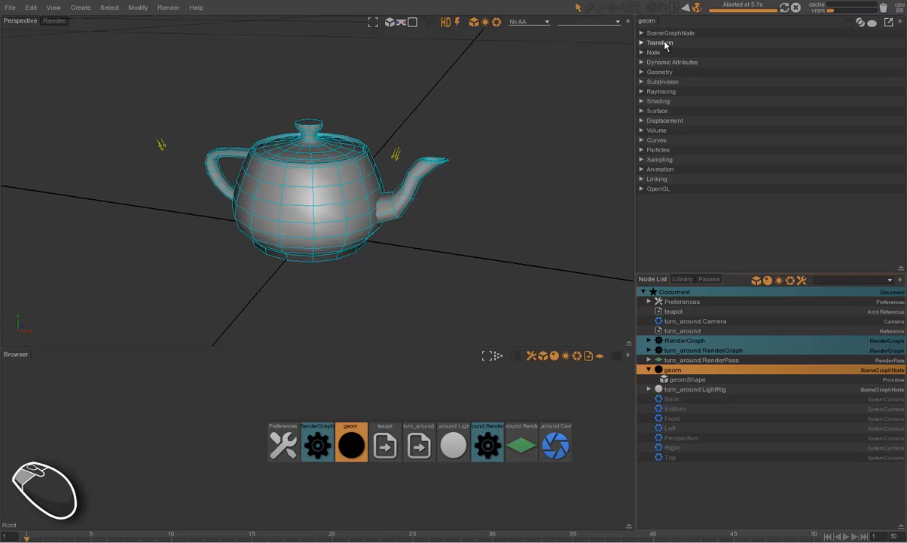
{"action": "left_click", "coordinate": [661, 42]}
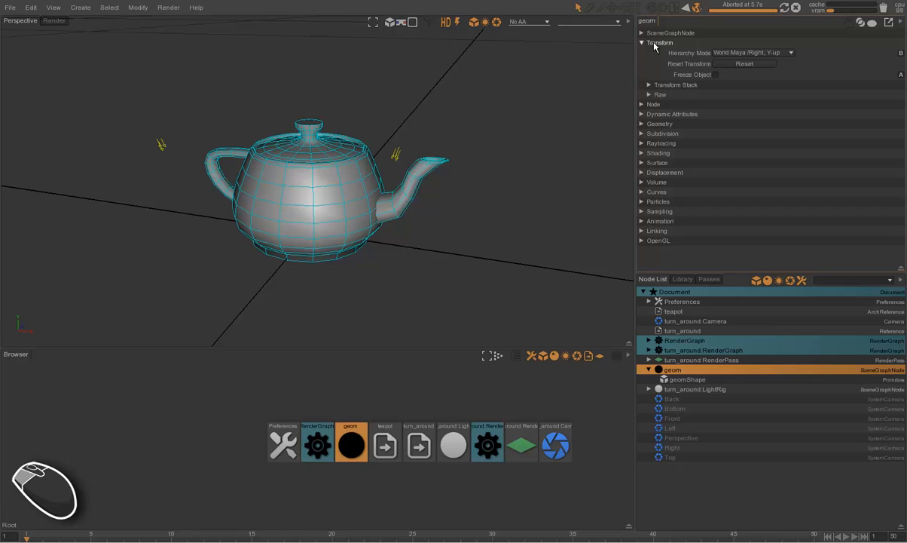
{"action": "left_click", "coordinate": [649, 84]}
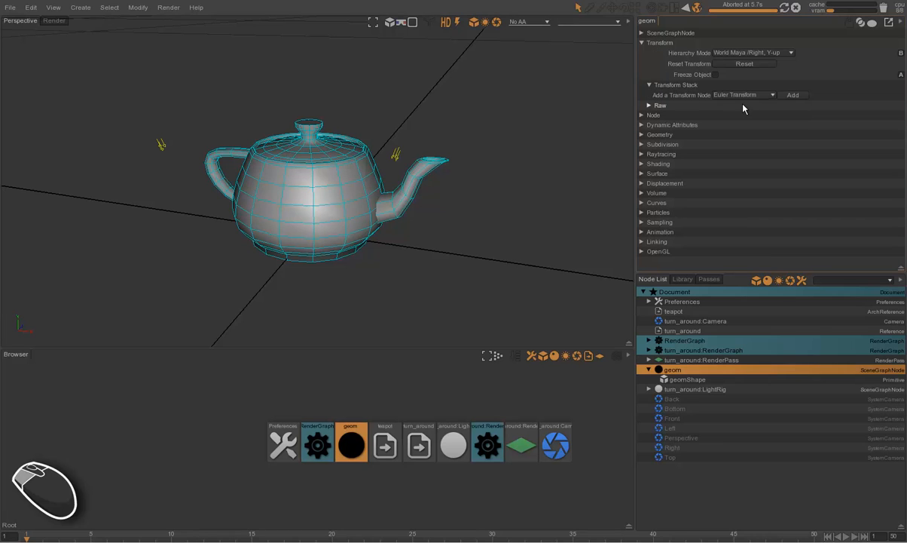
{"action": "mouse_move", "coordinate": [781, 98]}
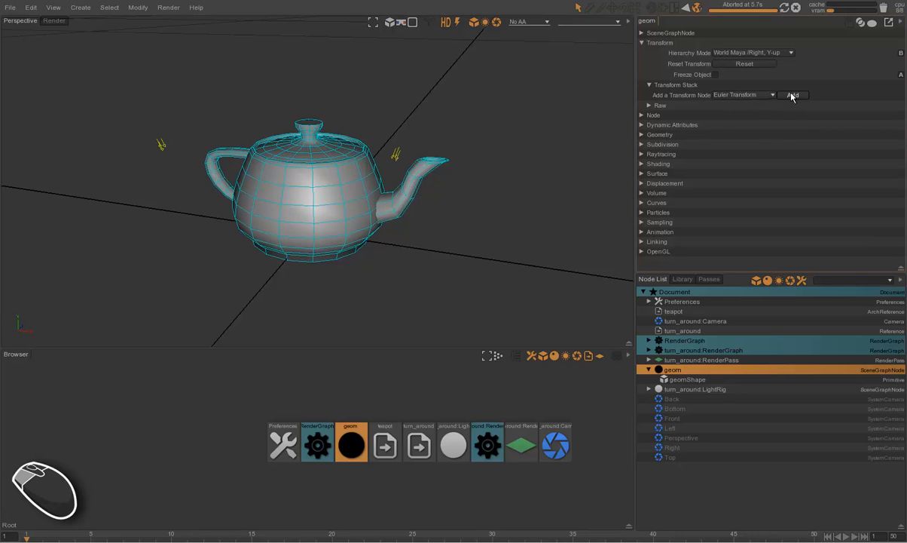
{"action": "left_click", "coordinate": [792, 94]}
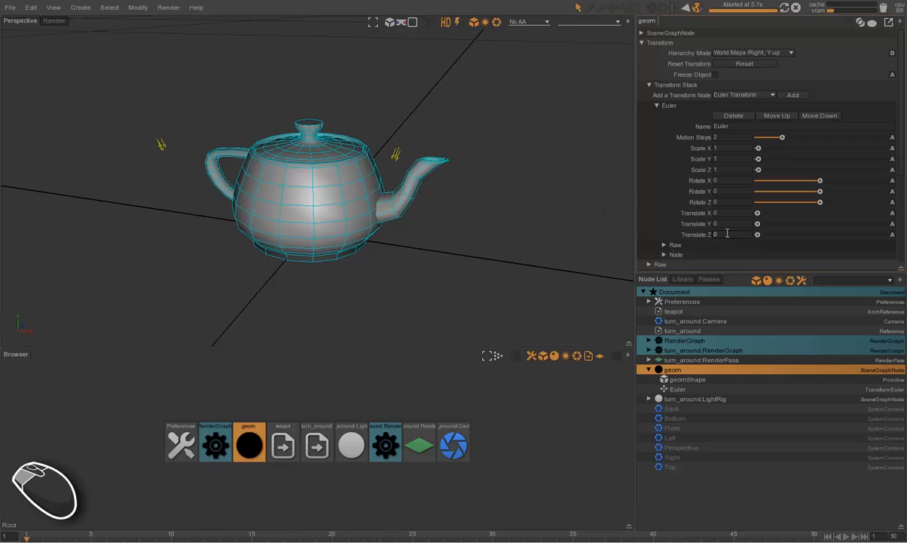
{"action": "mouse_move", "coordinate": [708, 180]}
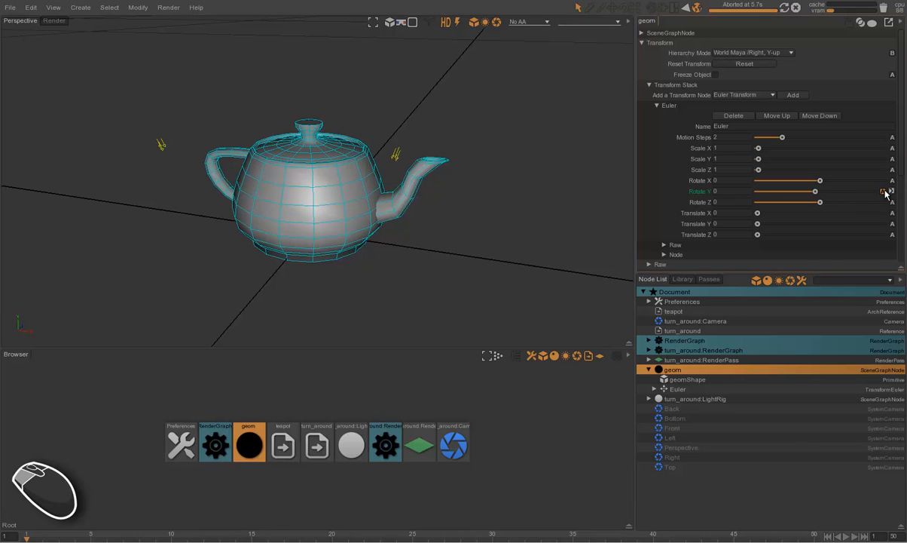
{"action": "mouse_move", "coordinate": [883, 195]}
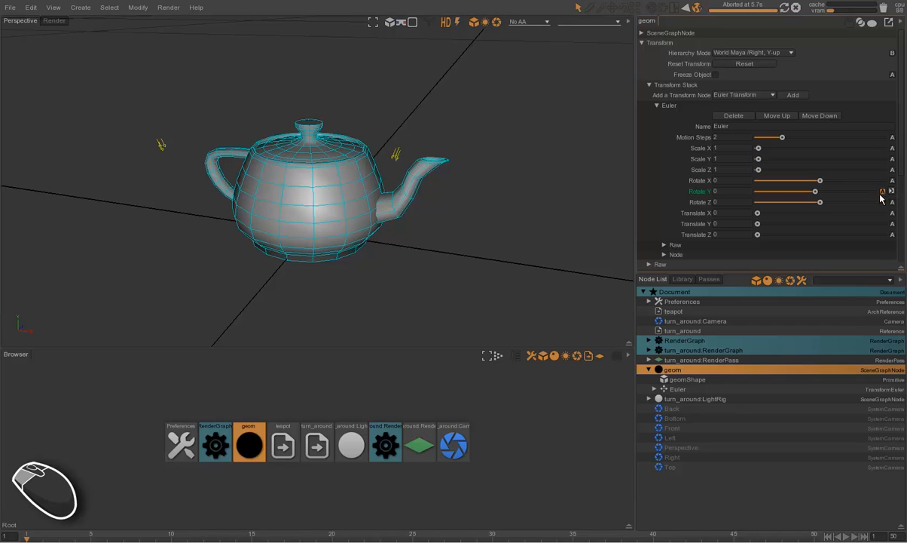
Step: Keyframe the teapot's Rotate Y to 360 degrees at frame 50
{"action": "left_click", "coordinate": [724, 191]}
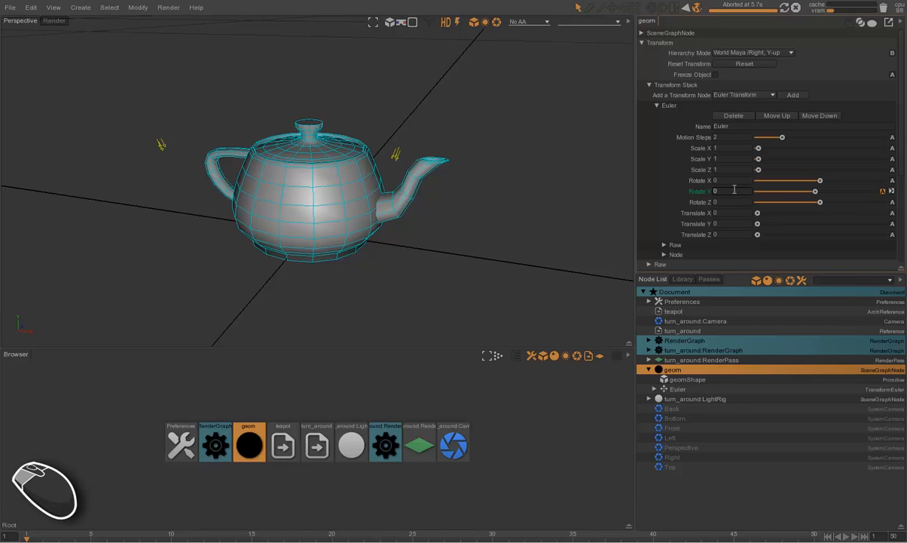
{"action": "left_click", "coordinate": [798, 191]}
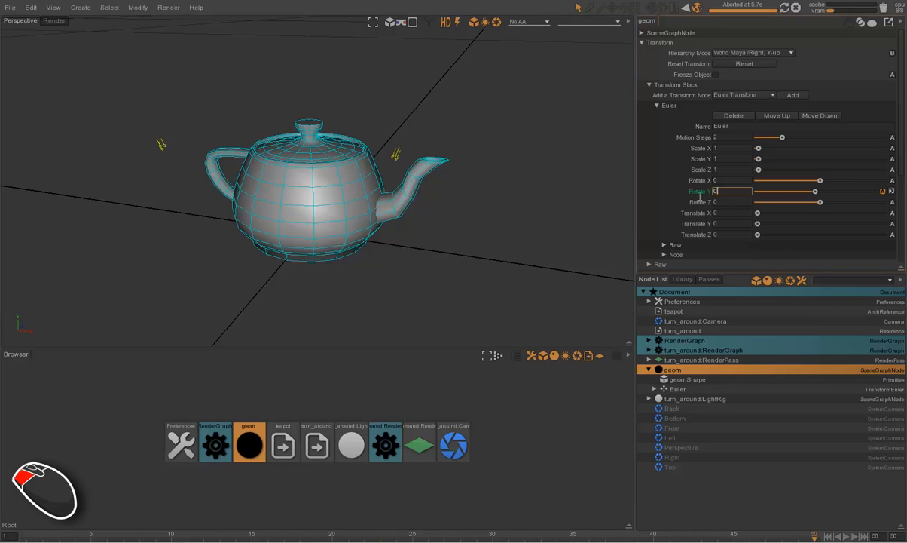
{"action": "type", "text": "360"}
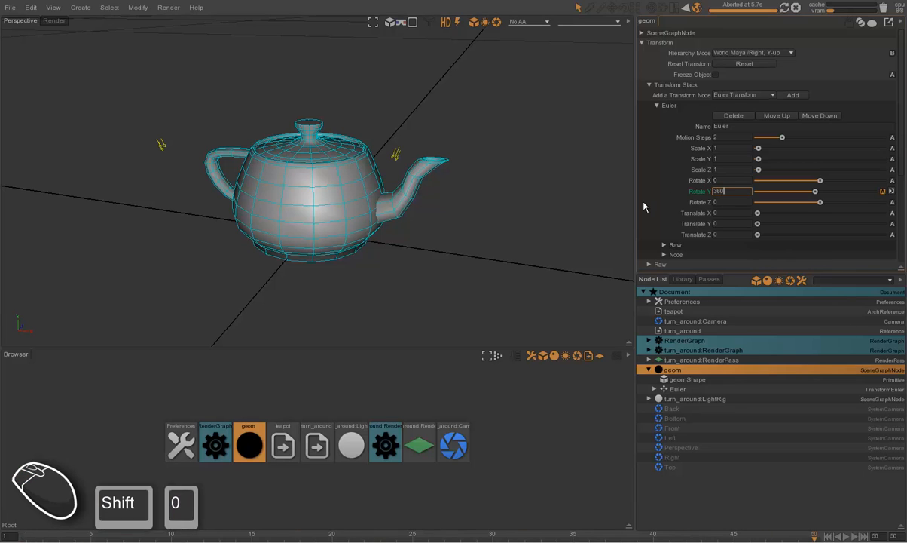
{"action": "key", "text": "Return"}
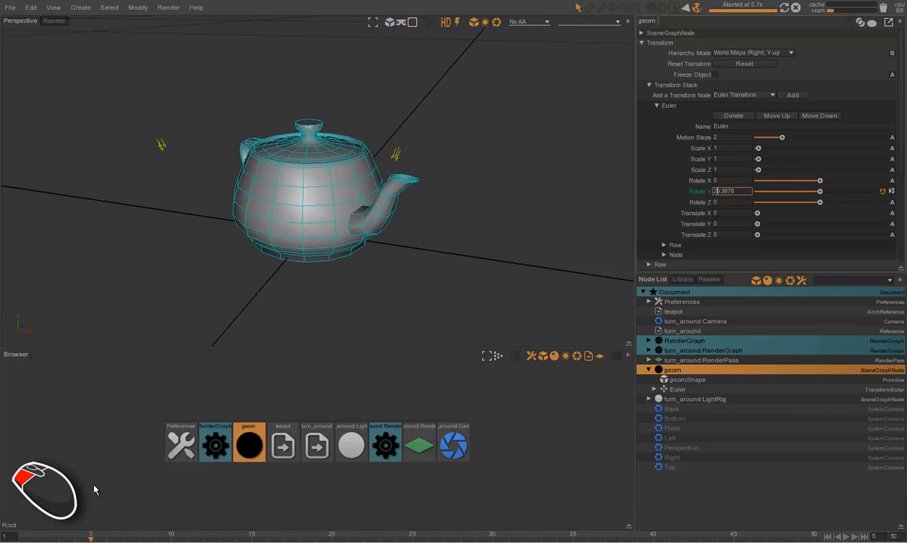
Step: Preview-render the teapot and inspect the turn_around RenderPass Image Sampling settings
{"action": "left_click", "coordinate": [53, 21]}
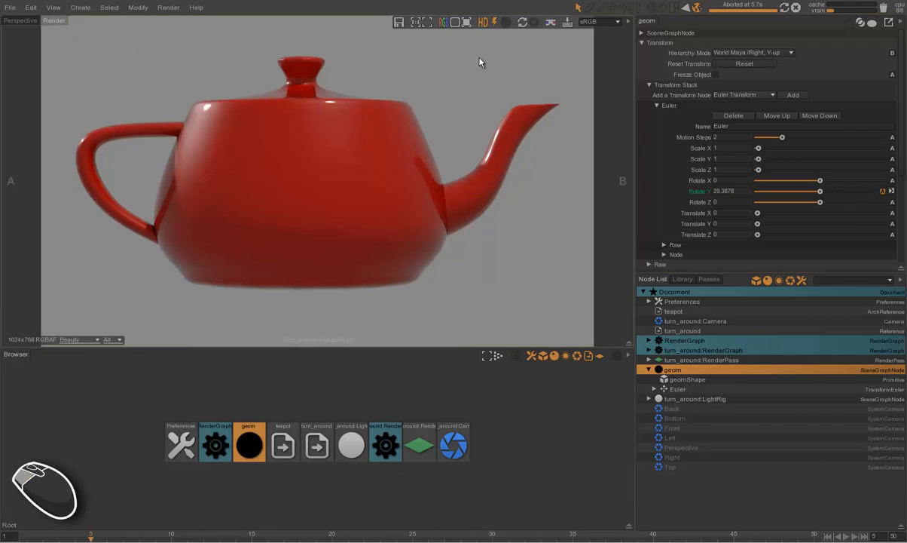
{"action": "left_click", "coordinate": [534, 21]}
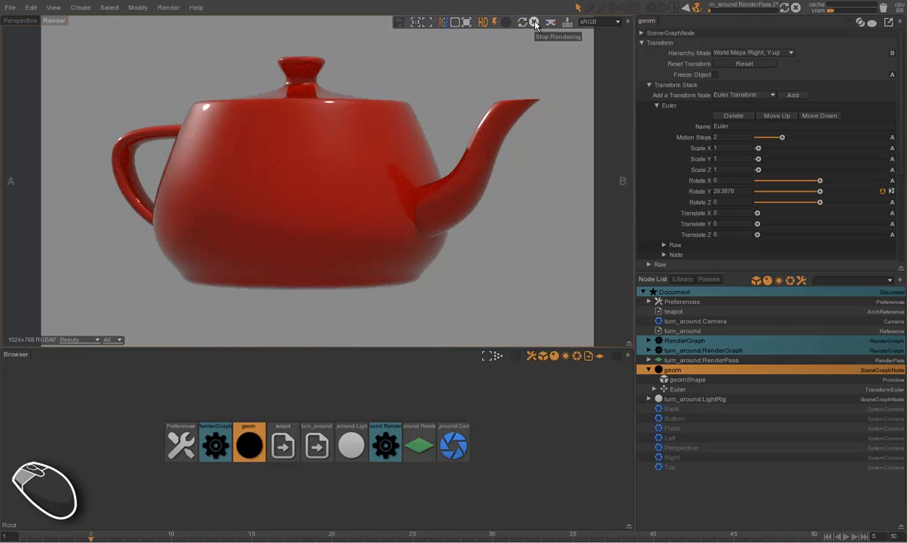
{"action": "left_click", "coordinate": [534, 21]}
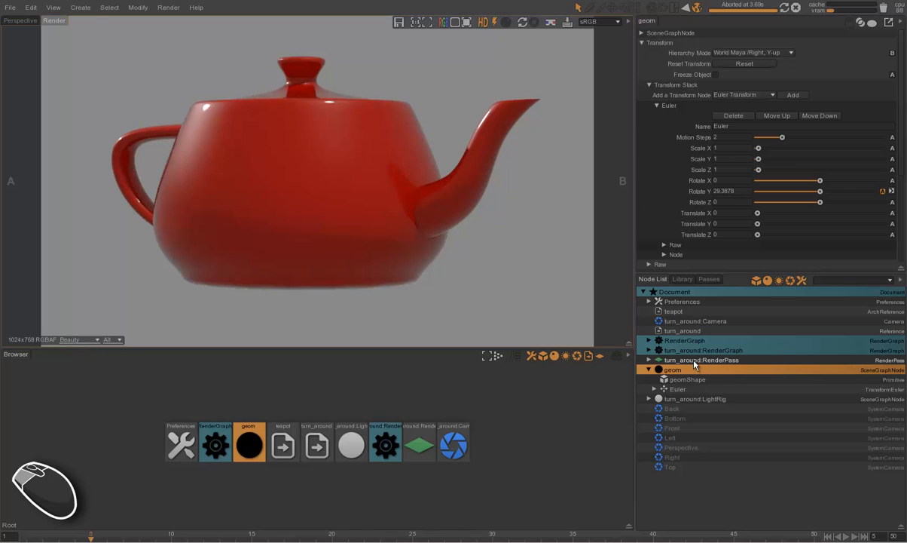
{"action": "left_click", "coordinate": [702, 360]}
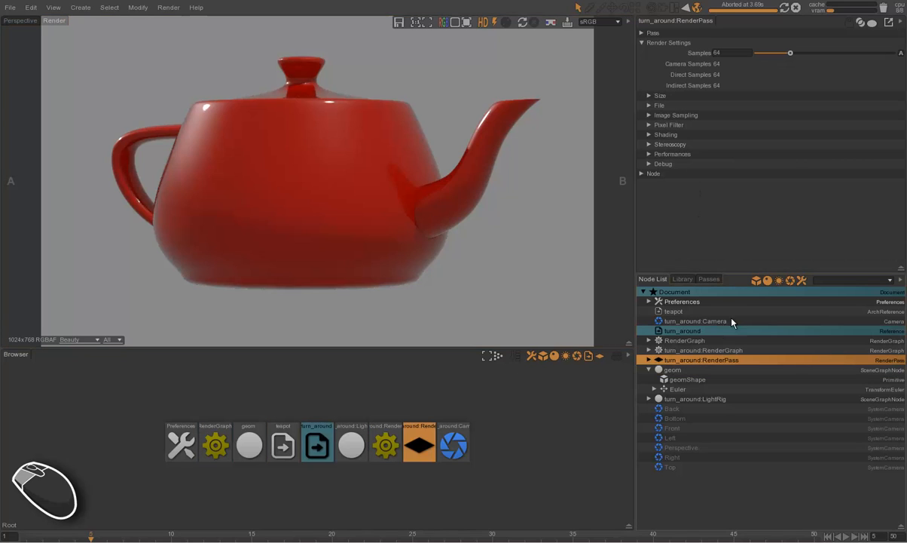
{"action": "mouse_move", "coordinate": [722, 370]}
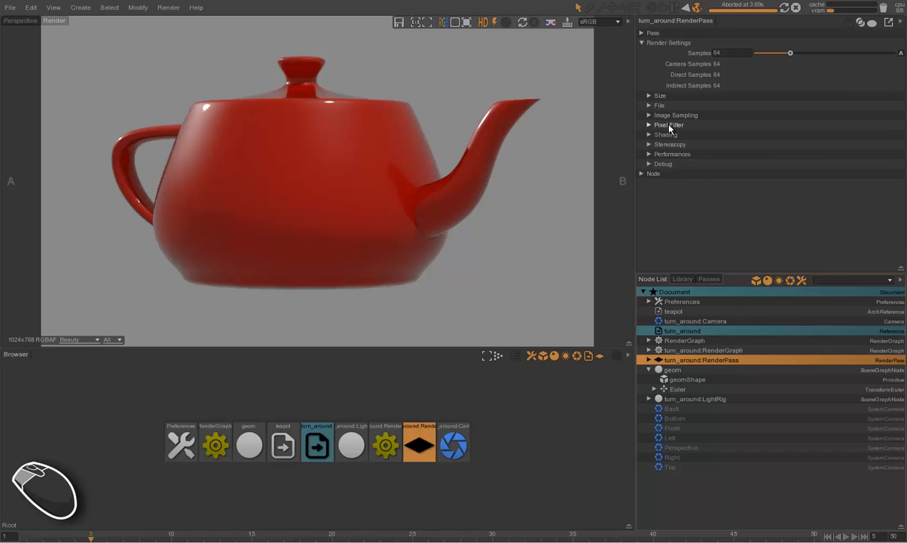
{"action": "mouse_move", "coordinate": [668, 135]}
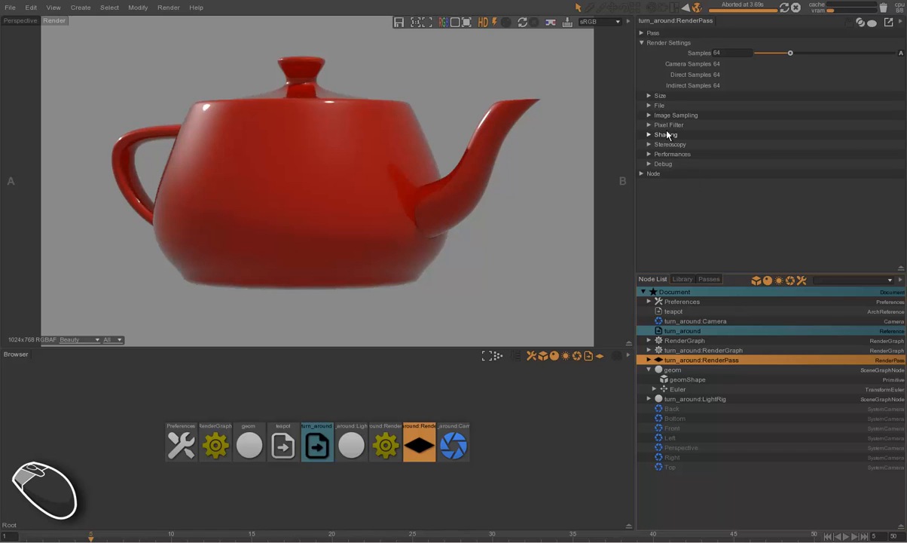
{"action": "left_click", "coordinate": [676, 114]}
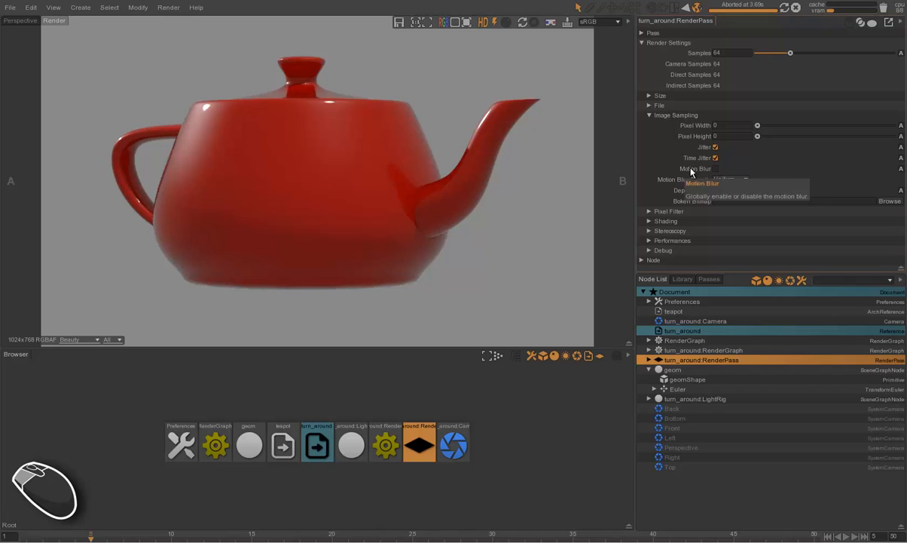
{"action": "mouse_move", "coordinate": [532, 140]}
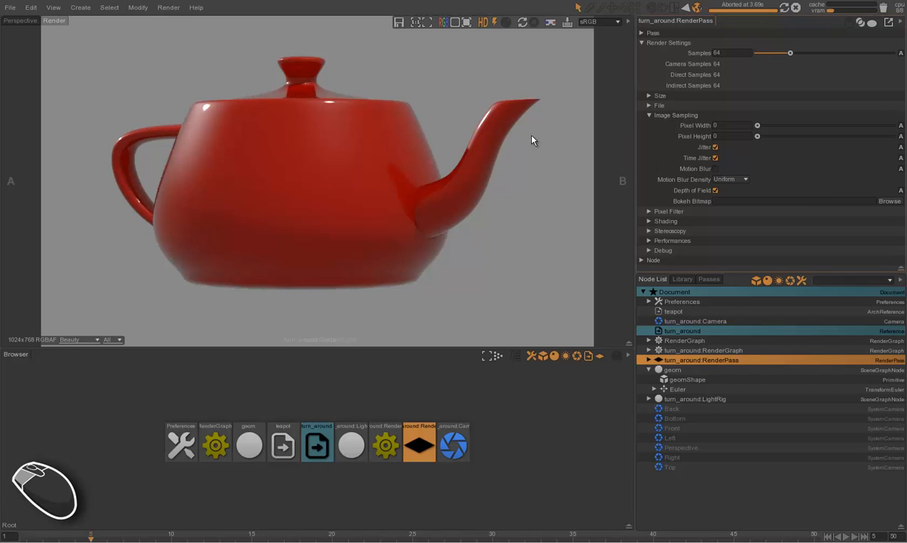
{"action": "mouse_move", "coordinate": [358, 245]}
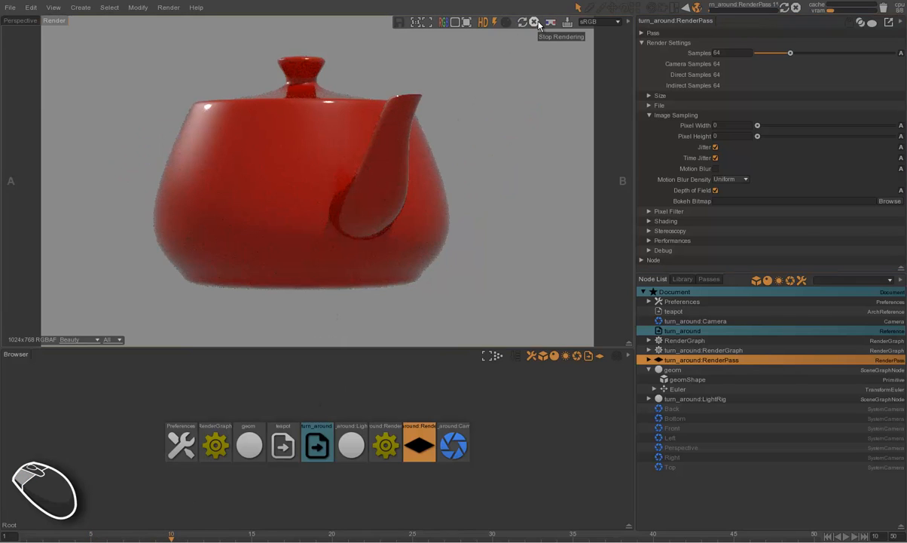
{"action": "left_click", "coordinate": [534, 22]}
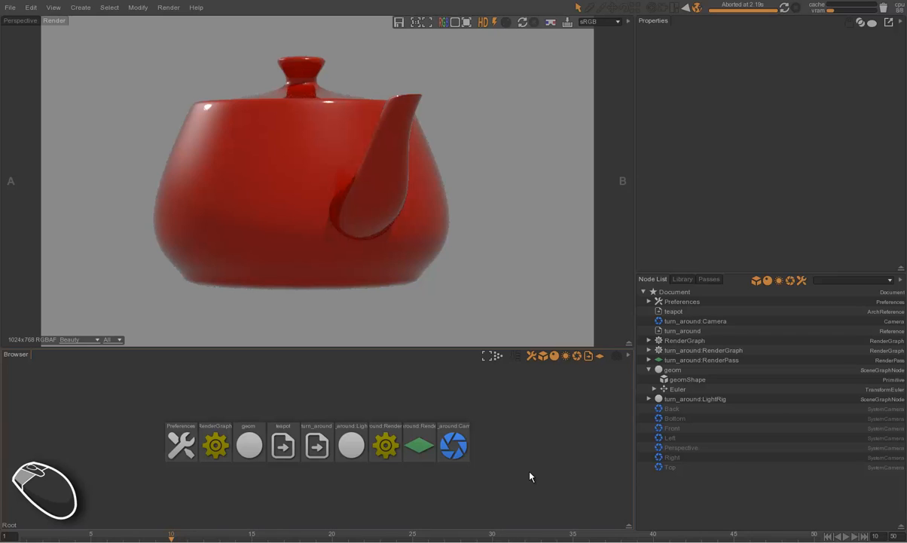
{"action": "mouse_move", "coordinate": [664, 276]}
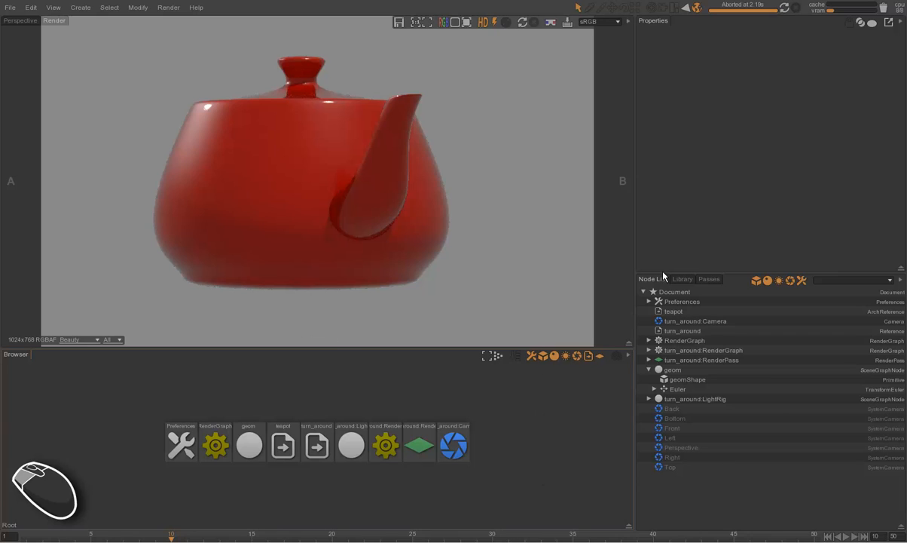
Step: Set the turn_around pass render mode to Batch and launch the render
{"action": "left_click", "coordinate": [708, 279]}
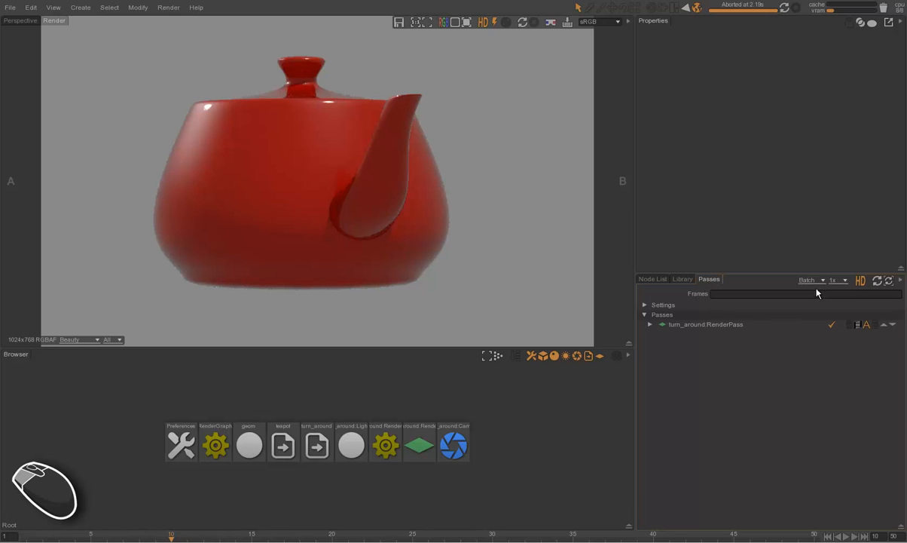
{"action": "left_click", "coordinate": [812, 279]}
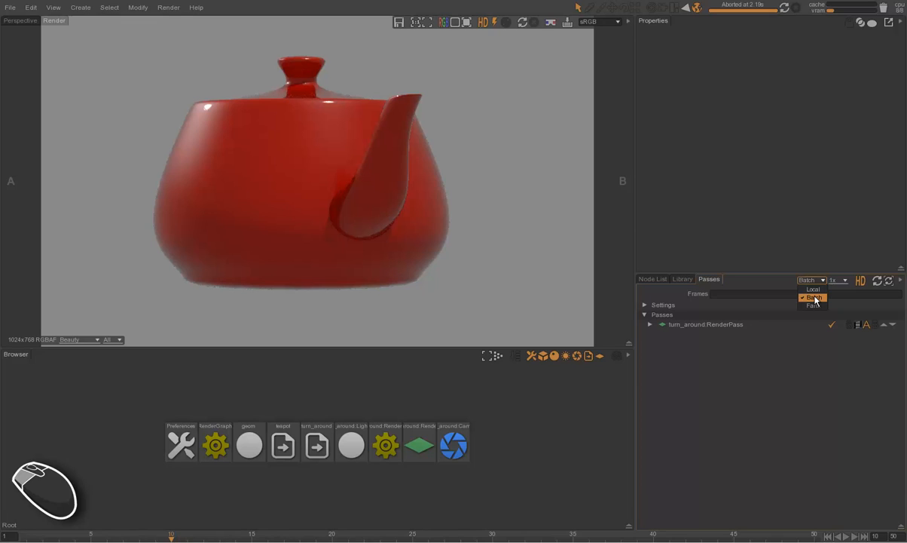
{"action": "left_click", "coordinate": [812, 296]}
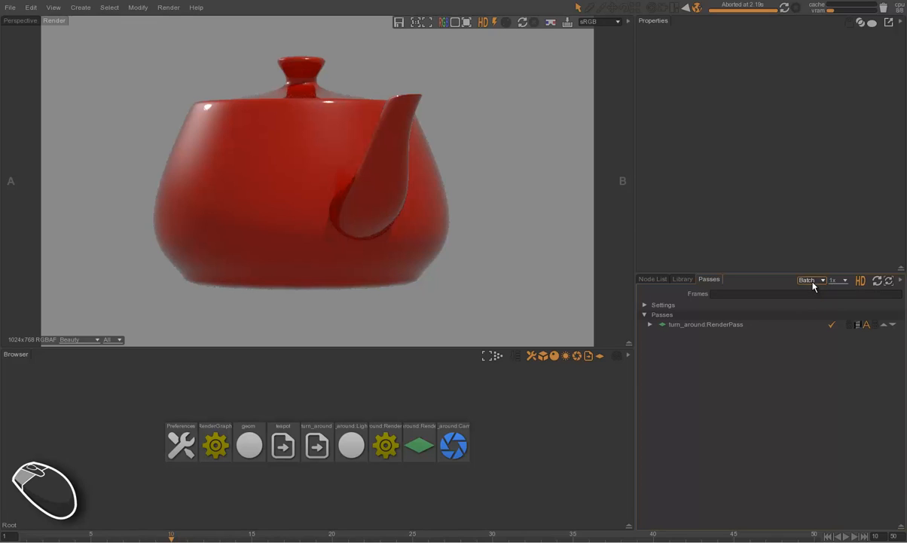
{"action": "left_click", "coordinate": [811, 279]}
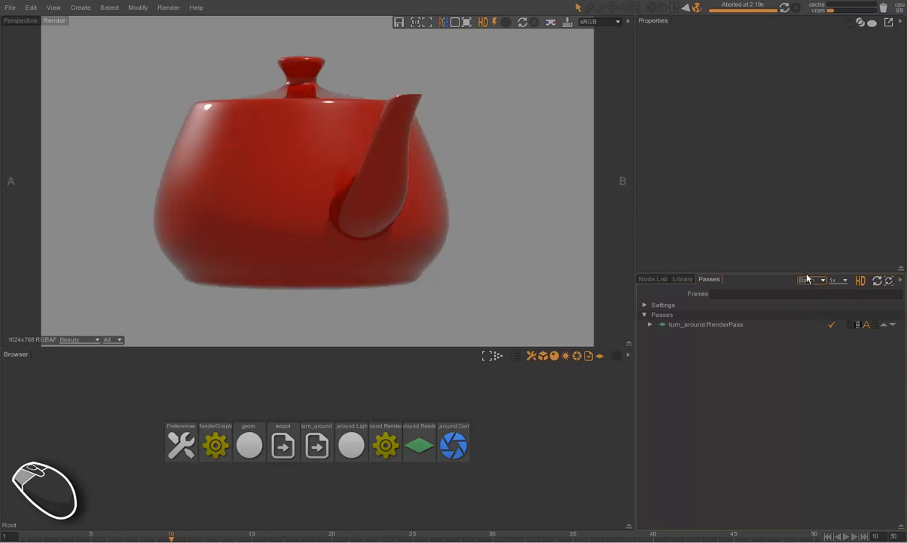
{"action": "left_click", "coordinate": [813, 280]}
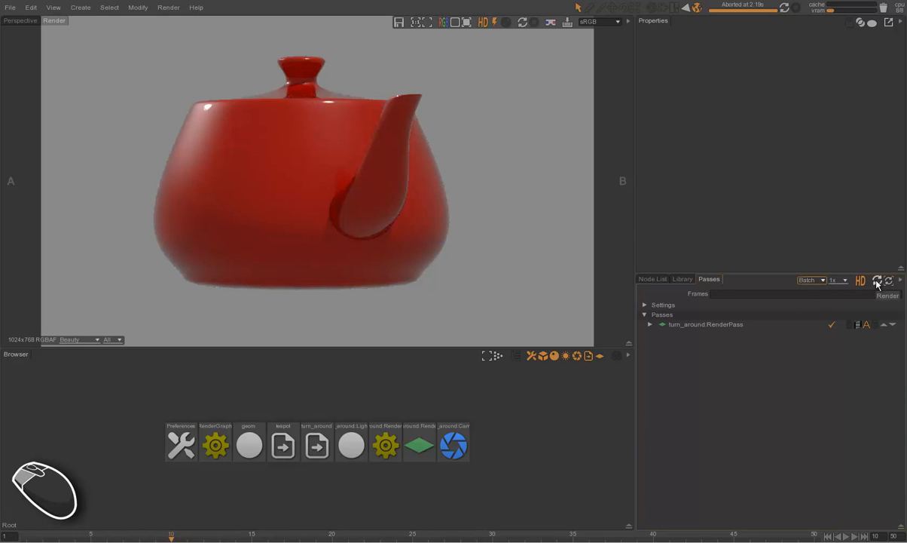
{"action": "left_click", "coordinate": [877, 280]}
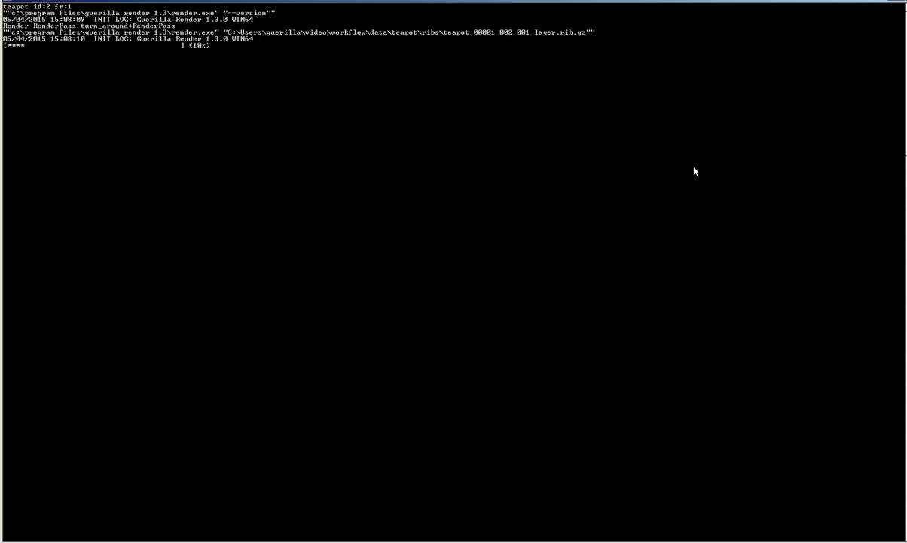
{"action": "mouse_move", "coordinate": [876, 10]}
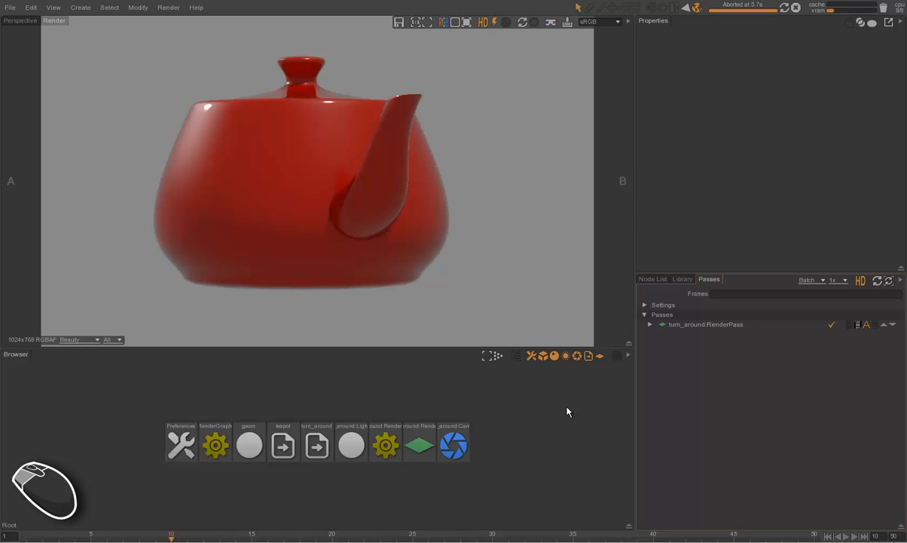
{"action": "mouse_move", "coordinate": [558, 388]}
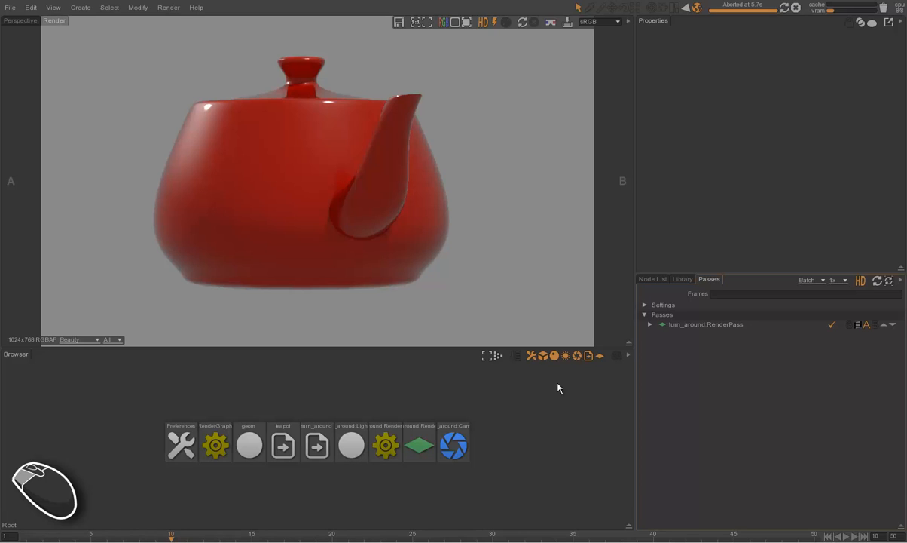
Step: Select the turn_around Reference node in the Node List to show its referenceable options
{"action": "left_click", "coordinate": [652, 278]}
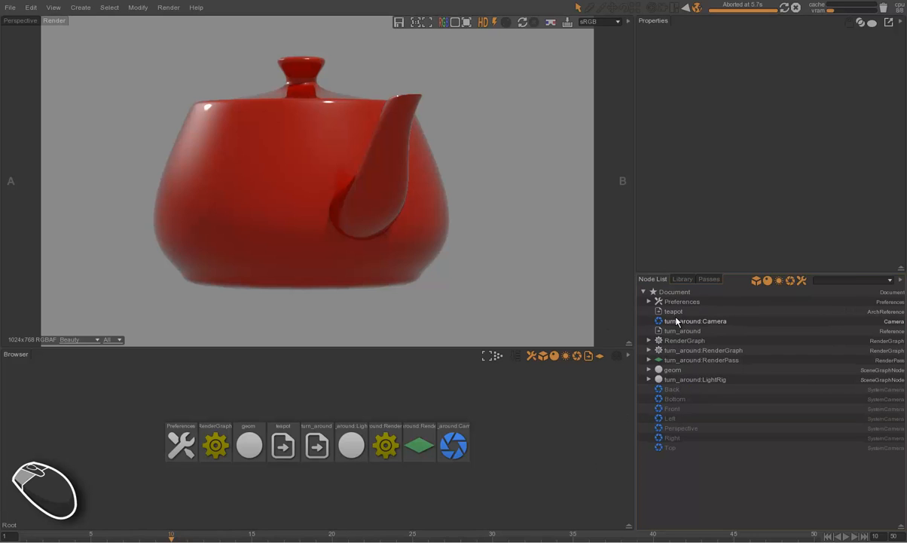
{"action": "left_click", "coordinate": [682, 330]}
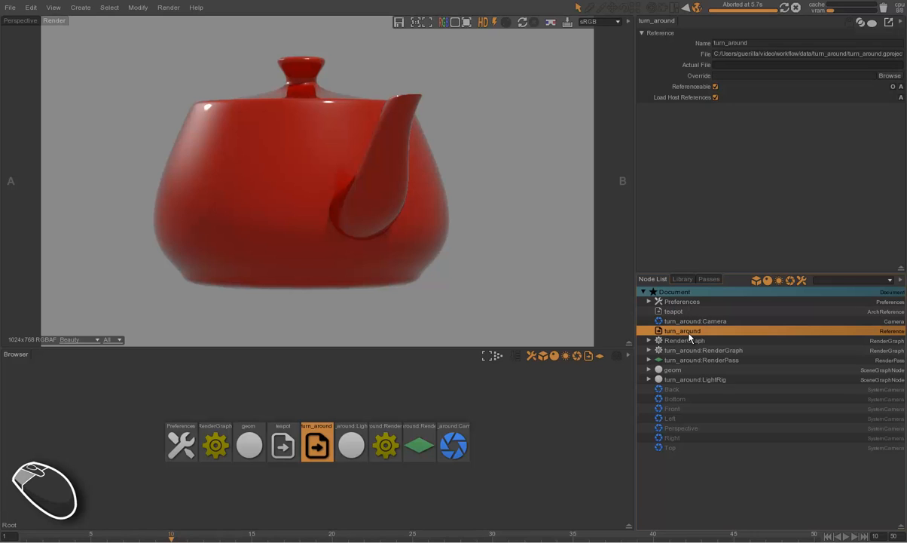
{"action": "left_click", "coordinate": [672, 369]}
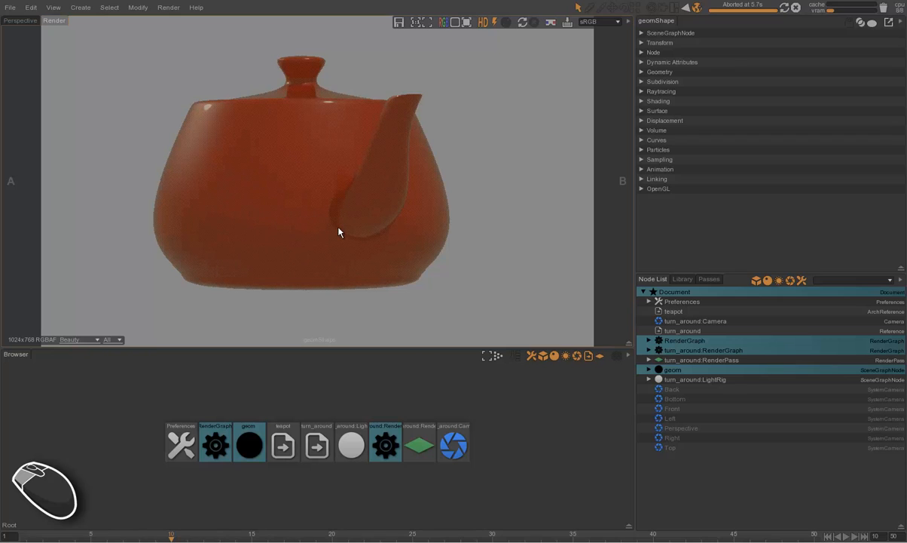
{"action": "mouse_move", "coordinate": [605, 225]}
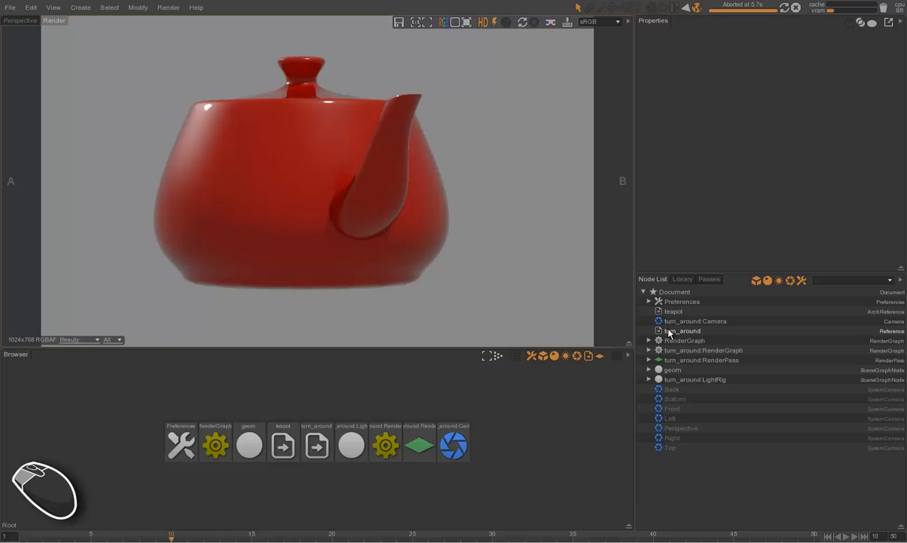
{"action": "left_click", "coordinate": [682, 330]}
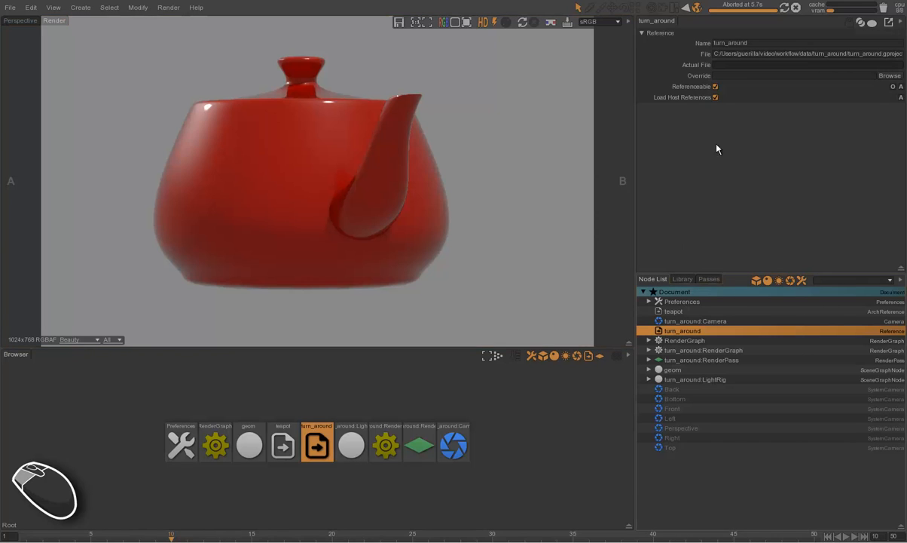
{"action": "mouse_move", "coordinate": [695, 88]}
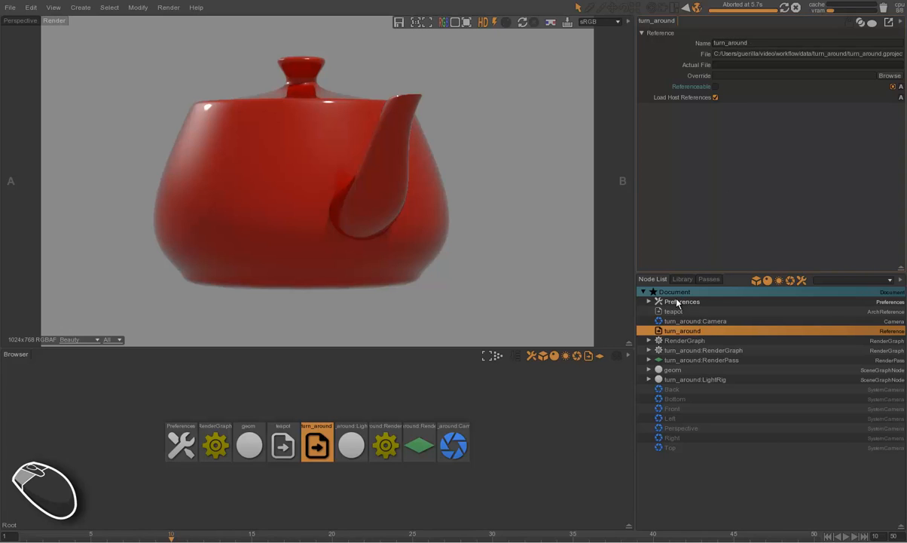
{"action": "mouse_move", "coordinate": [512, 220]}
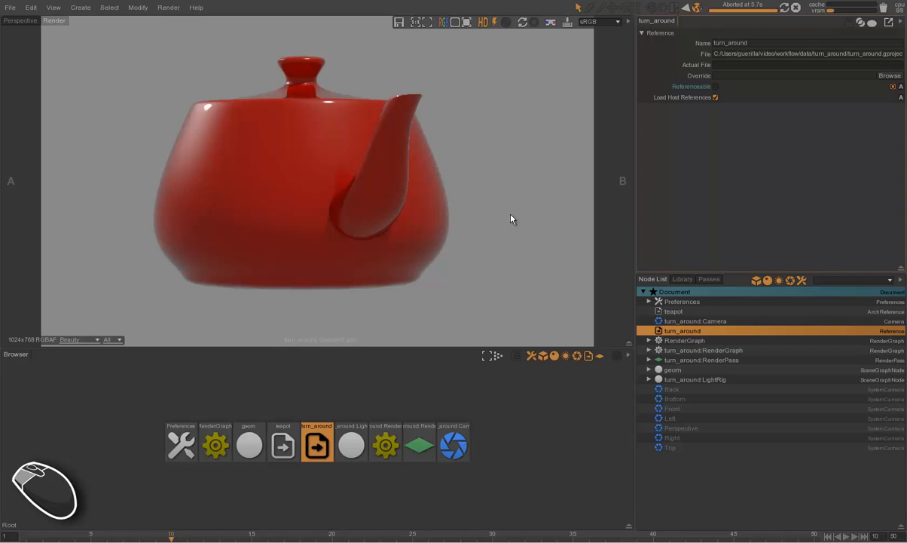
{"action": "mouse_move", "coordinate": [624, 264]}
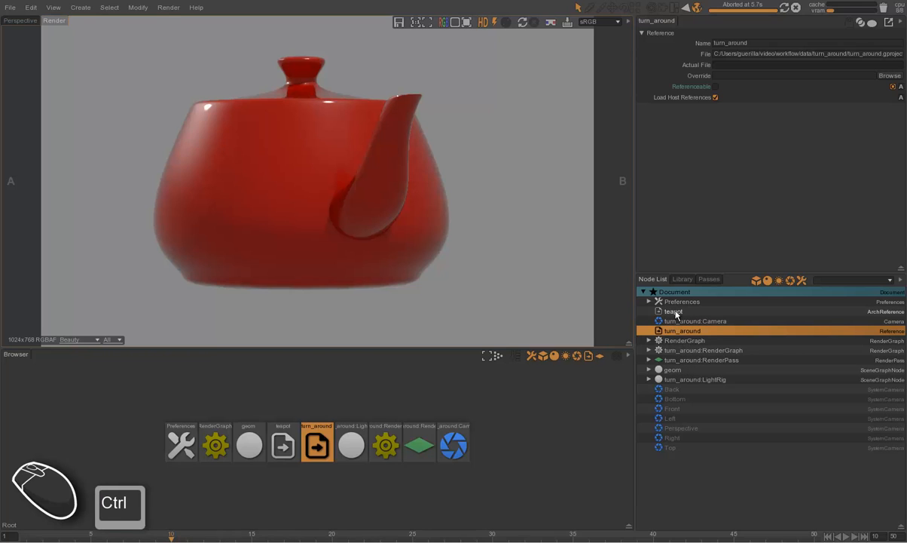
Step: Untick Referenceable on the teapot ArchReference and save the project
{"action": "left_click", "coordinate": [673, 312]}
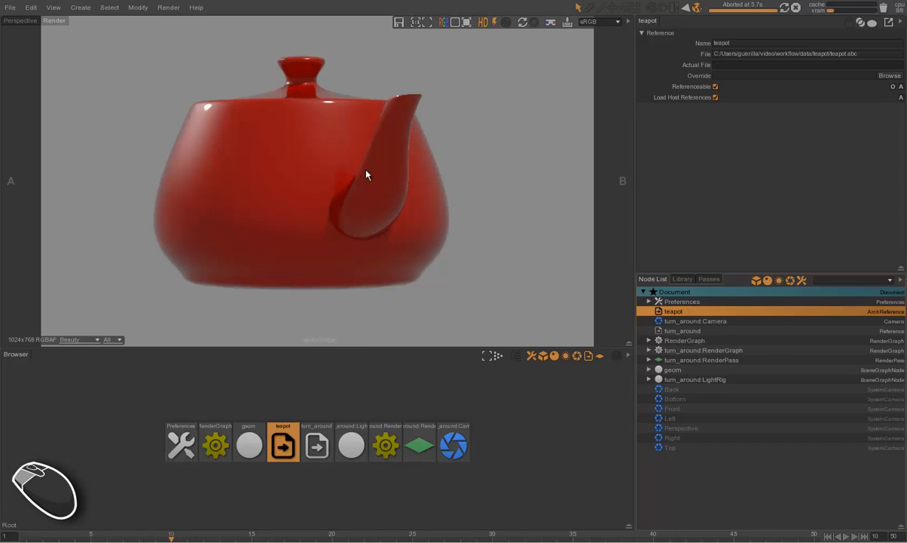
{"action": "mouse_move", "coordinate": [399, 177]}
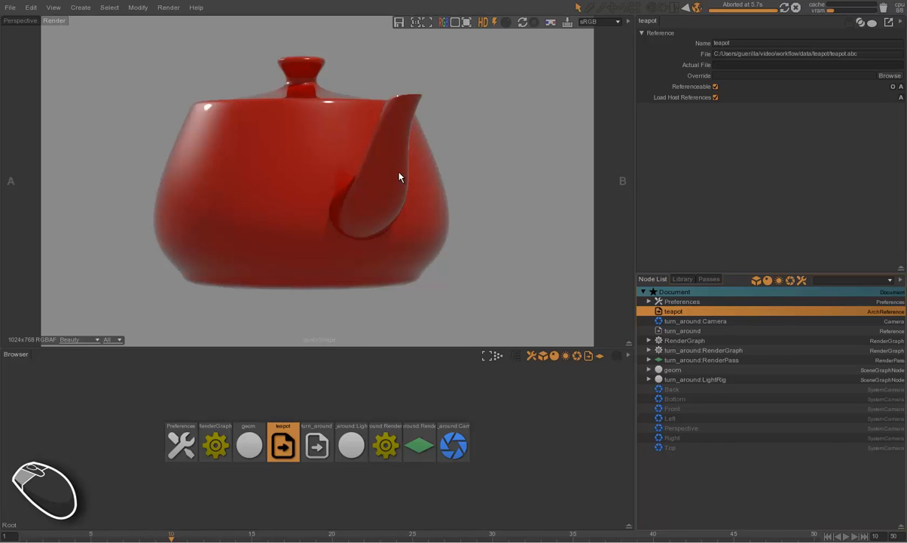
{"action": "mouse_move", "coordinate": [716, 95]}
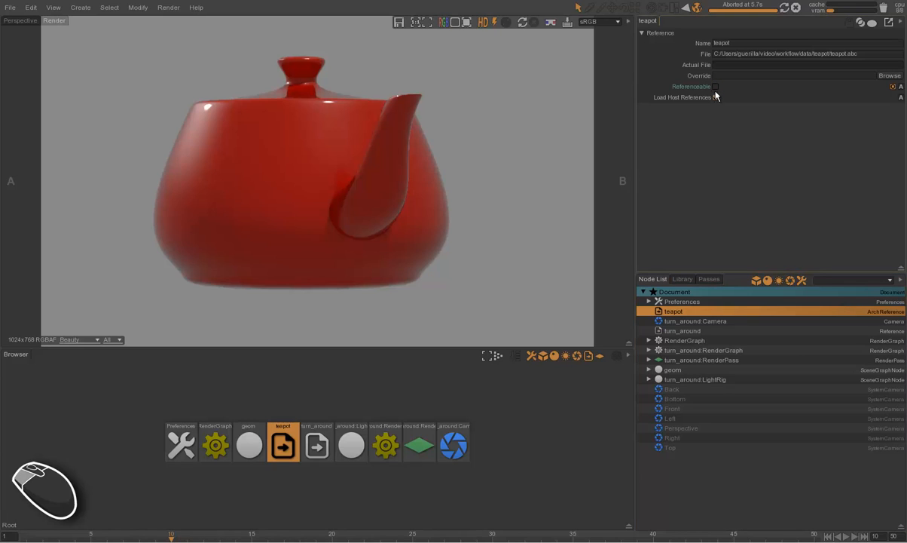
{"action": "left_click", "coordinate": [716, 96]}
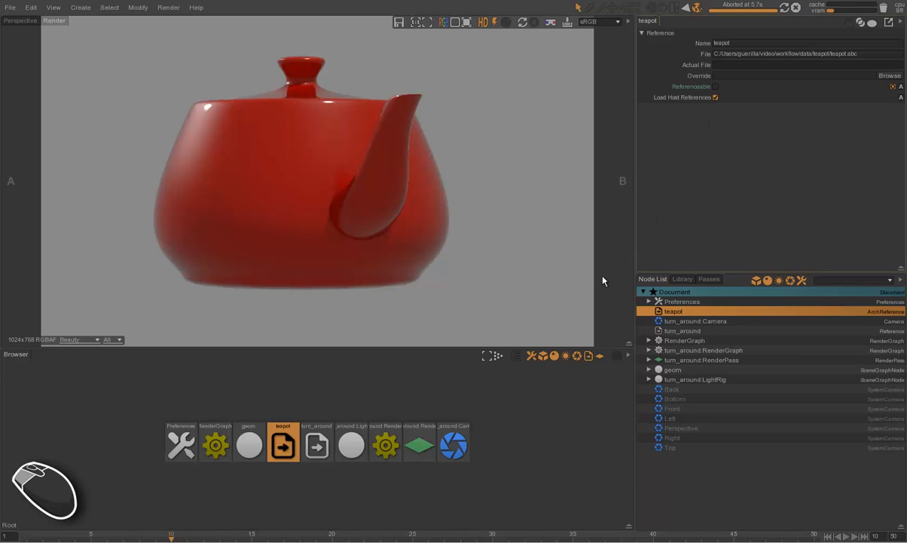
{"action": "key", "text": "ctrl+s"}
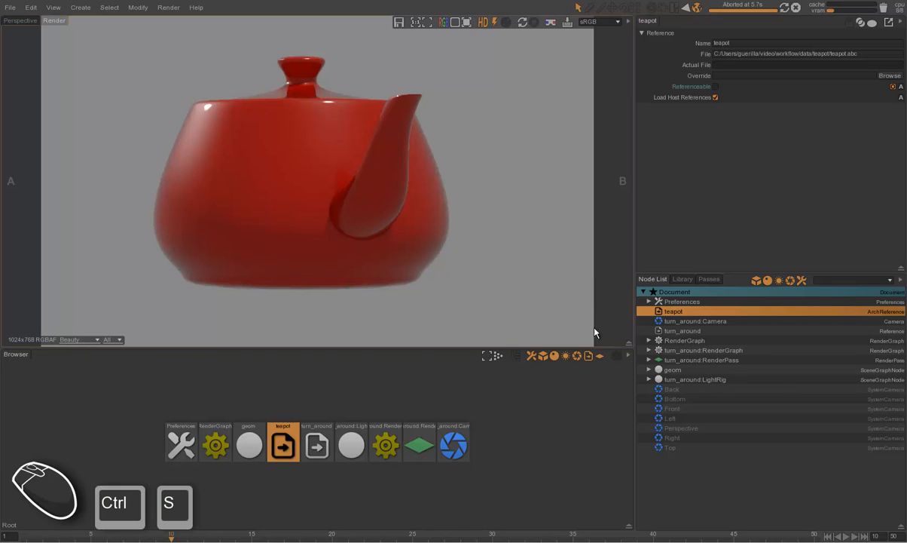
{"action": "key", "text": "ctrl+s"}
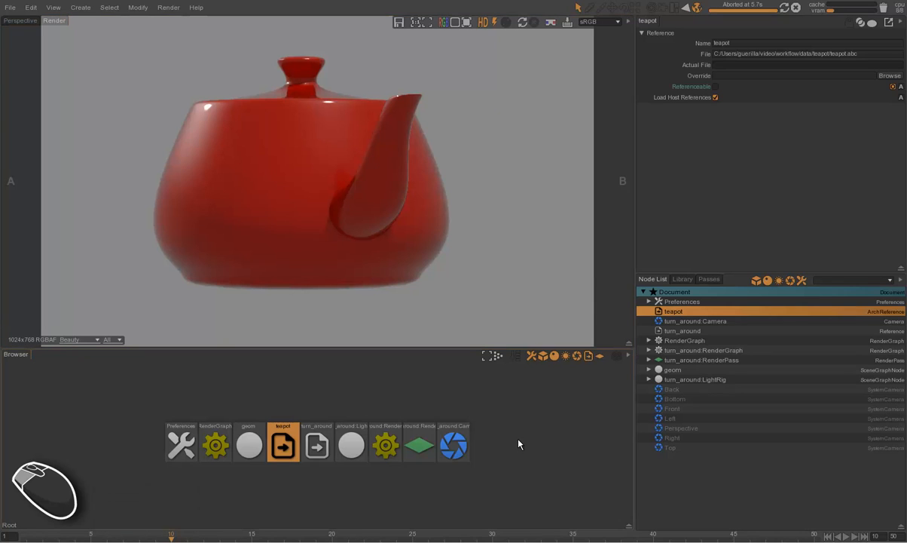
{"action": "mouse_move", "coordinate": [514, 435]}
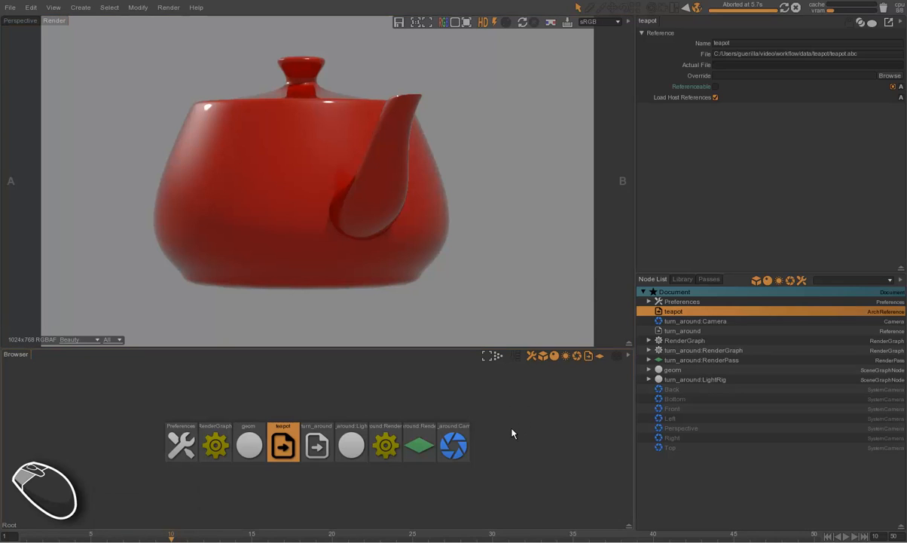
{"action": "mouse_move", "coordinate": [567, 428]}
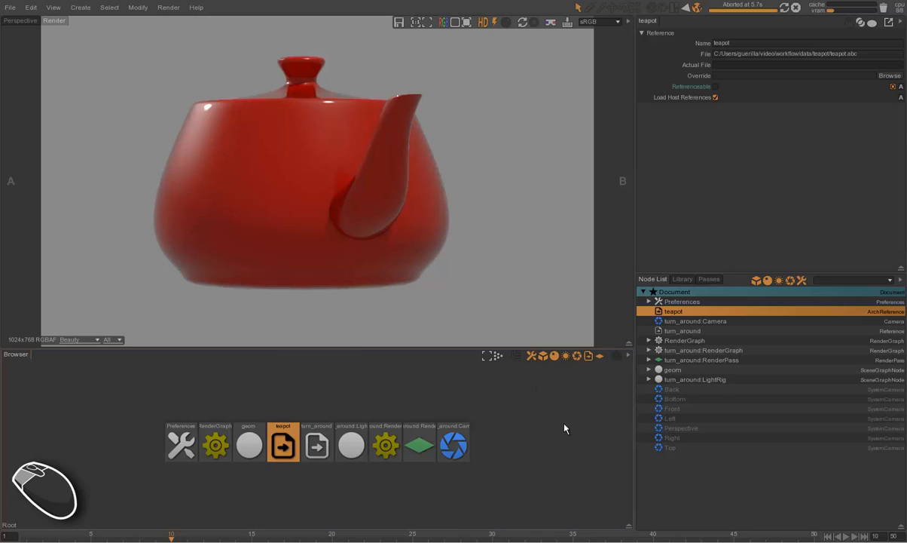
{"action": "mouse_move", "coordinate": [533, 430]}
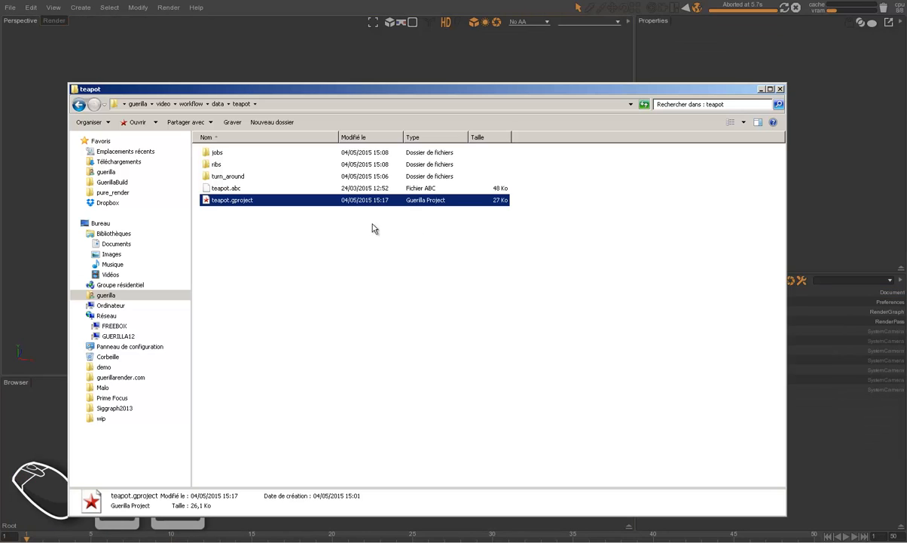
{"action": "mouse_move", "coordinate": [221, 203]}
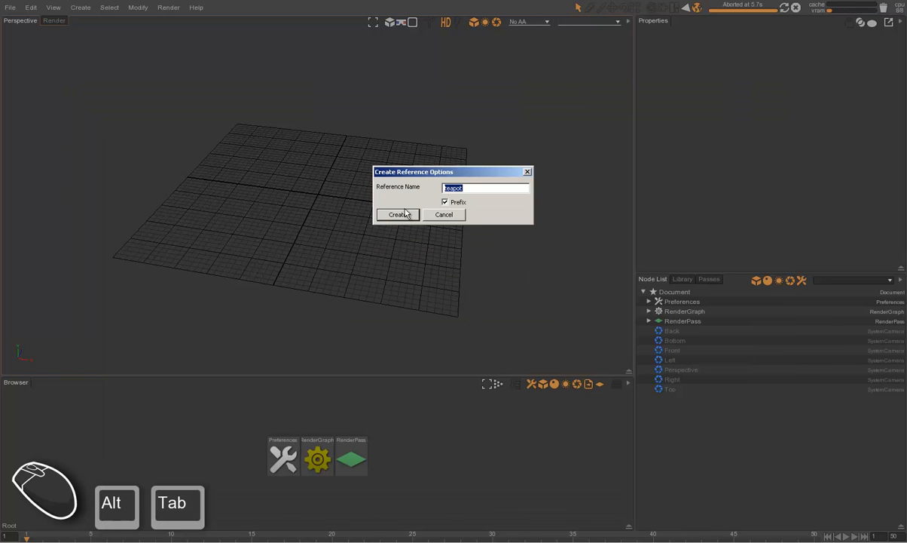
Step: Create the teapot.gproject reference, then inspect the teapot node and teapot:RenderGraph contents
{"action": "left_click", "coordinate": [398, 214]}
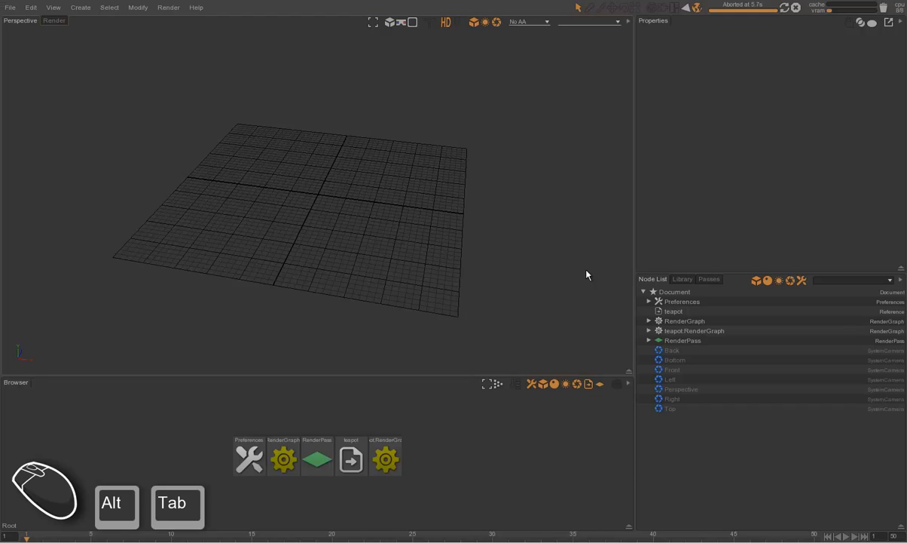
{"action": "left_click", "coordinate": [673, 311]}
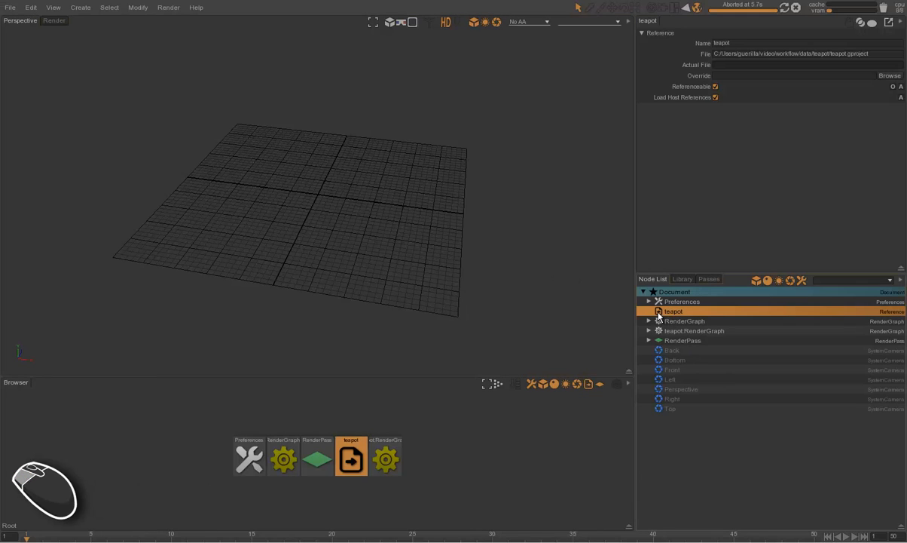
{"action": "mouse_move", "coordinate": [701, 286]}
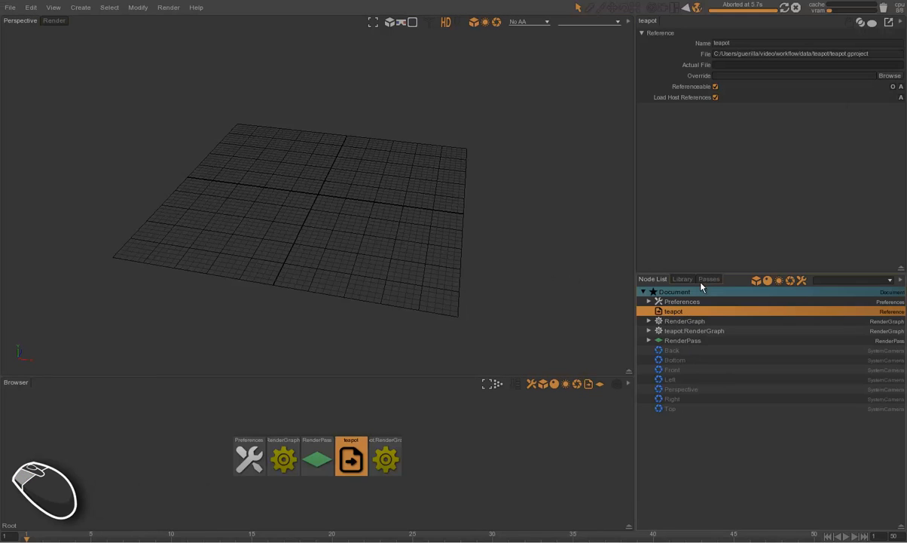
{"action": "left_click", "coordinate": [694, 330]}
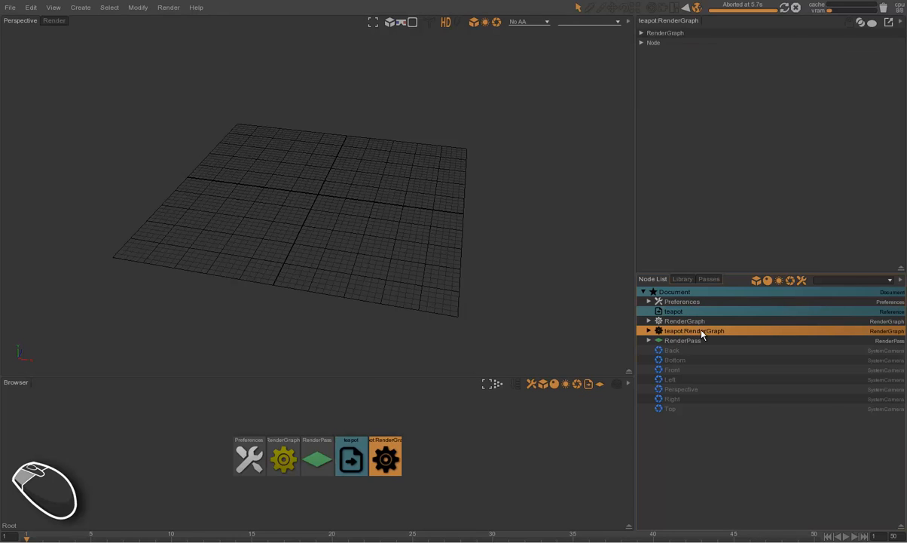
{"action": "mouse_move", "coordinate": [535, 424]}
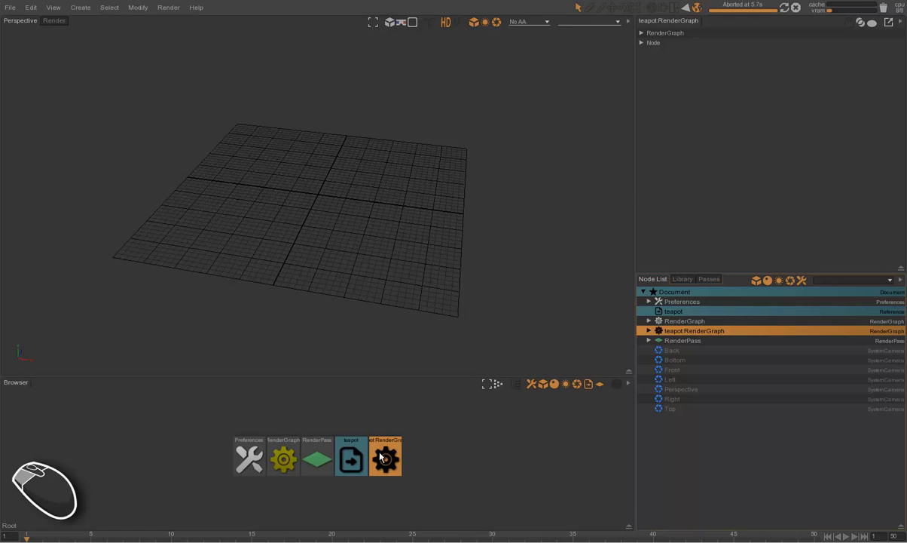
{"action": "double_click", "coordinate": [385, 457]}
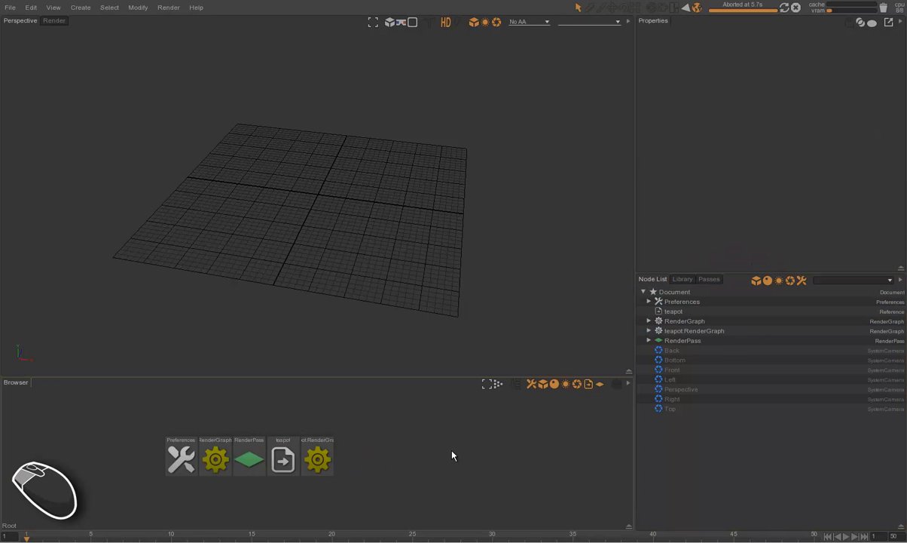
Step: Return to the original teapot look-dev project window
{"action": "key", "text": "f"}
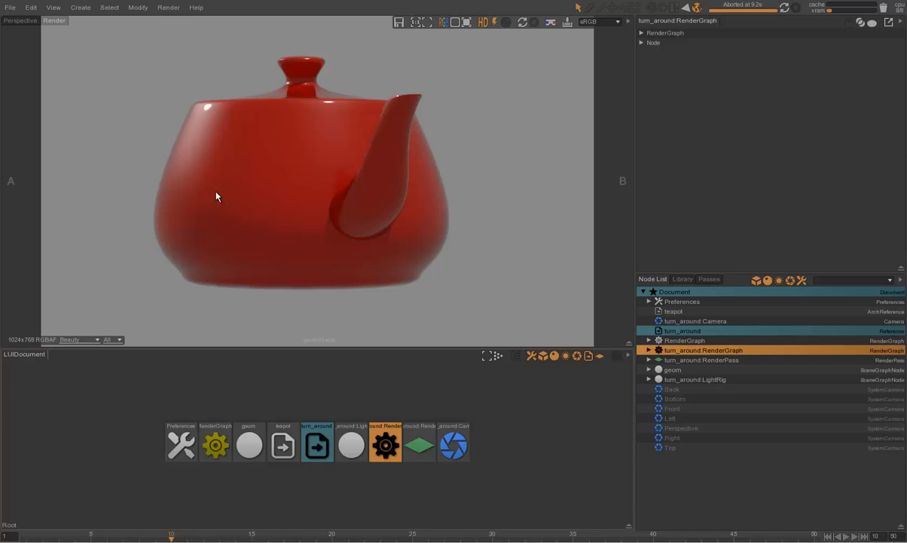
{"action": "mouse_move", "coordinate": [401, 243]}
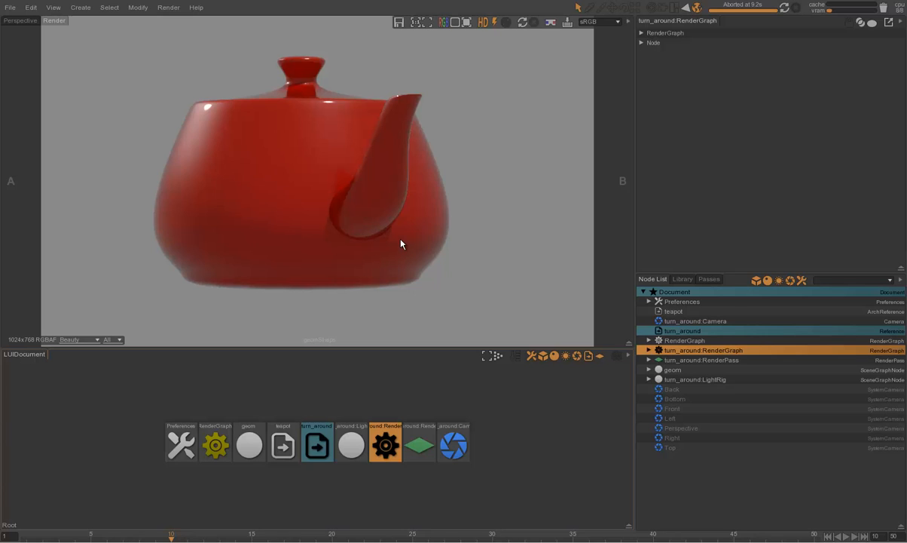